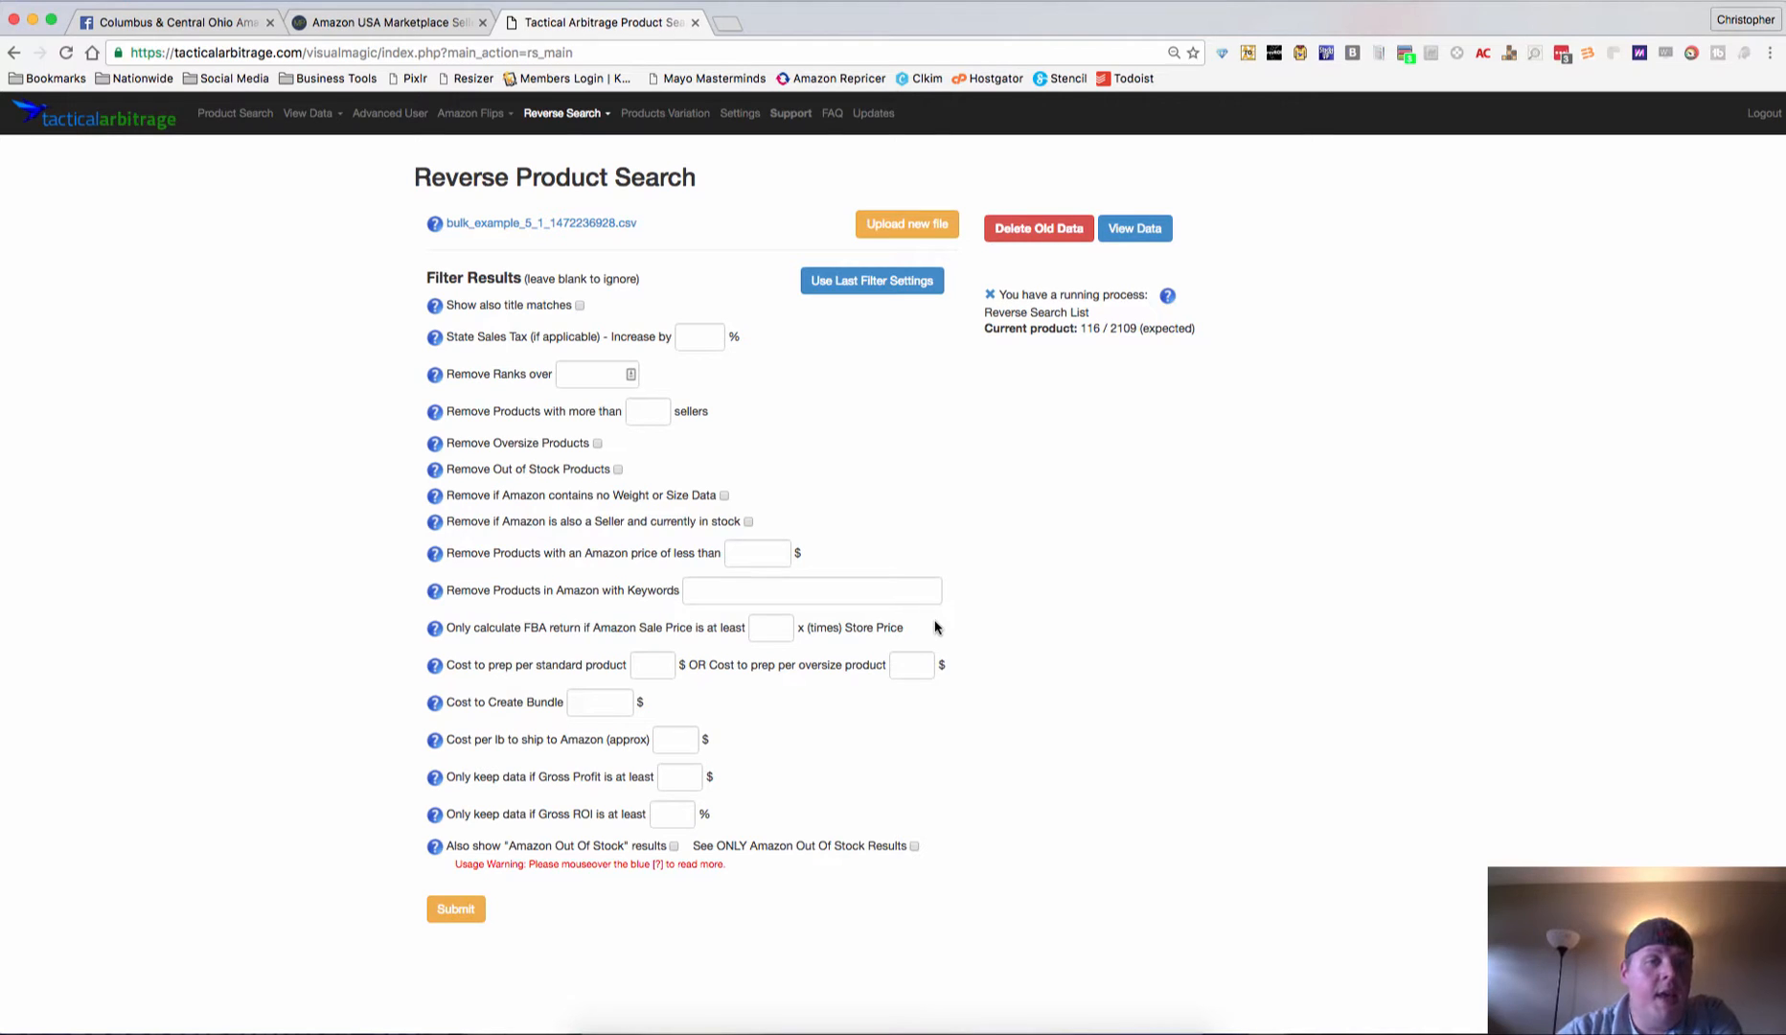
{"action": "mouse_move", "coordinate": [948, 497]}
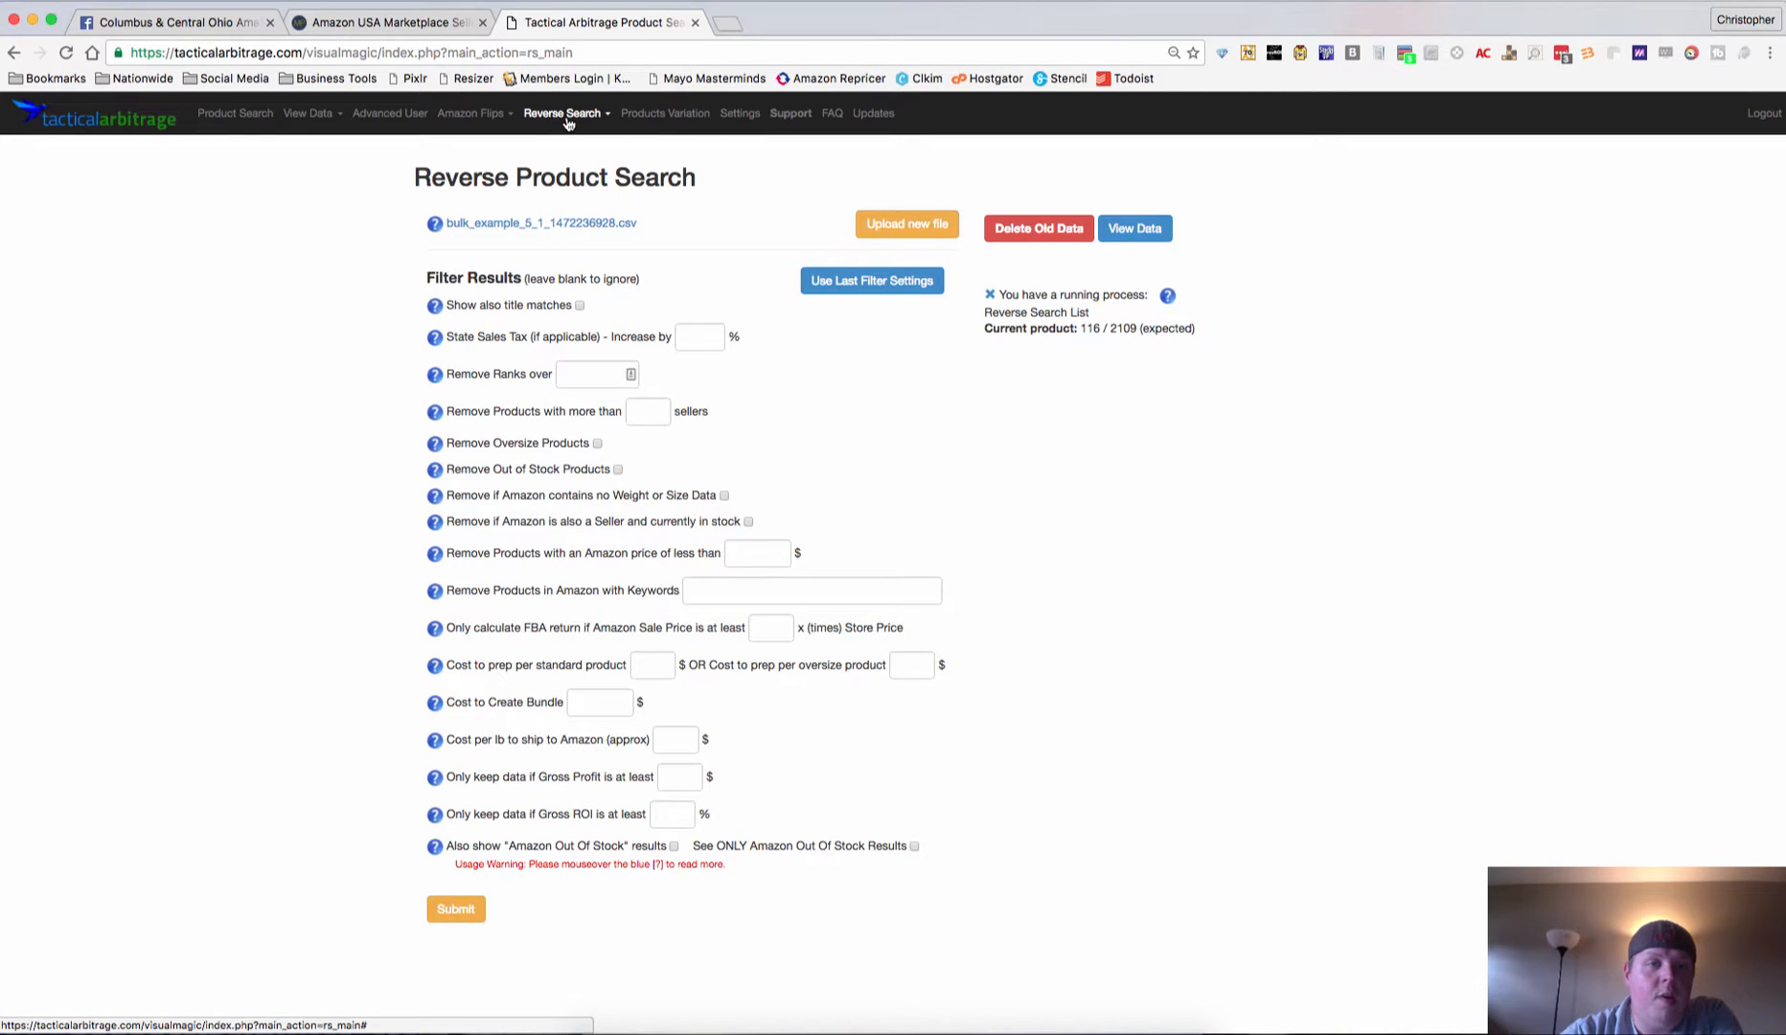
{"action": "mouse_move", "coordinate": [352, 175]}
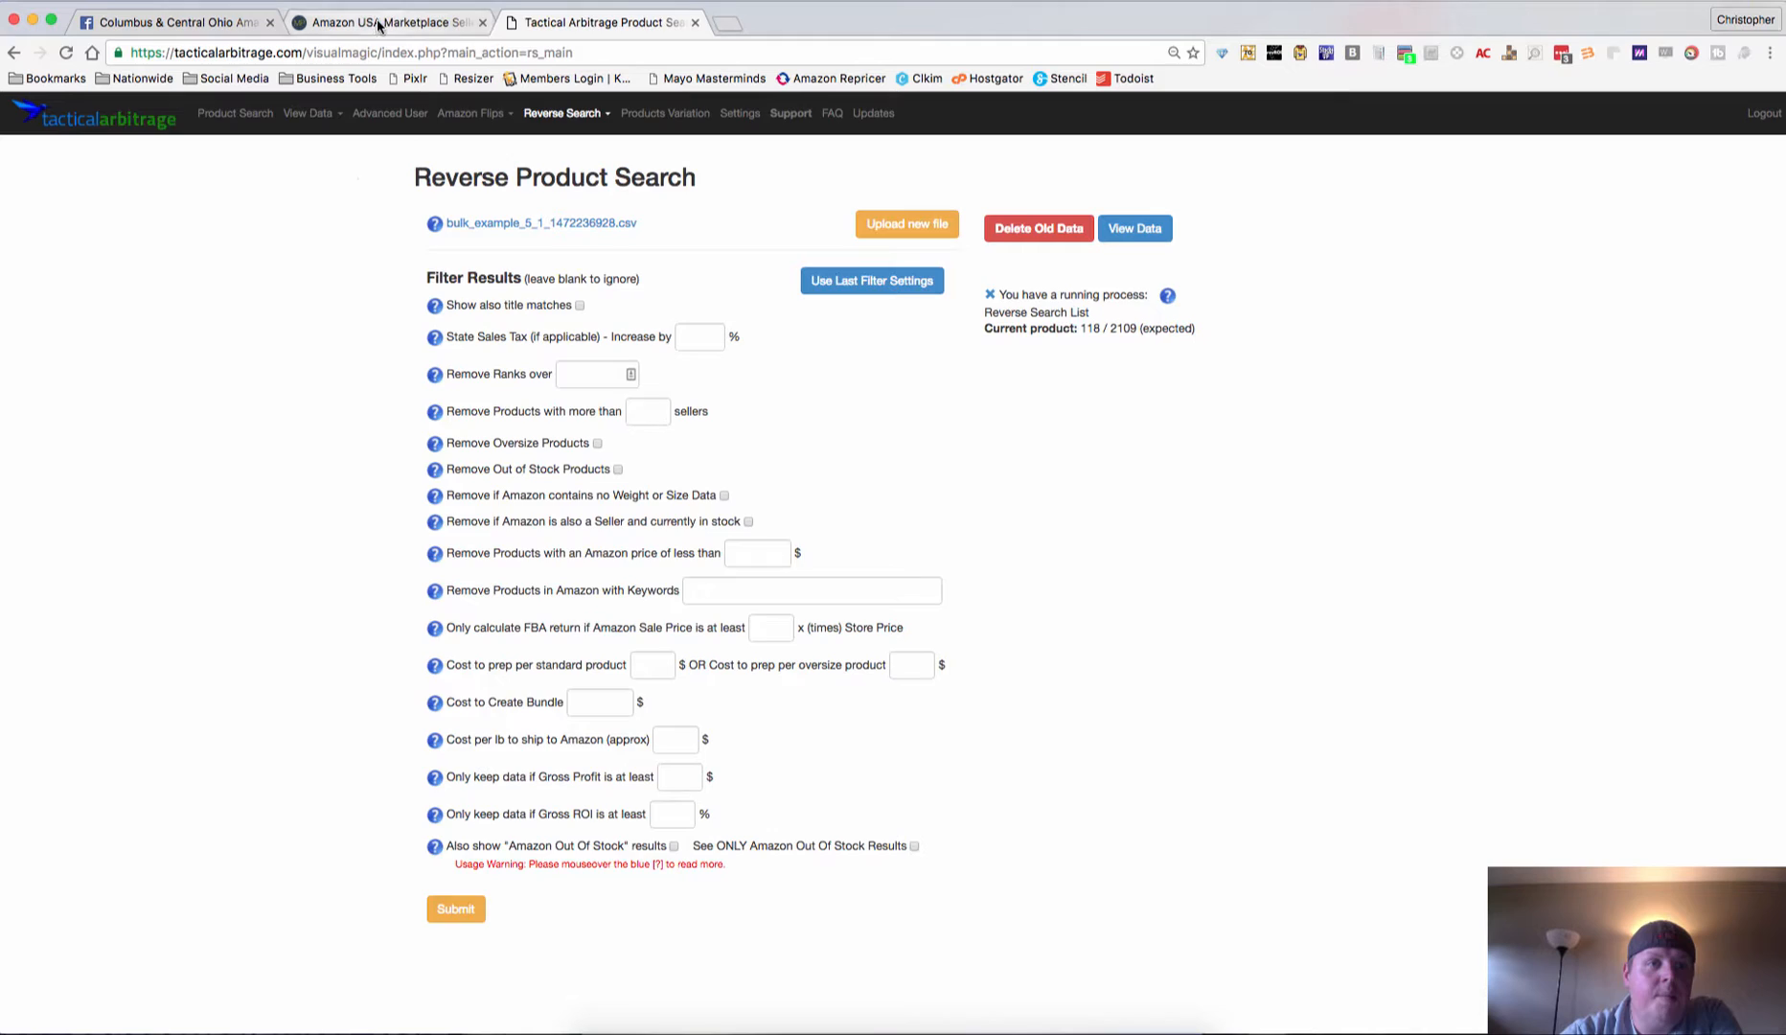
Reach ToyBurg's Amazon storefront via its Marketplace Pulse seller profile.
{"action": "left_click", "coordinate": [396, 23]}
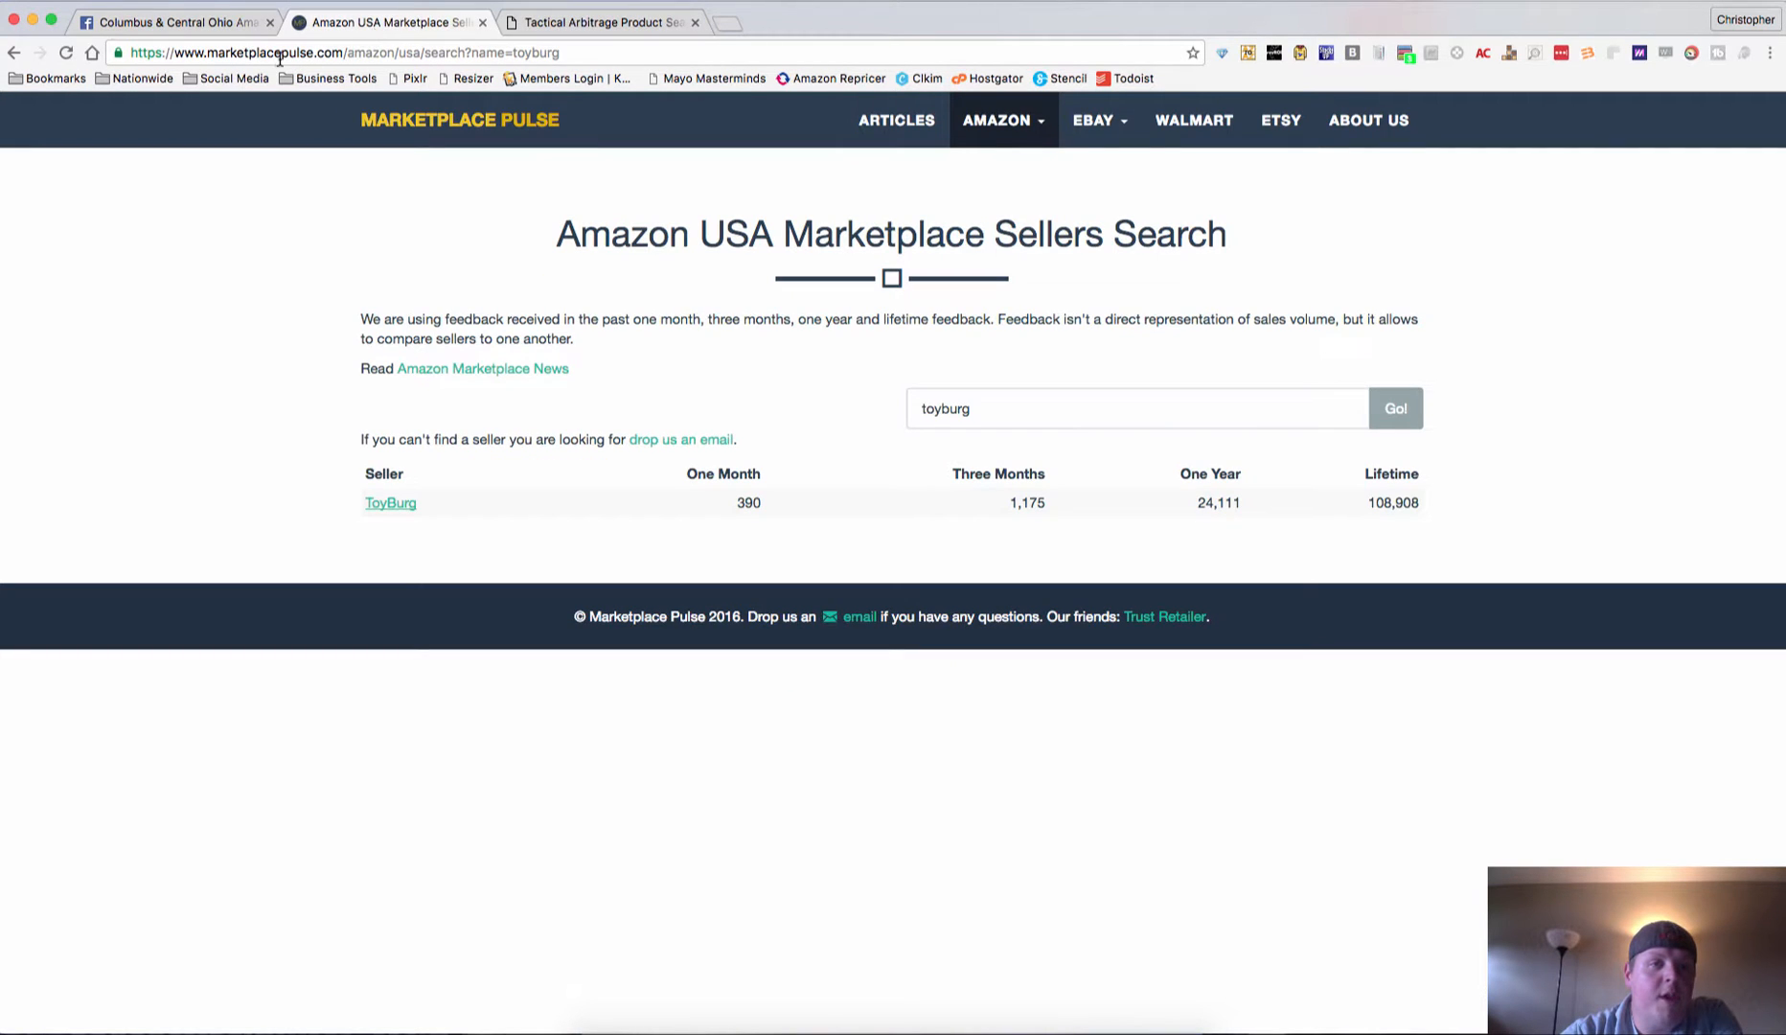
{"action": "mouse_move", "coordinate": [315, 71]}
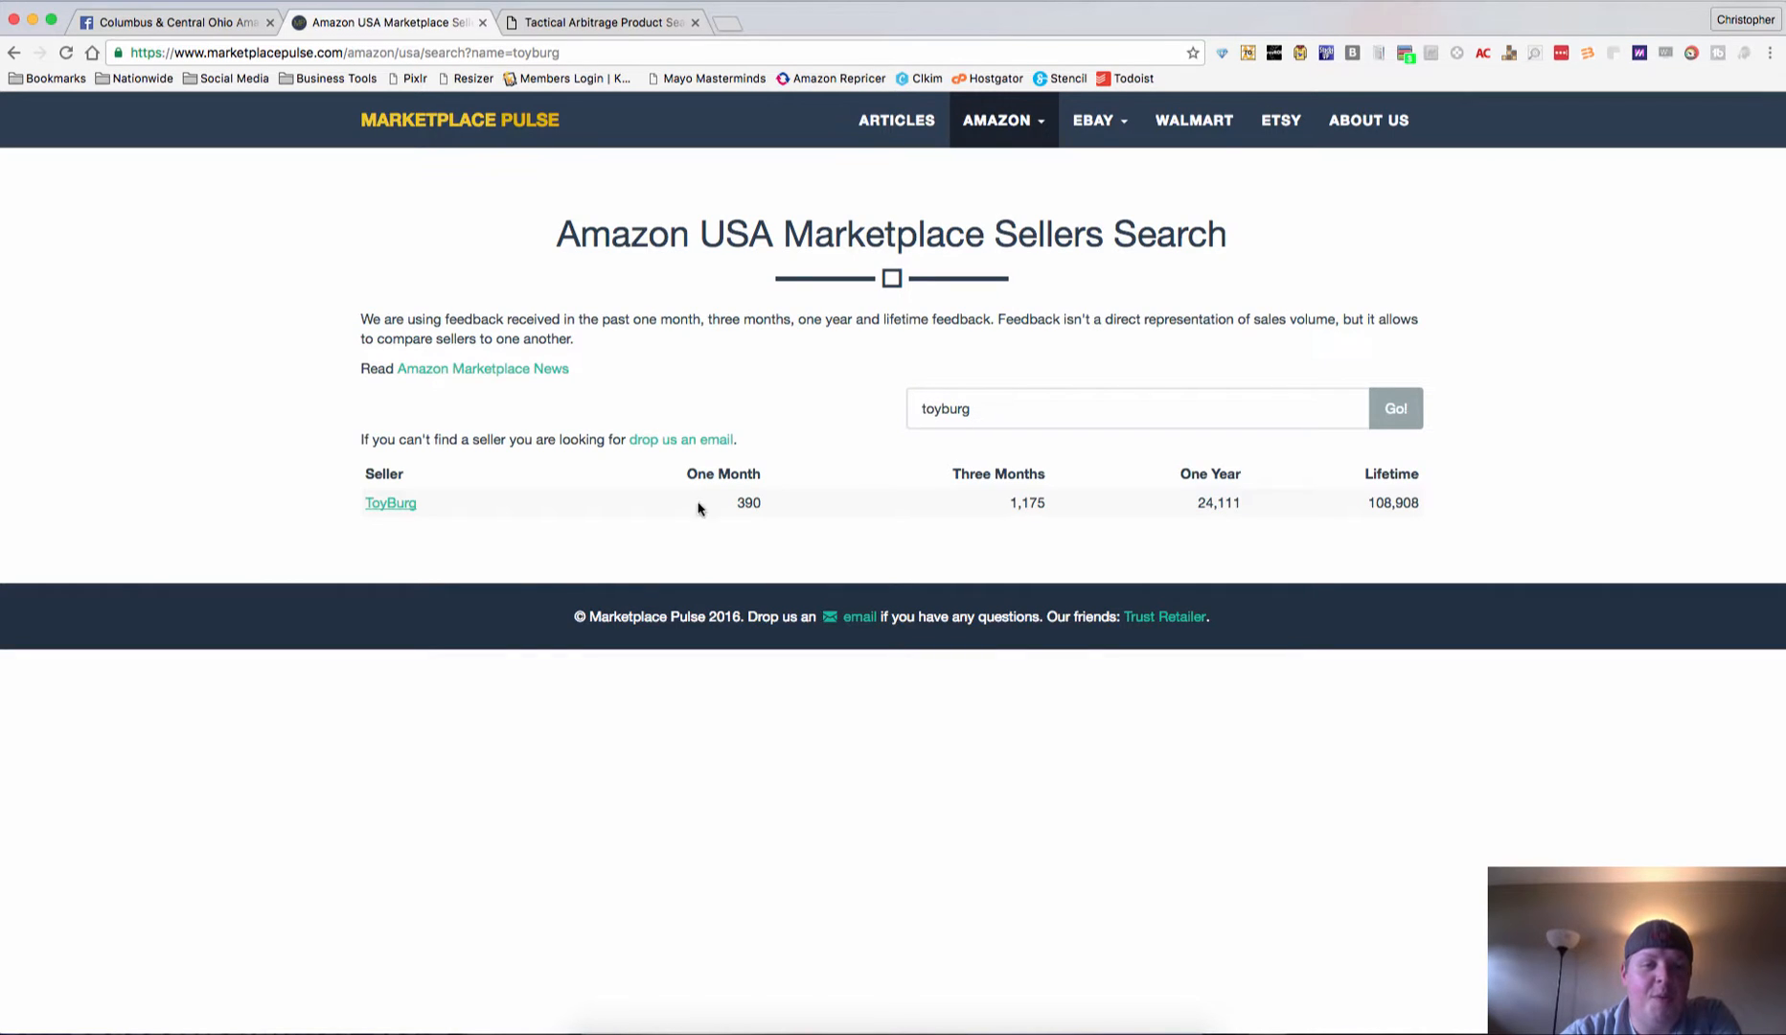
{"action": "mouse_move", "coordinate": [494, 548]}
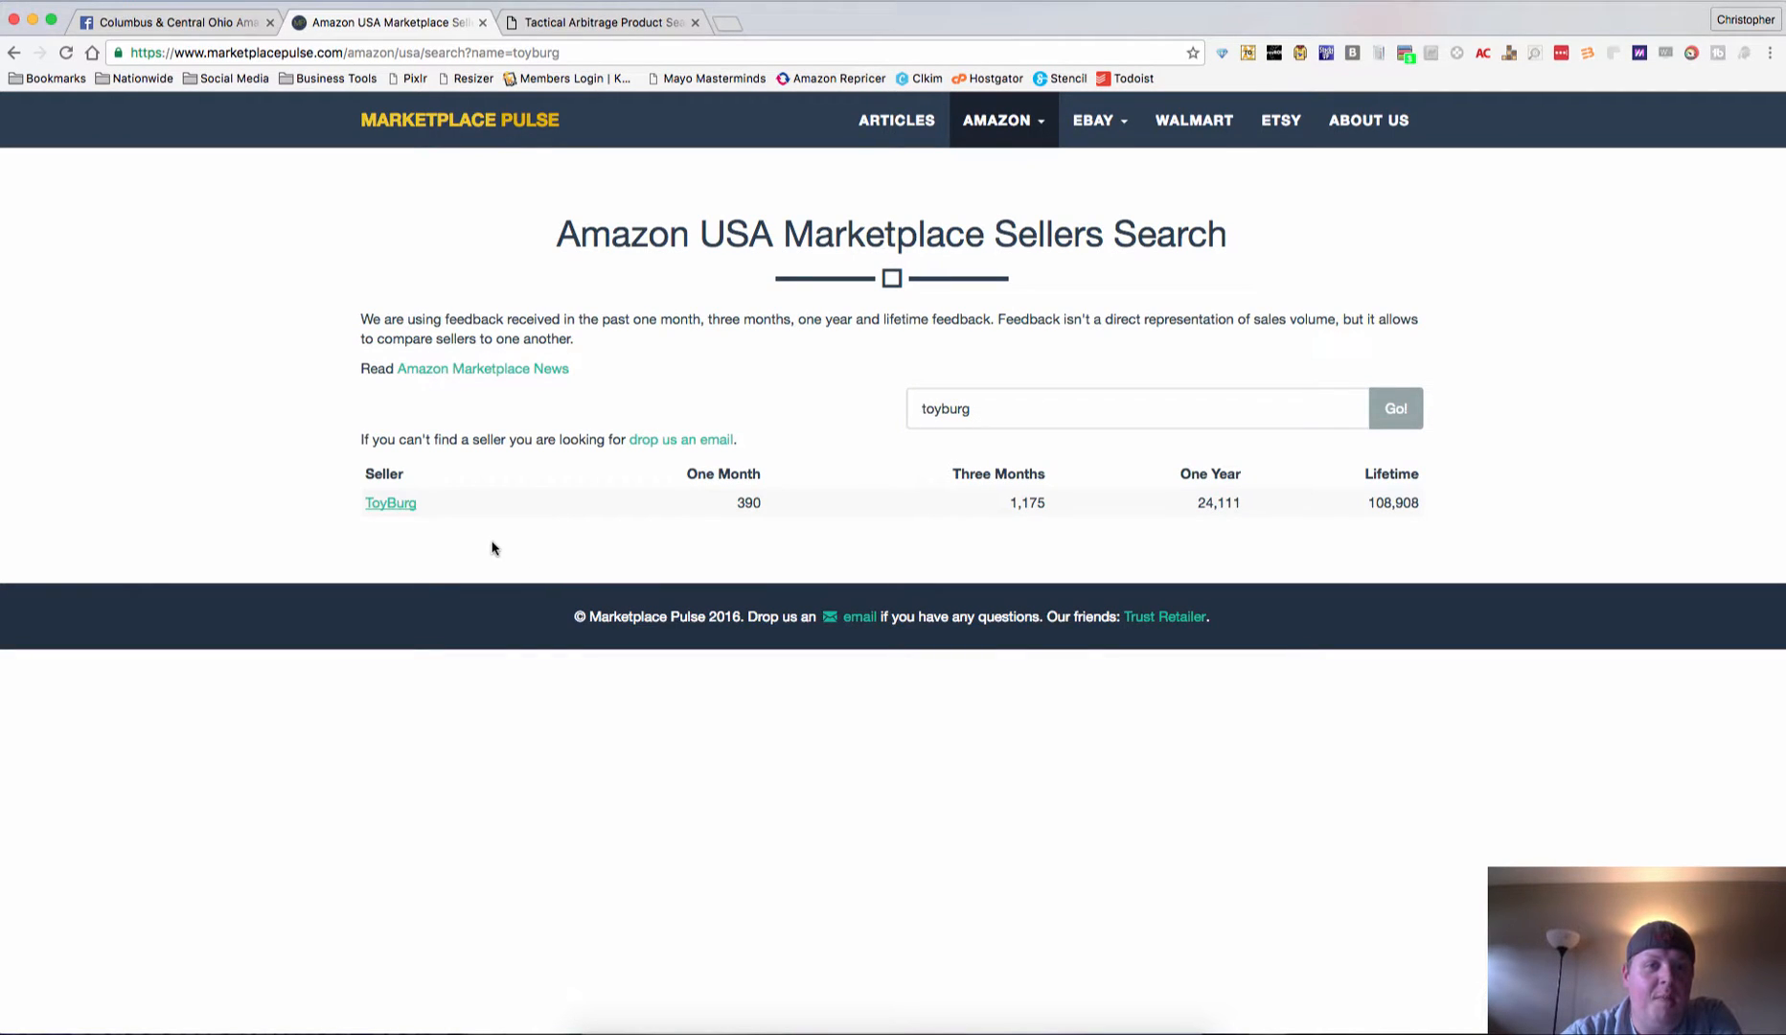
{"action": "mouse_move", "coordinate": [389, 513]}
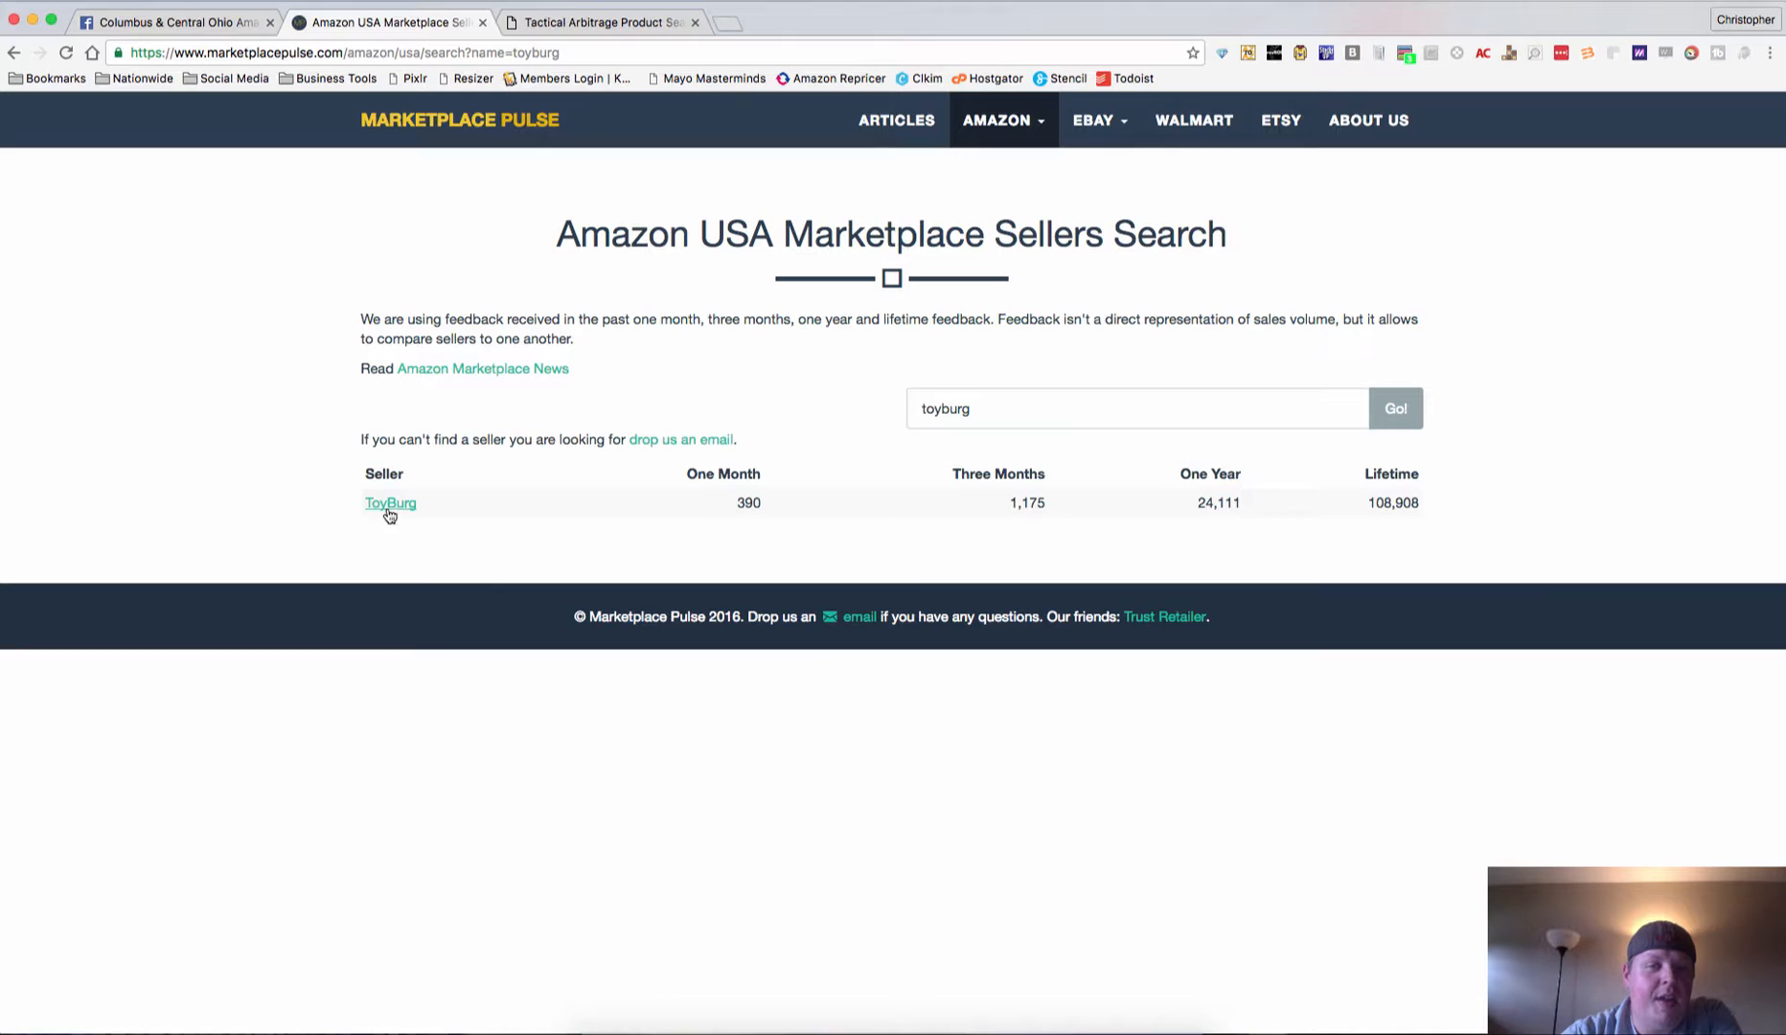
{"action": "left_click", "coordinate": [389, 504]}
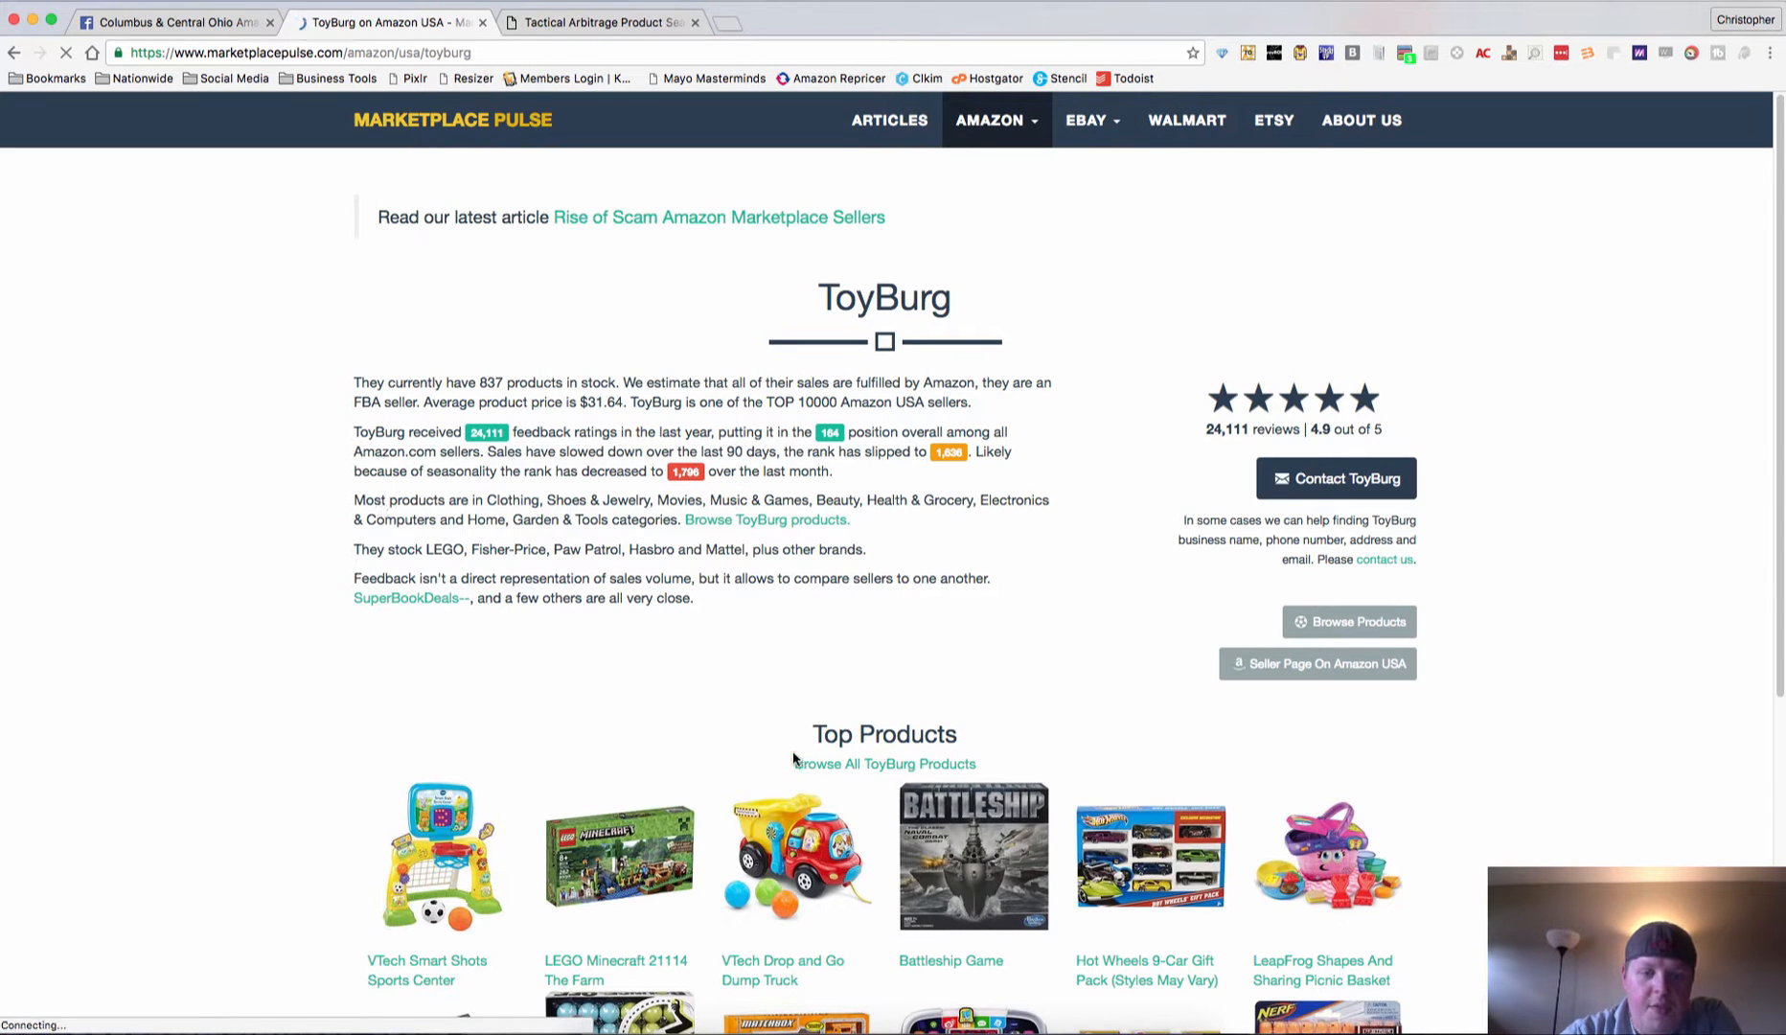
{"action": "left_click", "coordinate": [1317, 663]}
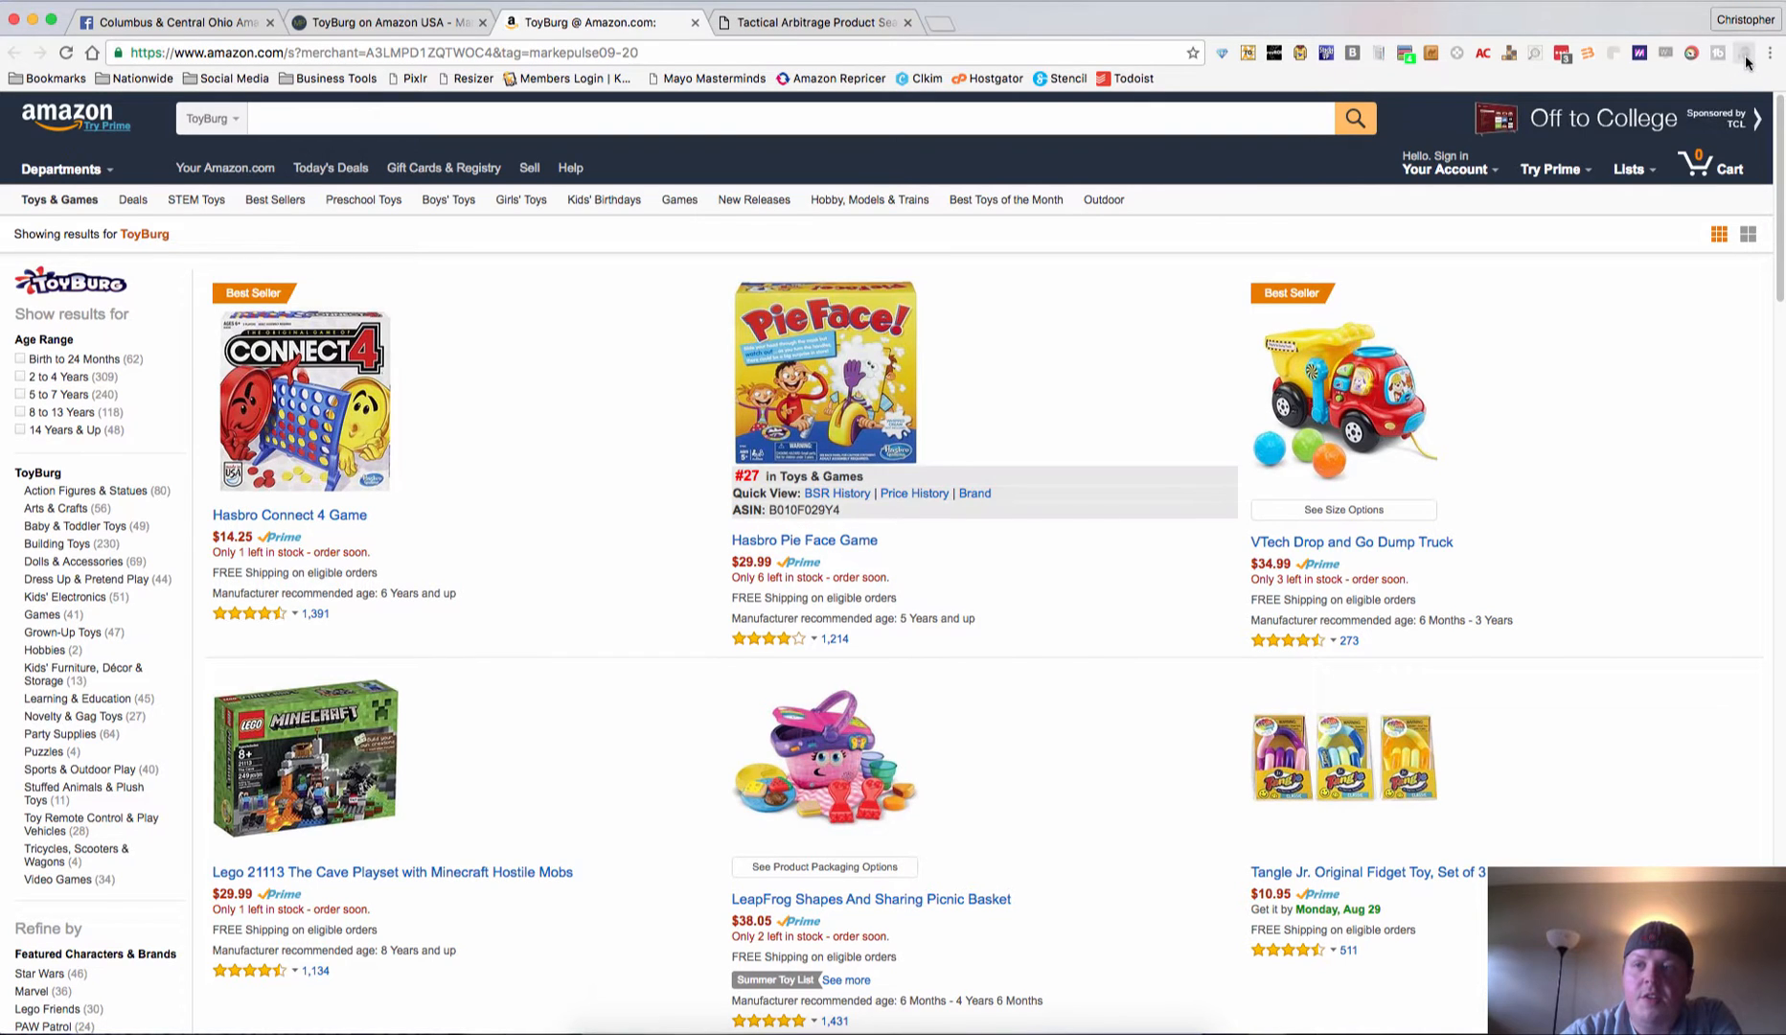
Scan the storefront with the scraper extension and save the two-column list as ToyBurg.csv in Downloads.
{"action": "left_click", "coordinate": [1741, 54]}
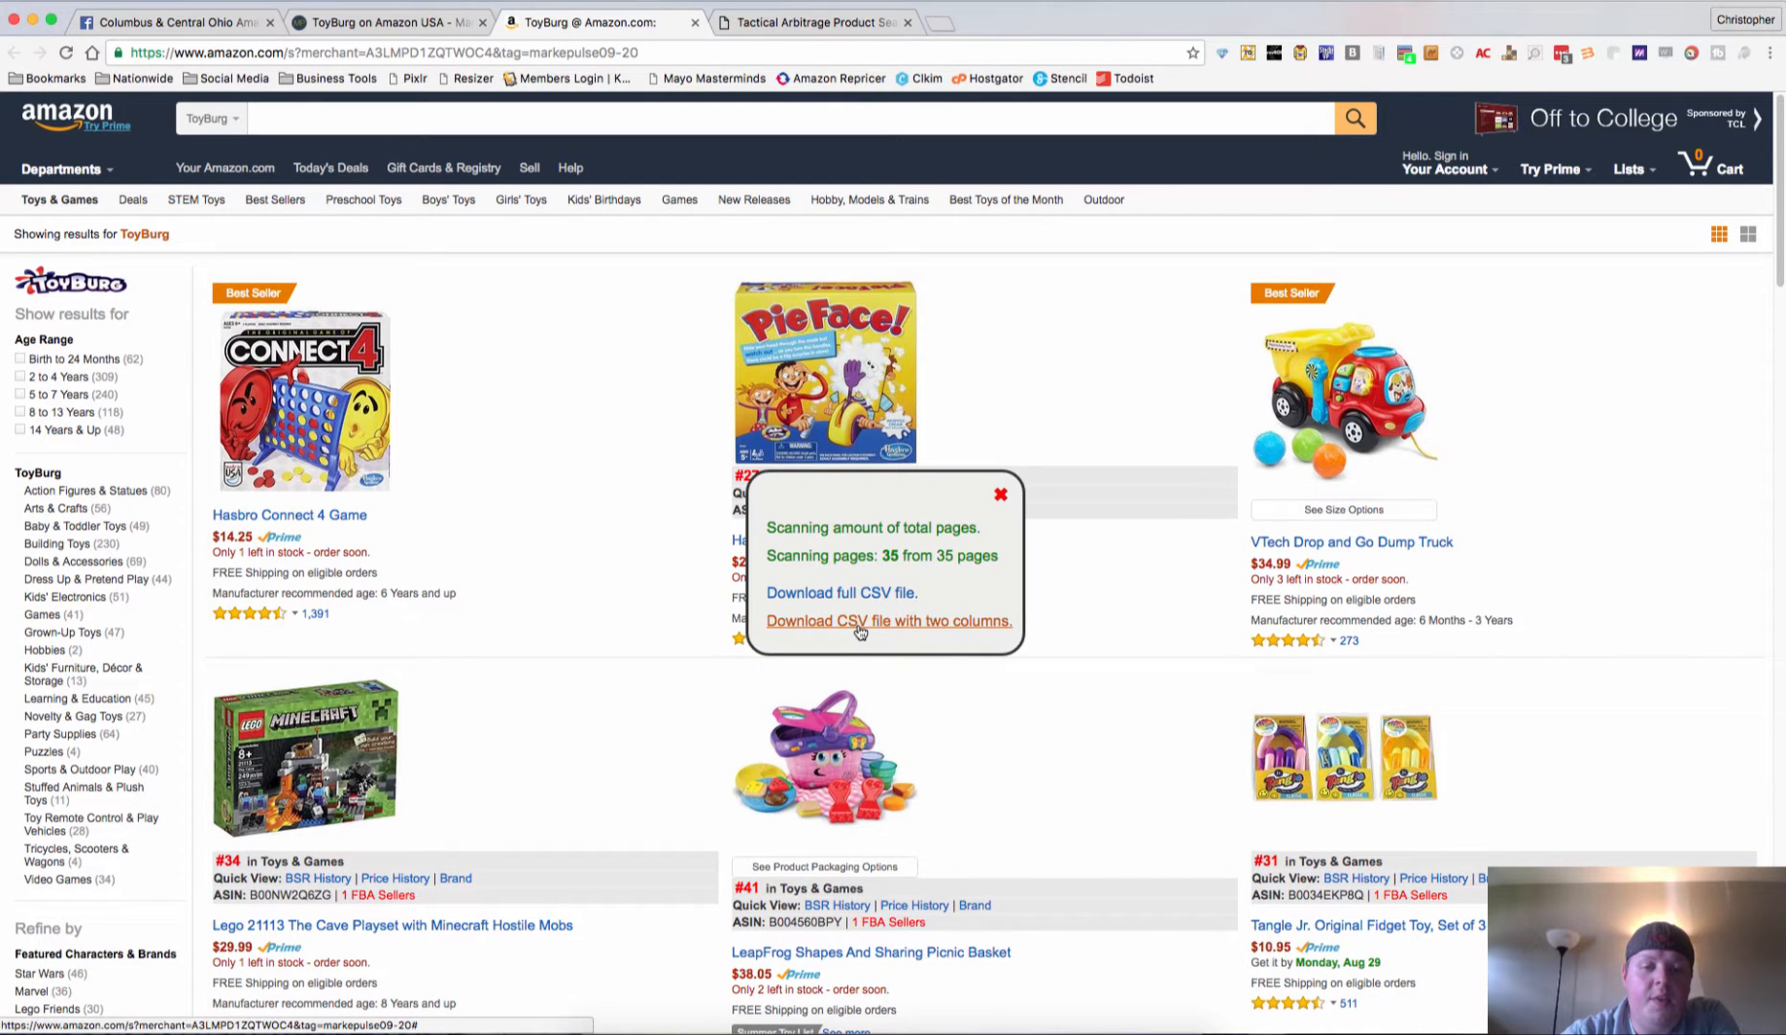
{"action": "left_click", "coordinate": [889, 621]}
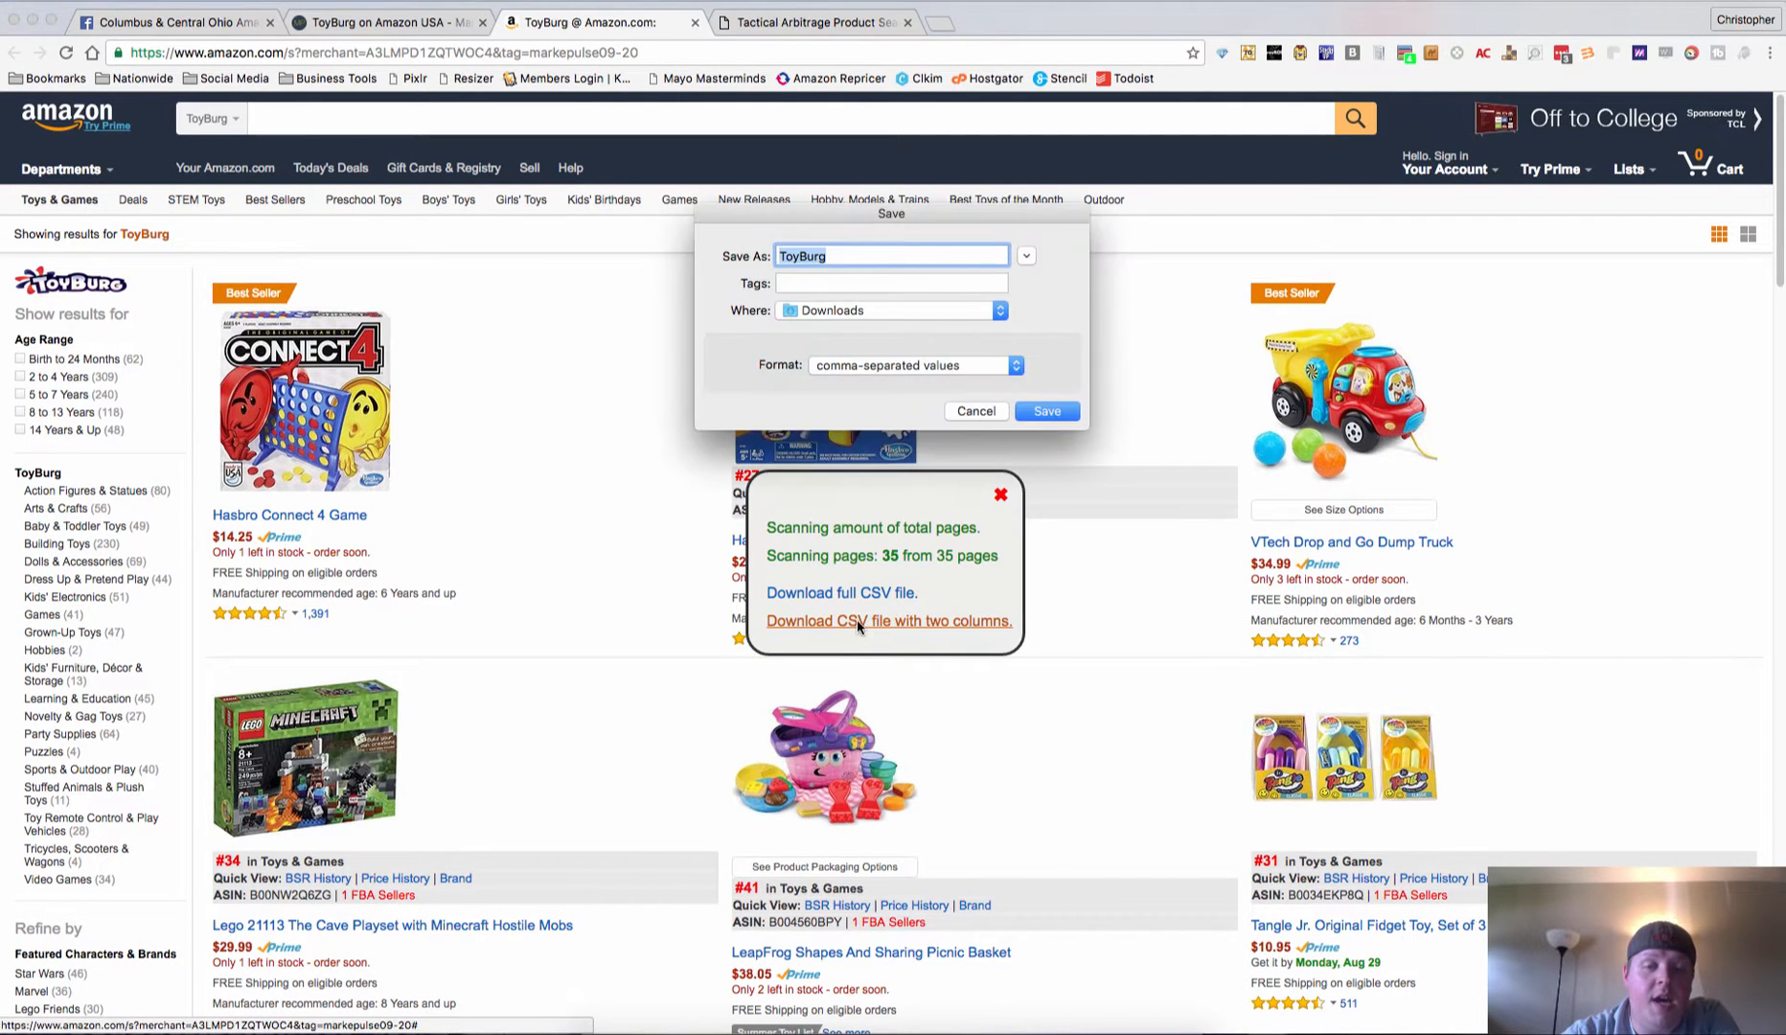
{"action": "left_click", "coordinate": [1046, 410]}
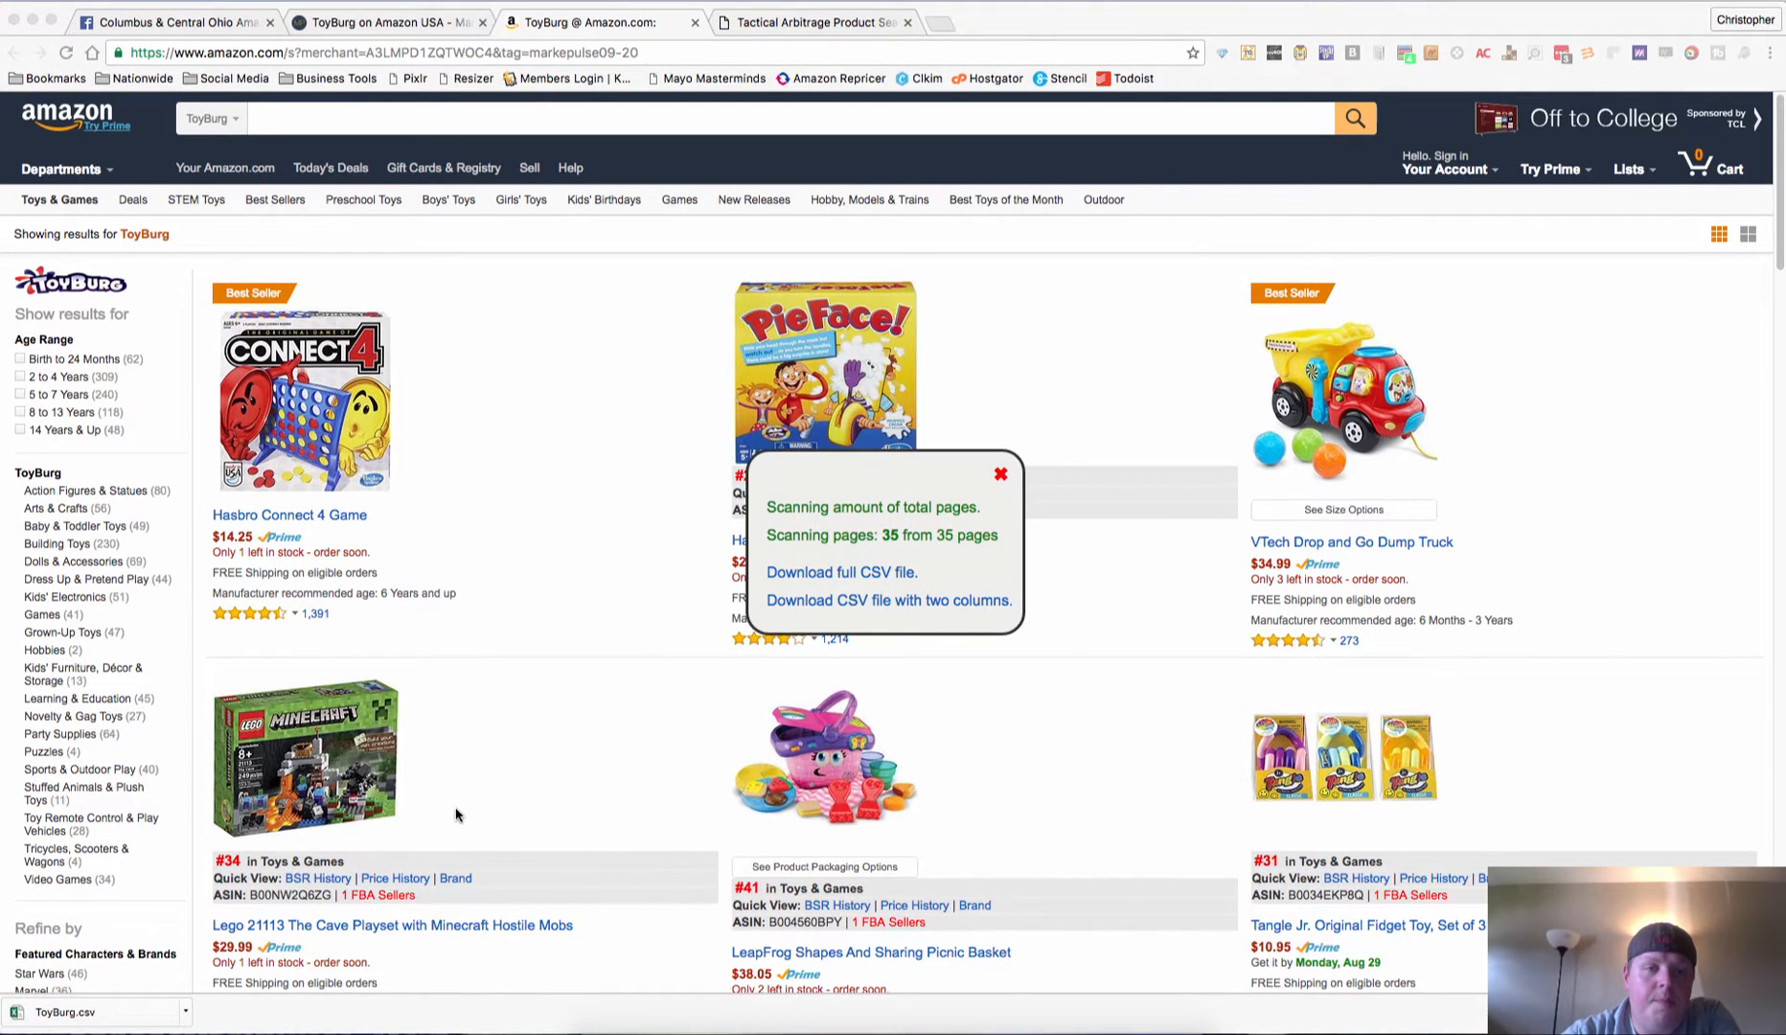
Open ToyBurg.csv in Excel, widen column A, and check the ASIN list down to row 839.
{"action": "left_click", "coordinate": [826, 573]}
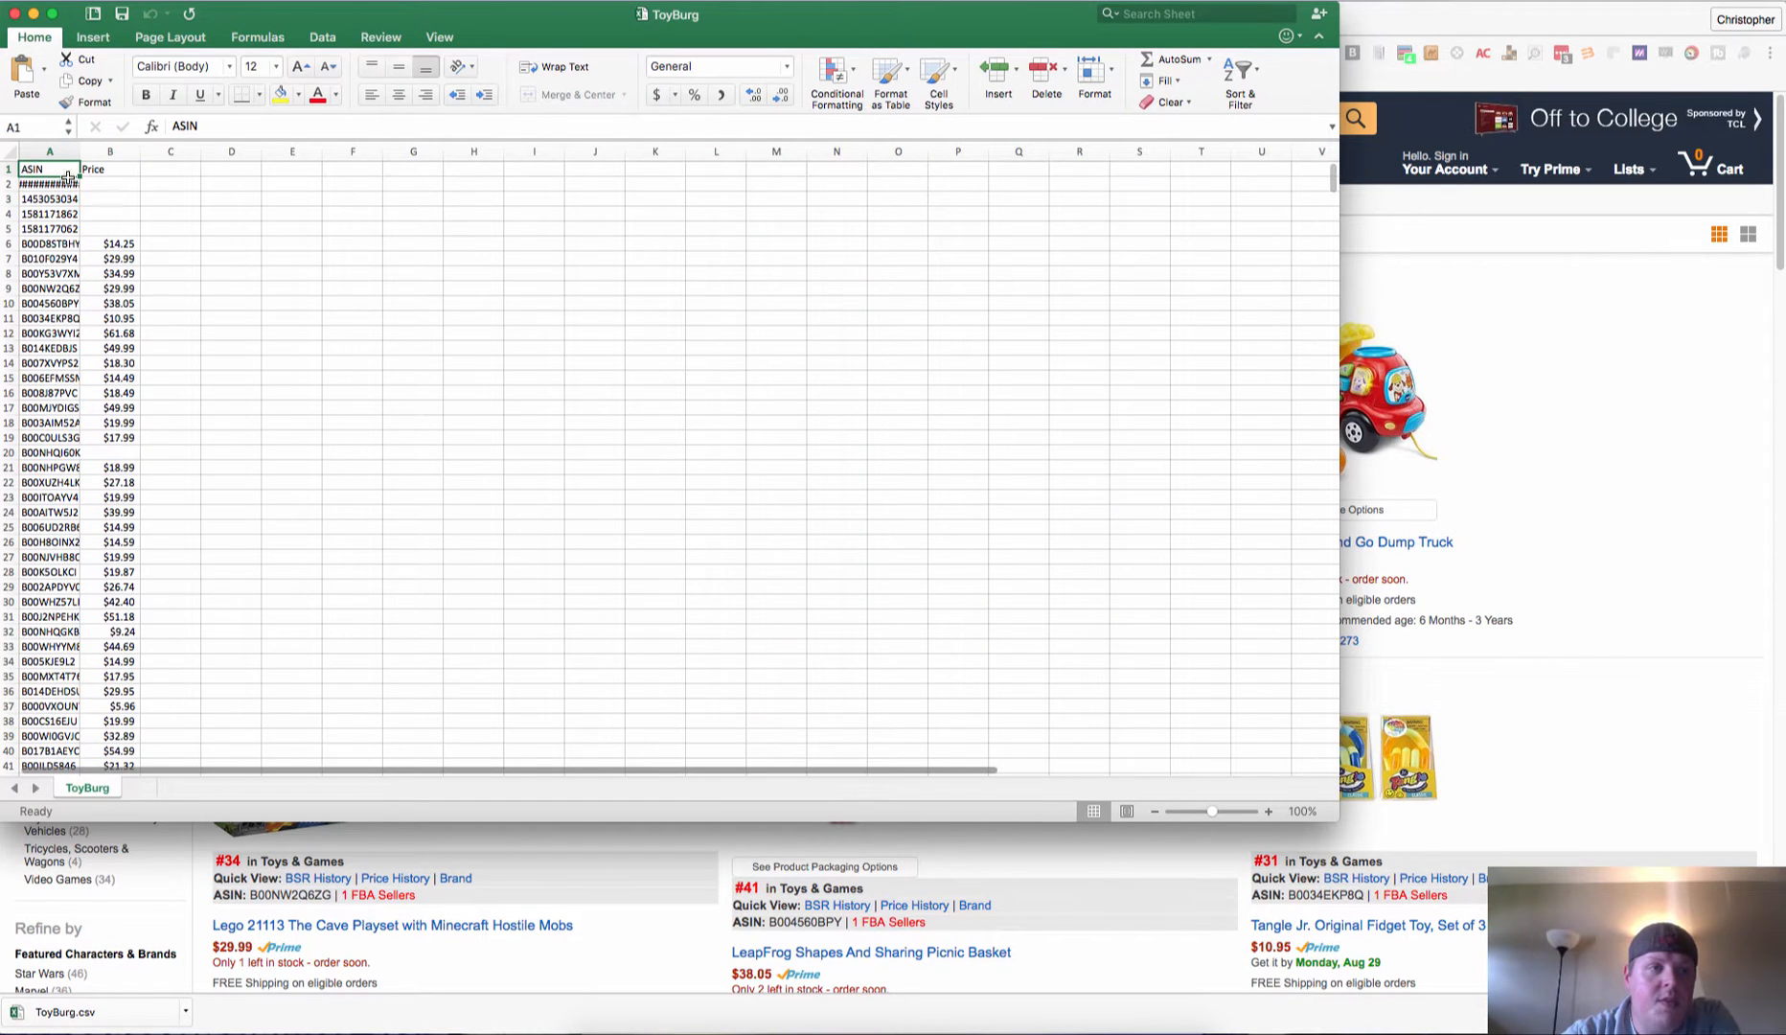
{"action": "left_click_drag", "start_coordinate": [86, 152], "coordinate": [102, 151]}
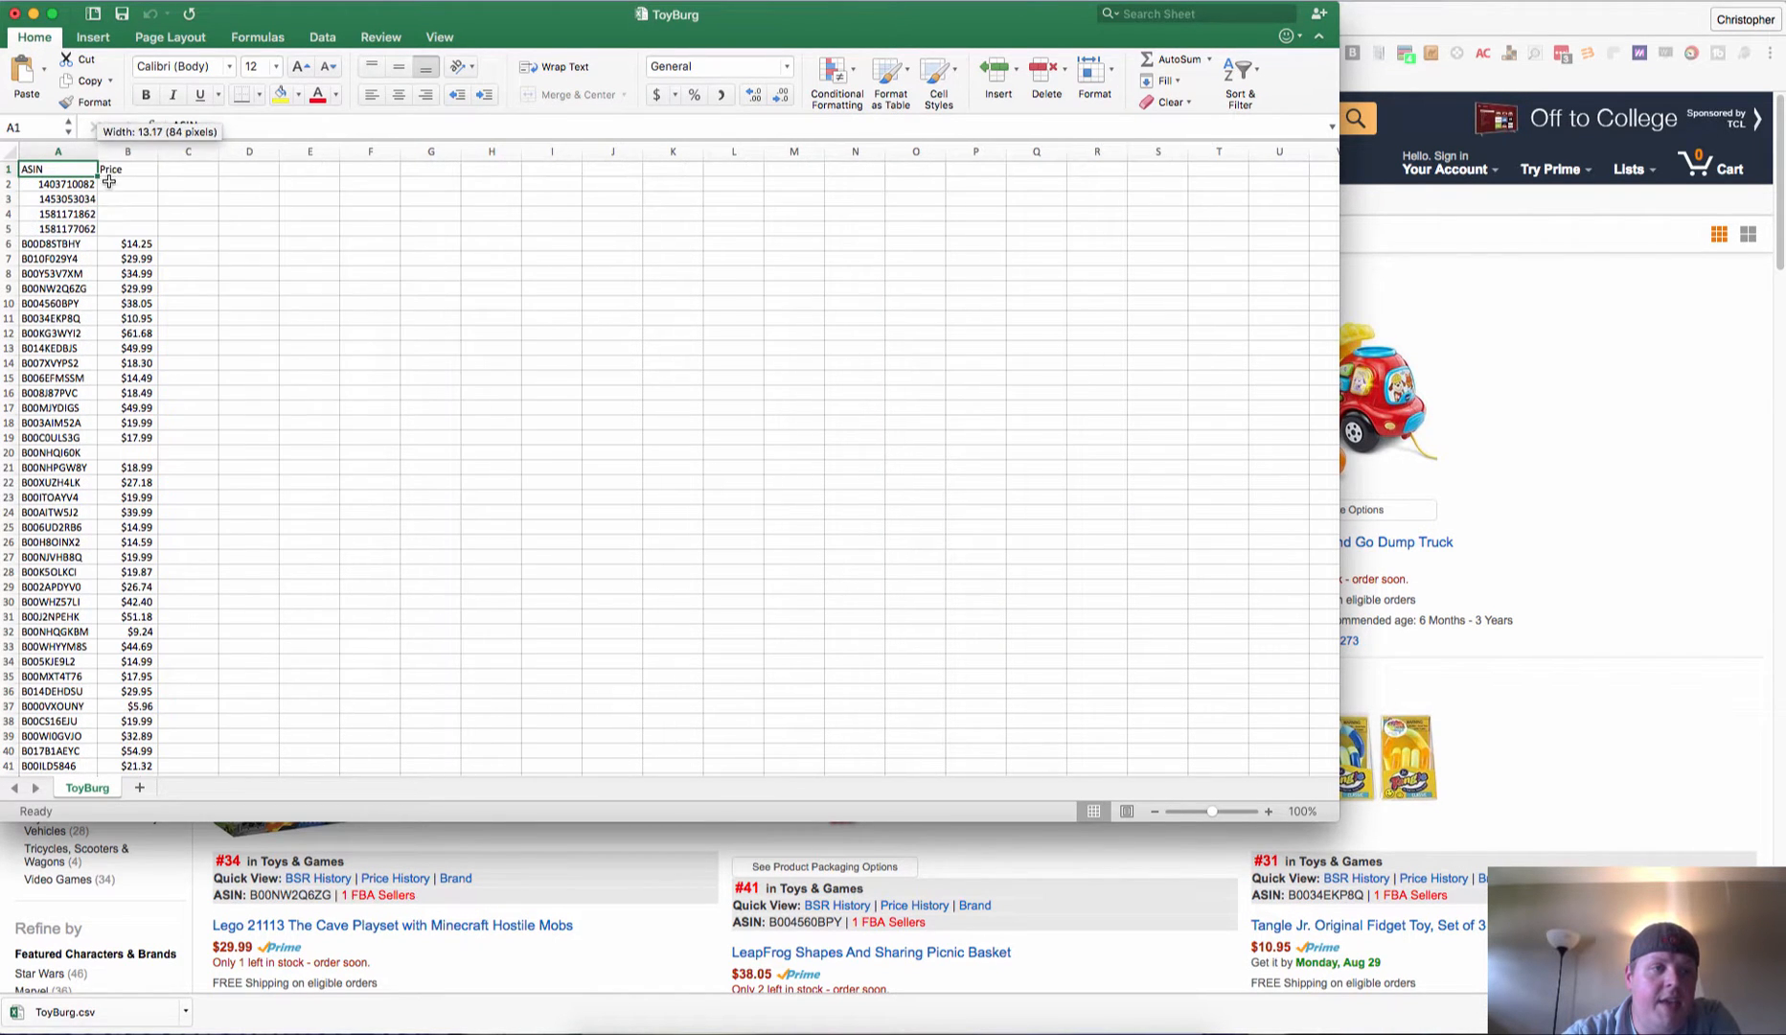
{"action": "scroll", "scroll_direction": "down", "scroll_amount": 3}
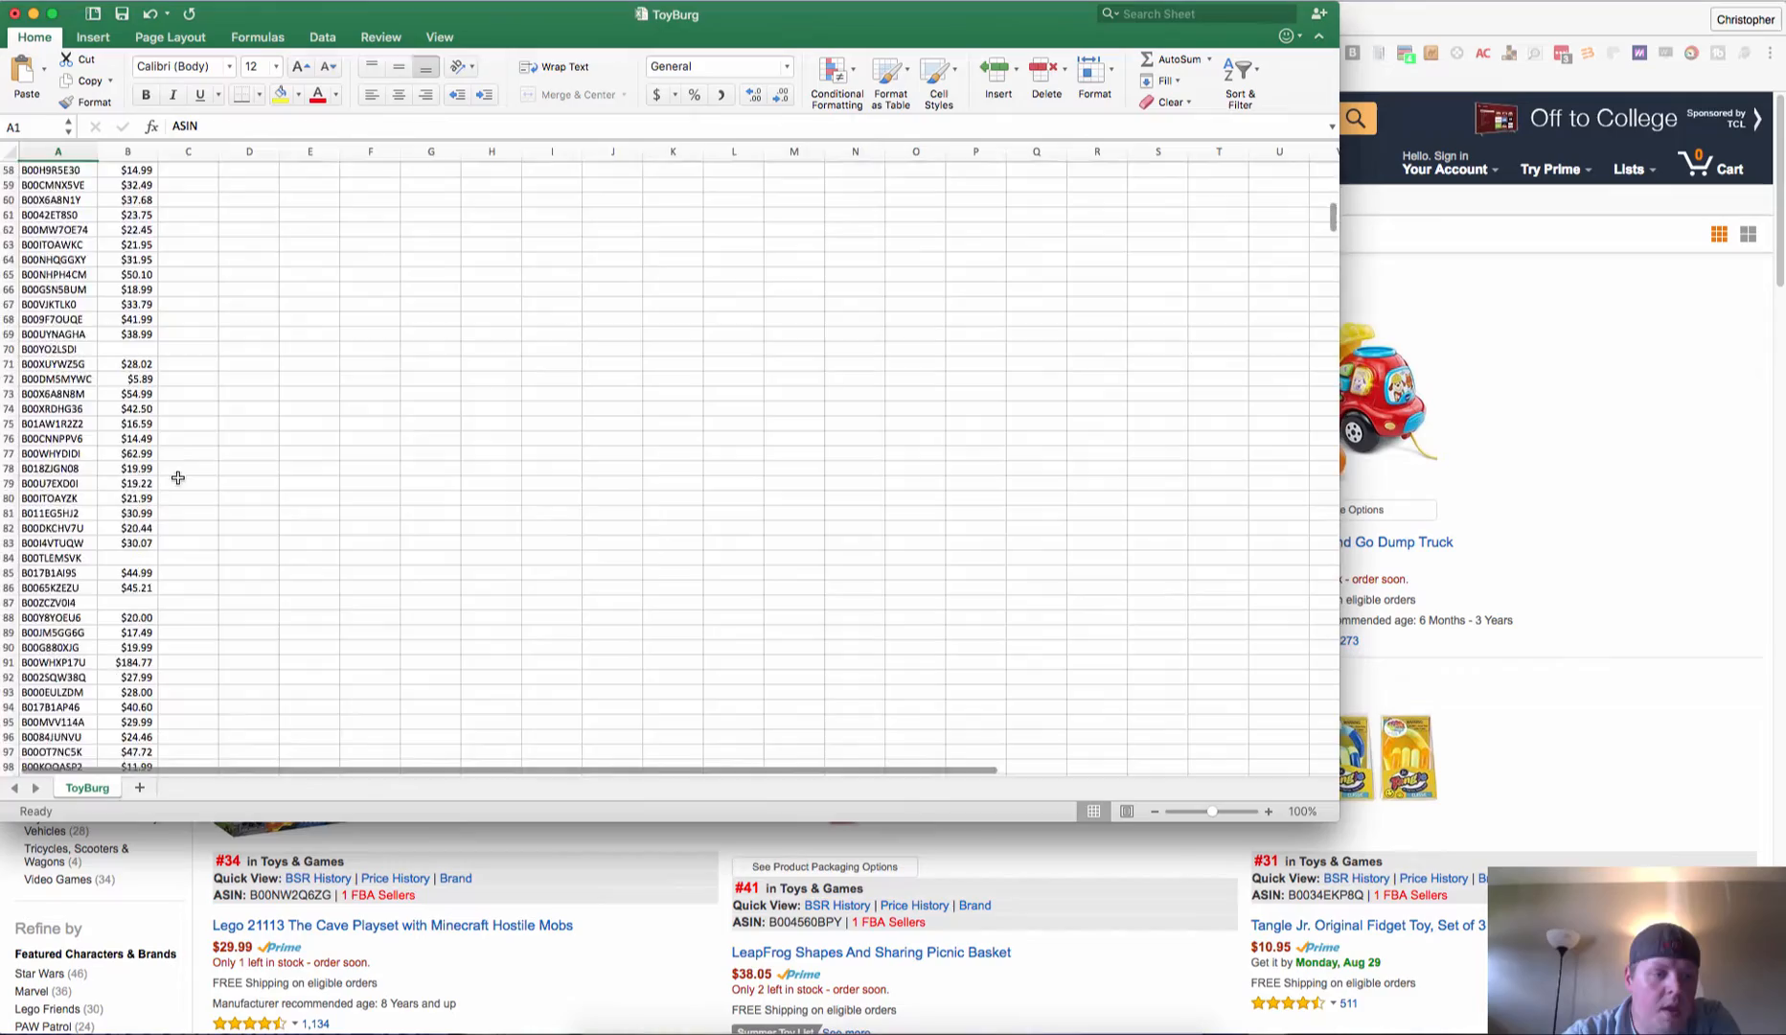
{"action": "scroll", "scroll_direction": "down", "scroll_amount": 3}
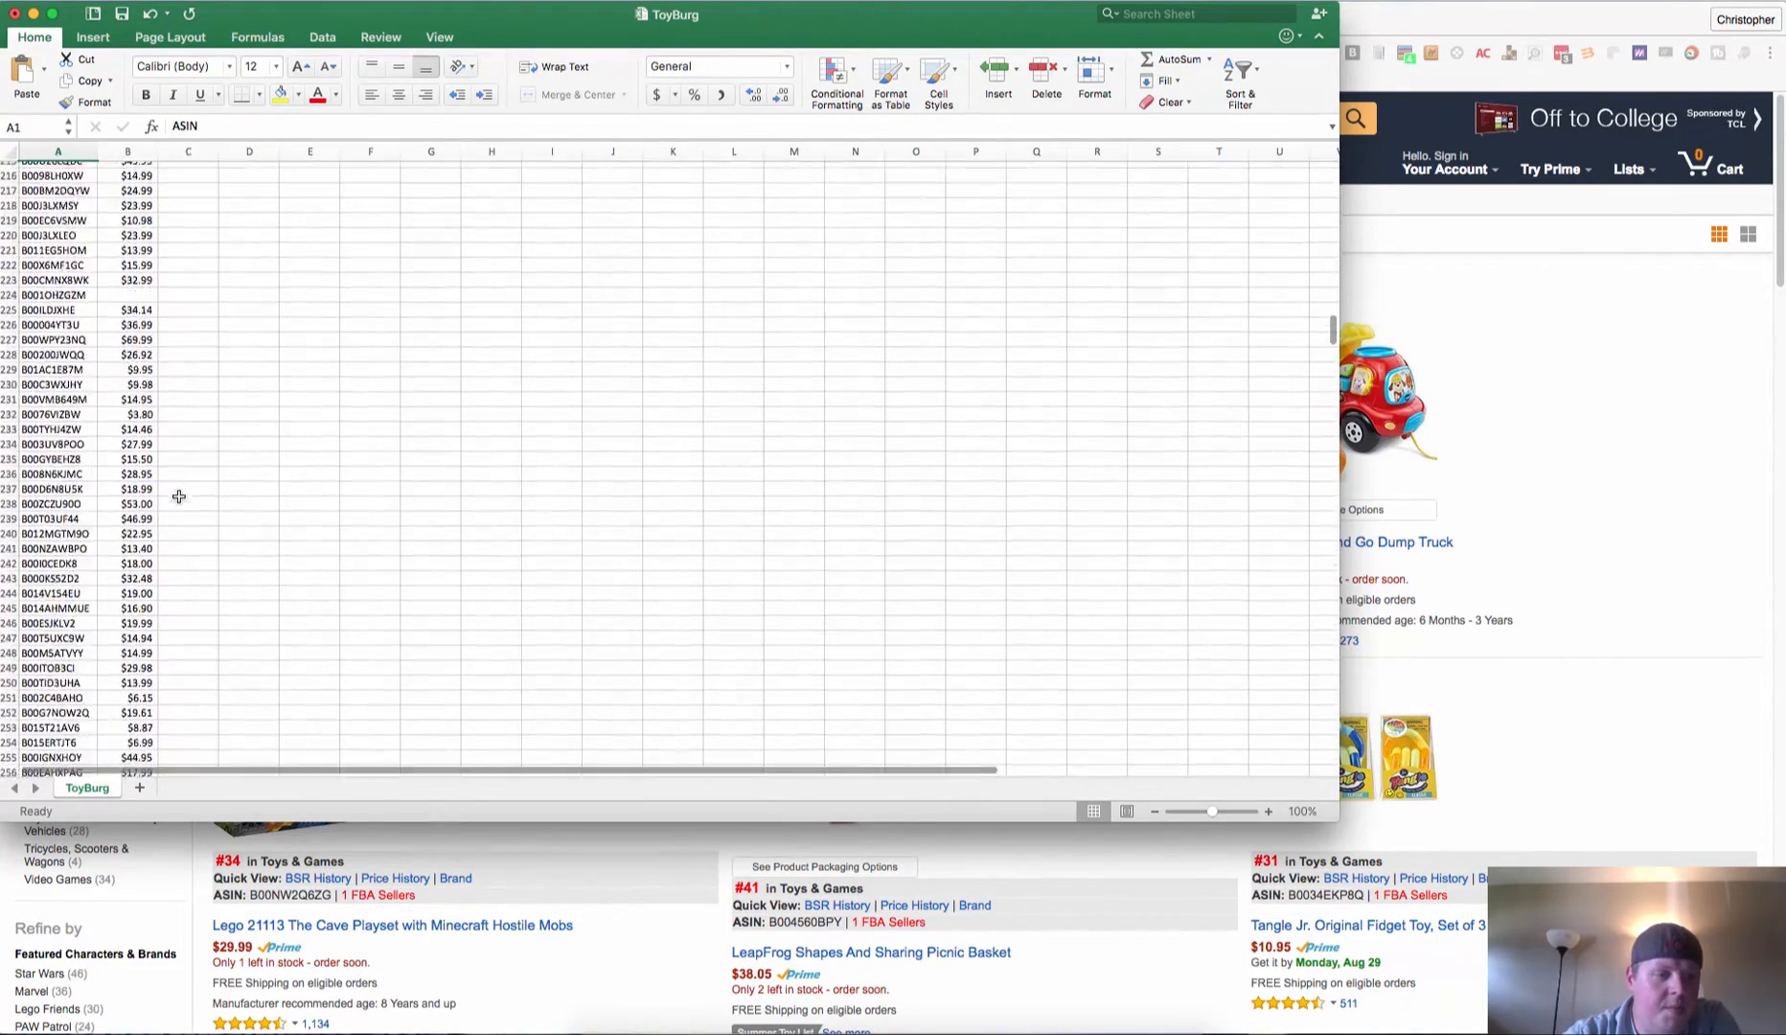
{"action": "scroll", "scroll_direction": "down", "scroll_amount": 3}
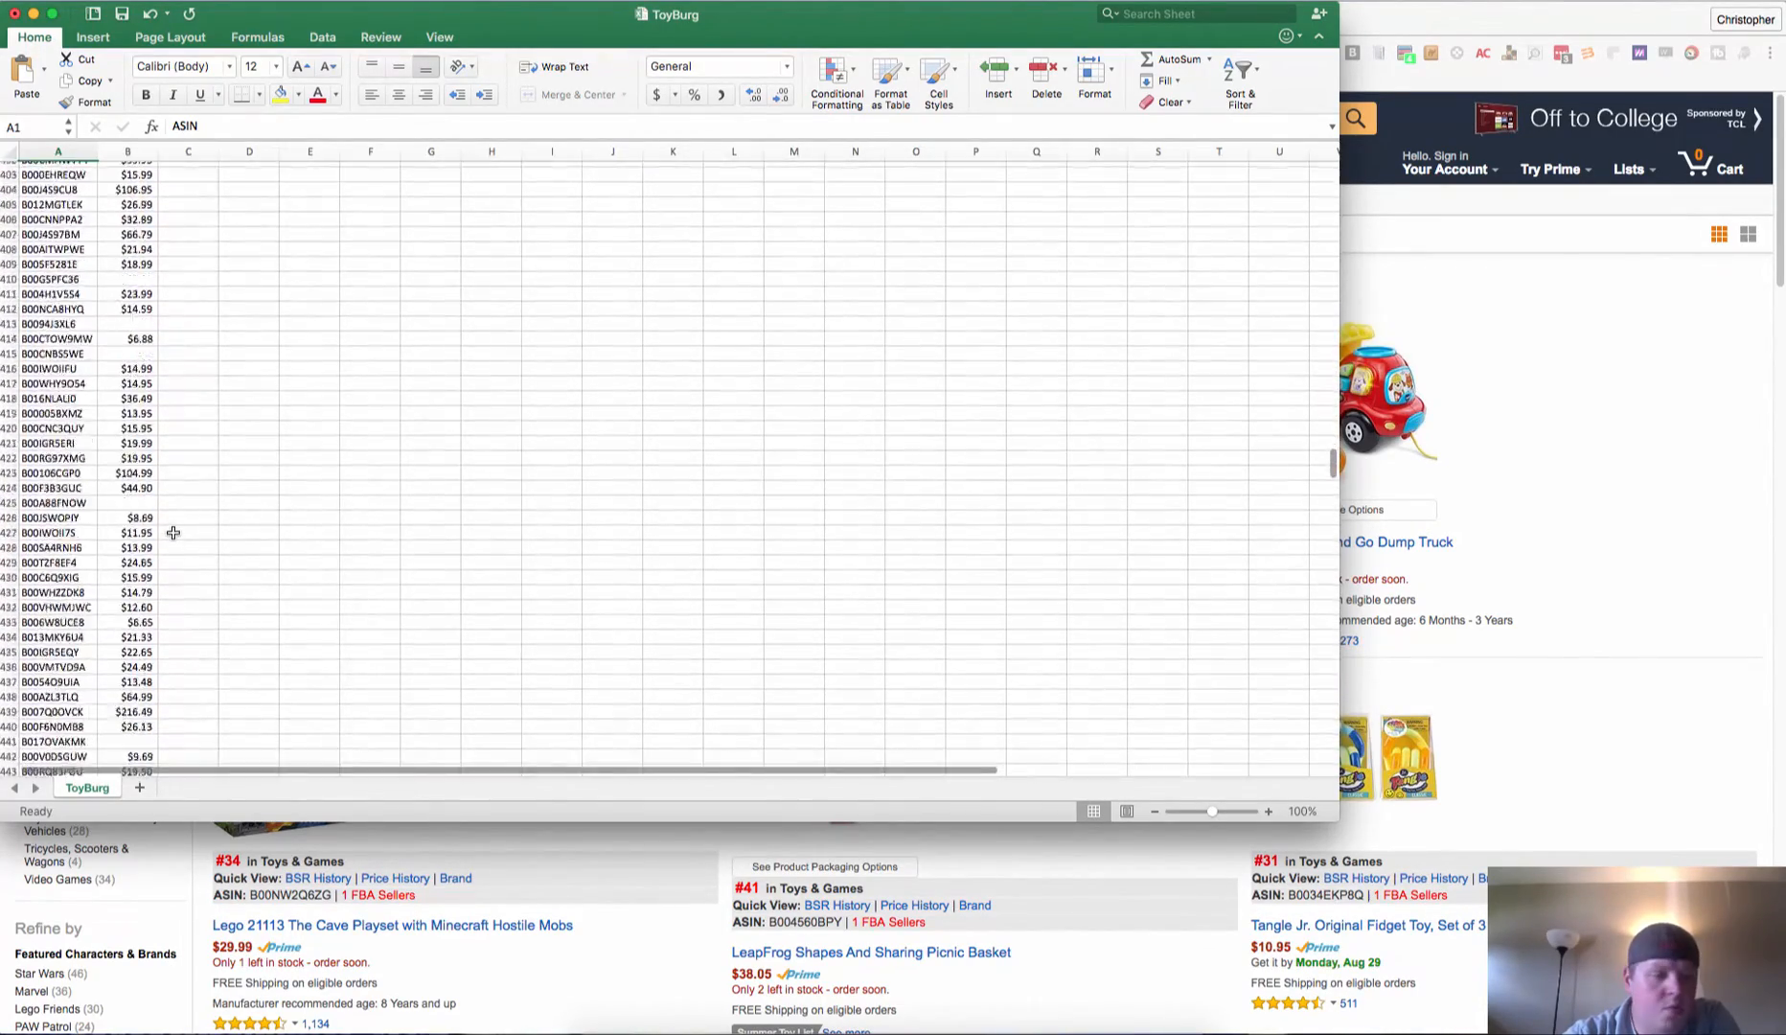
{"action": "scroll", "scroll_direction": "down", "scroll_amount": 3}
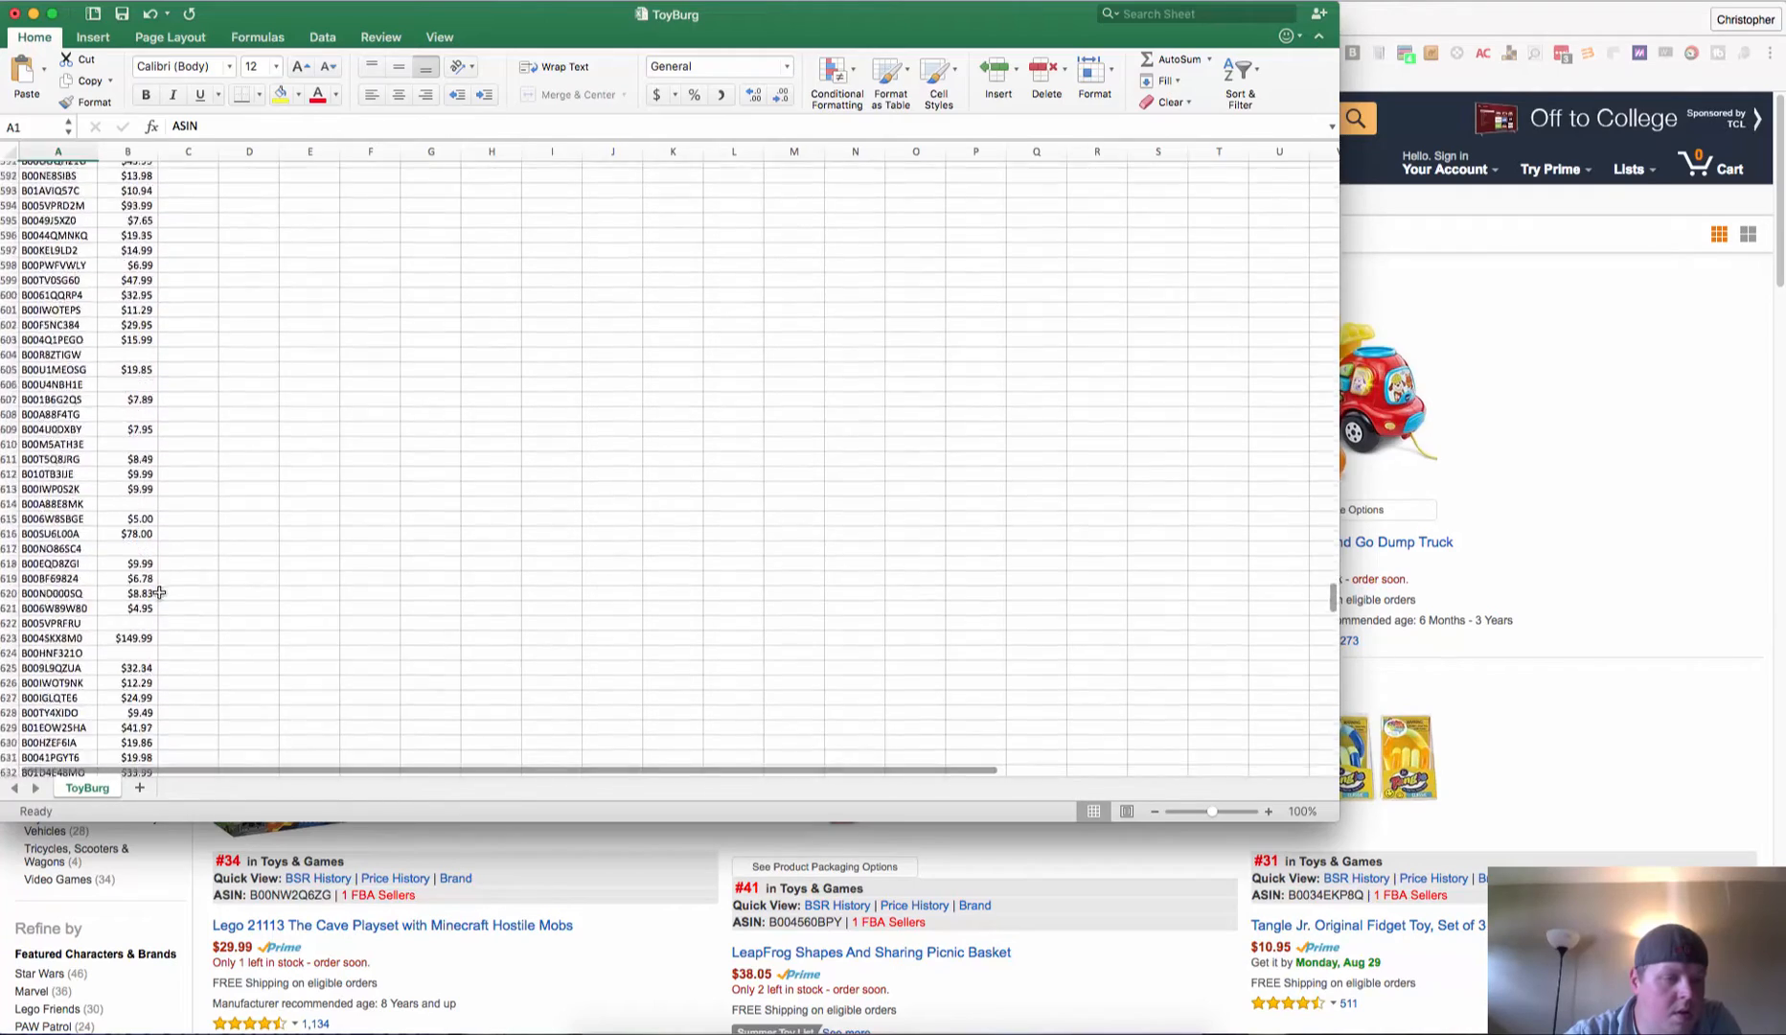
{"action": "scroll", "scroll_direction": "down", "scroll_amount": 3}
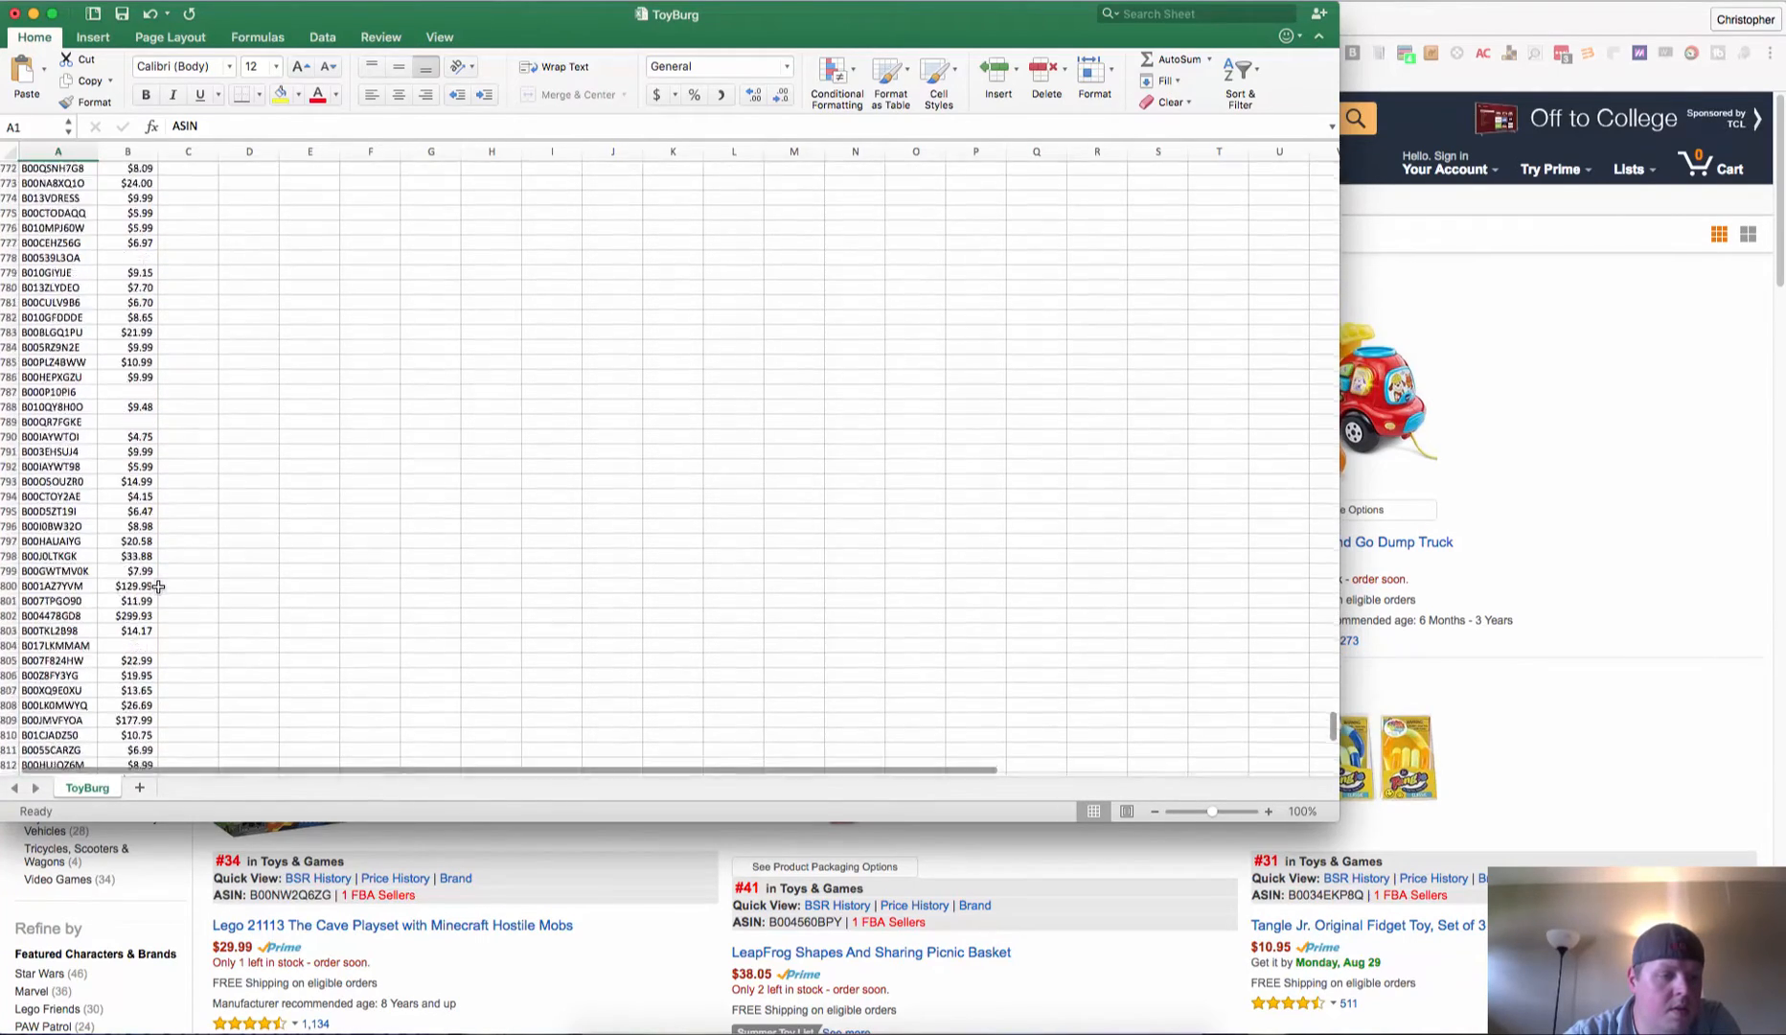
{"action": "scroll", "scroll_direction": "down", "scroll_amount": 3}
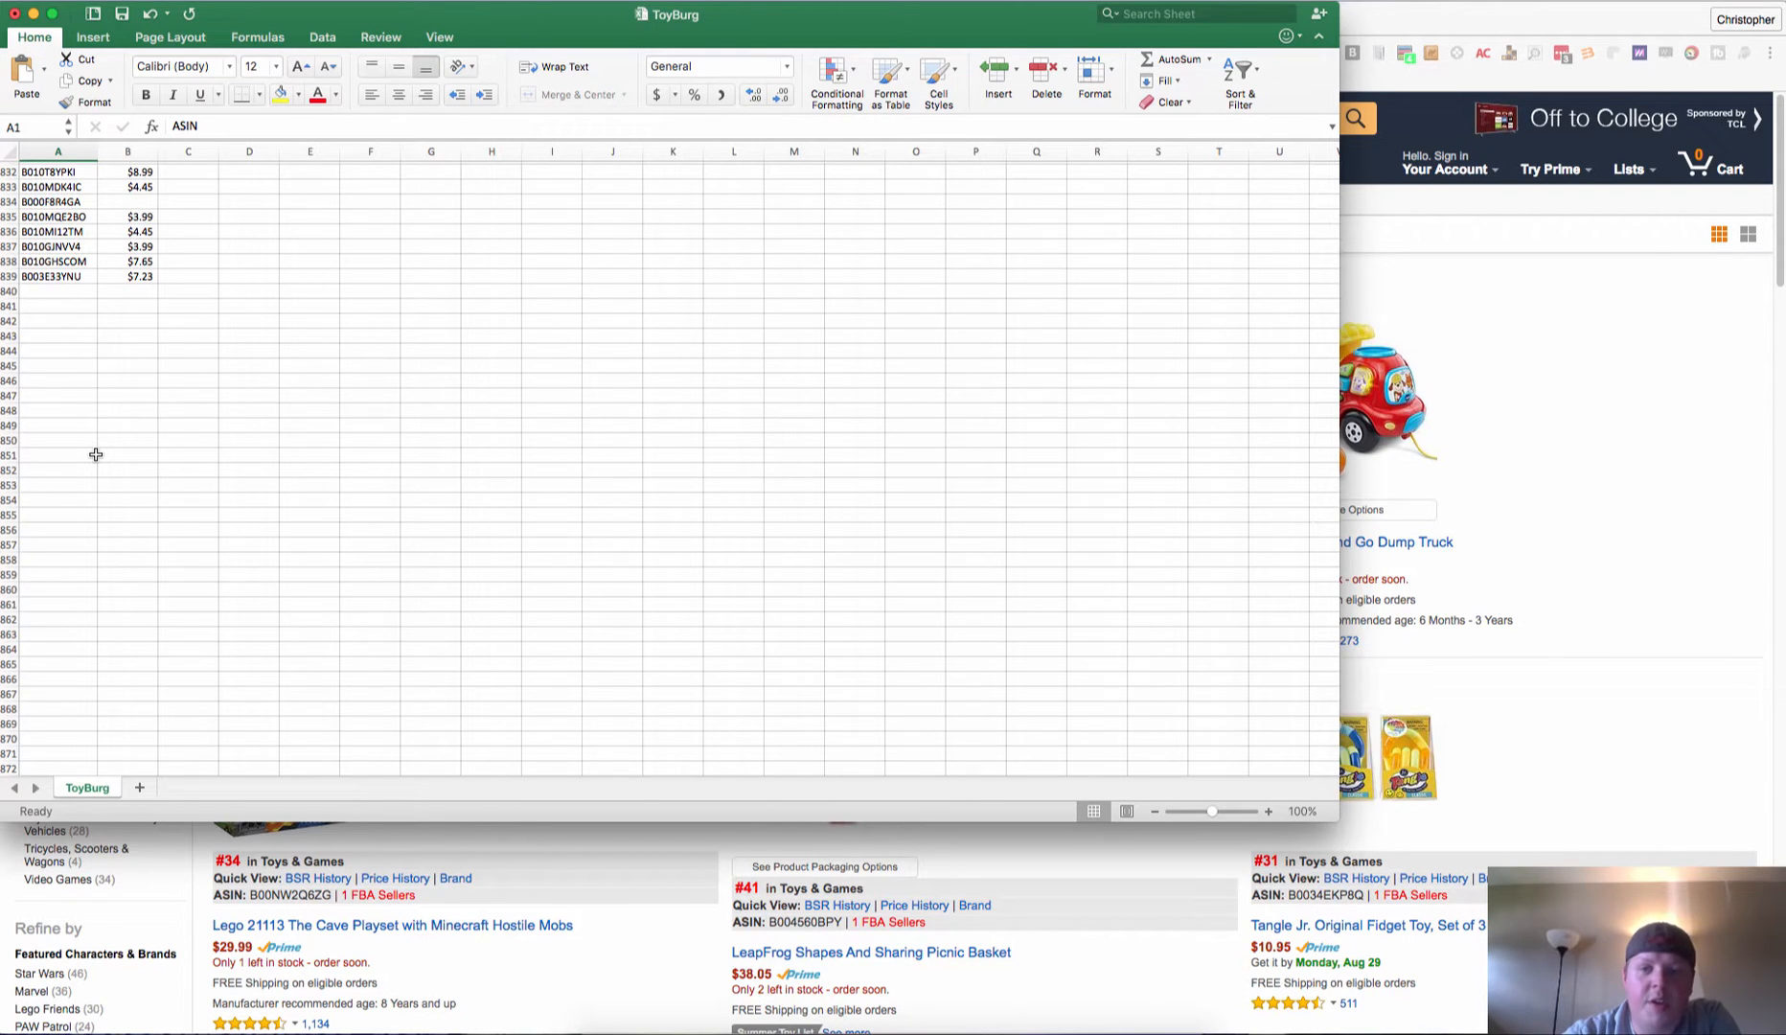
{"action": "mouse_move", "coordinate": [71, 385]}
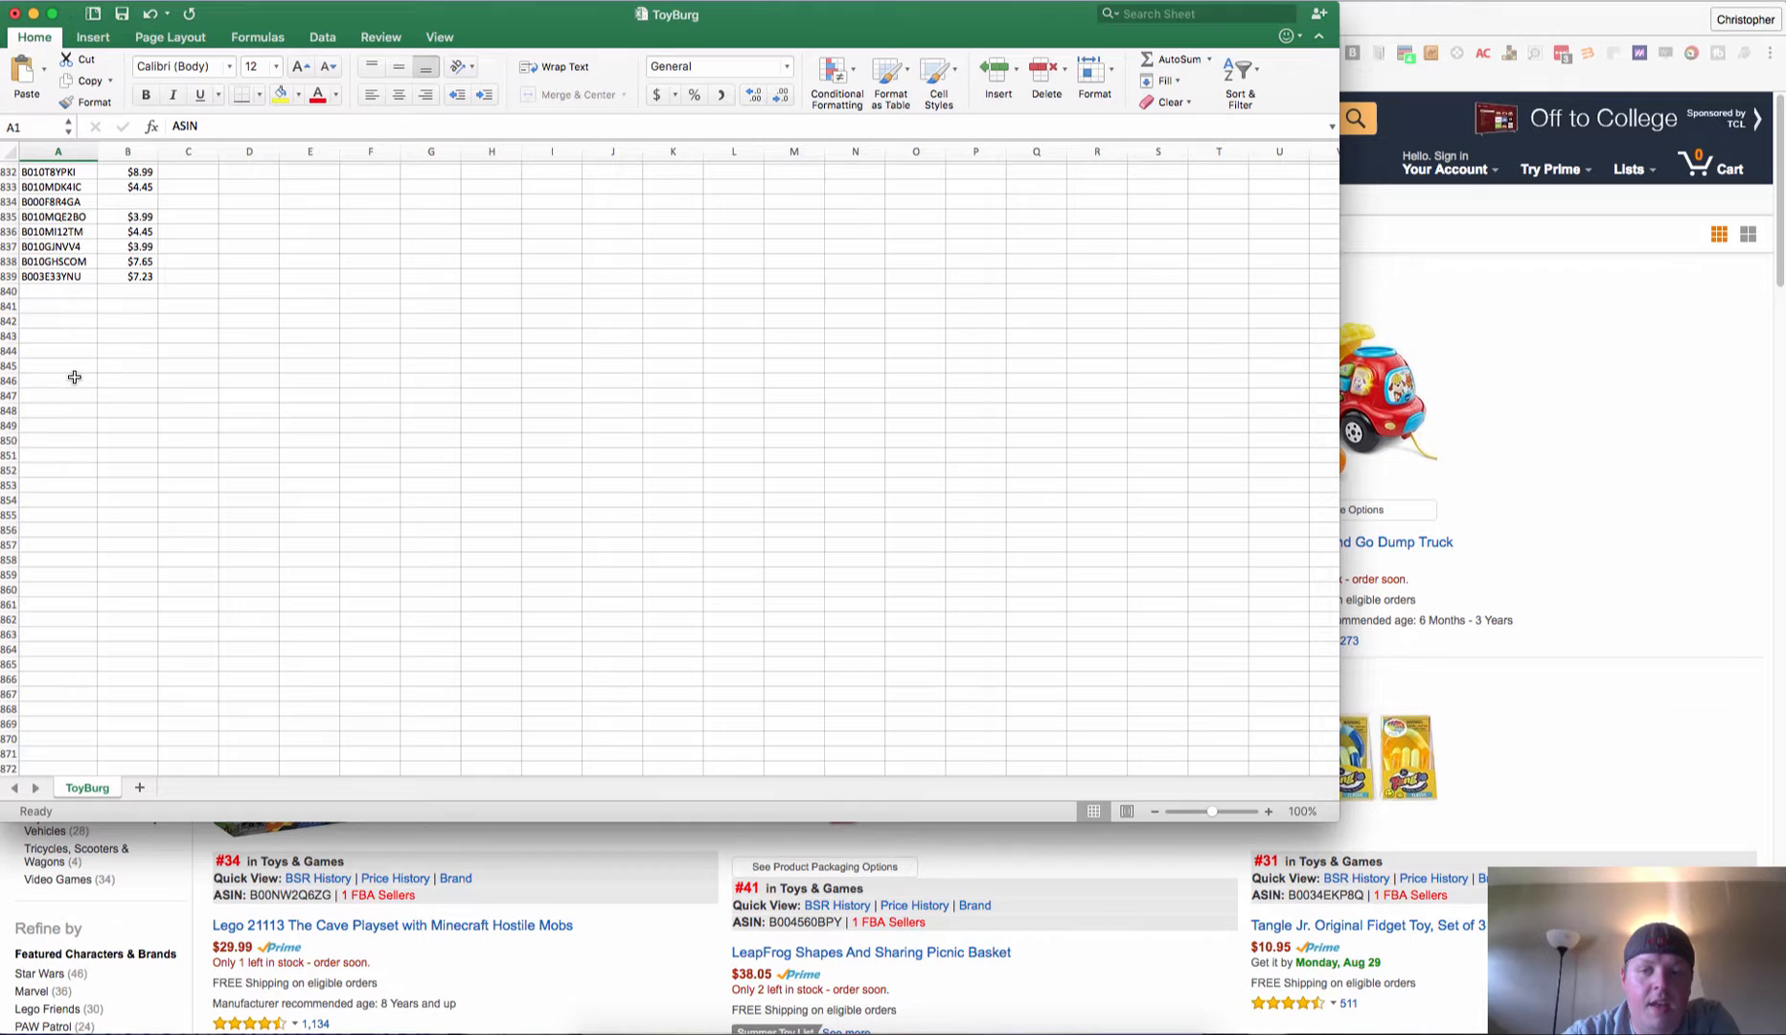
{"action": "mouse_move", "coordinate": [1523, 310]}
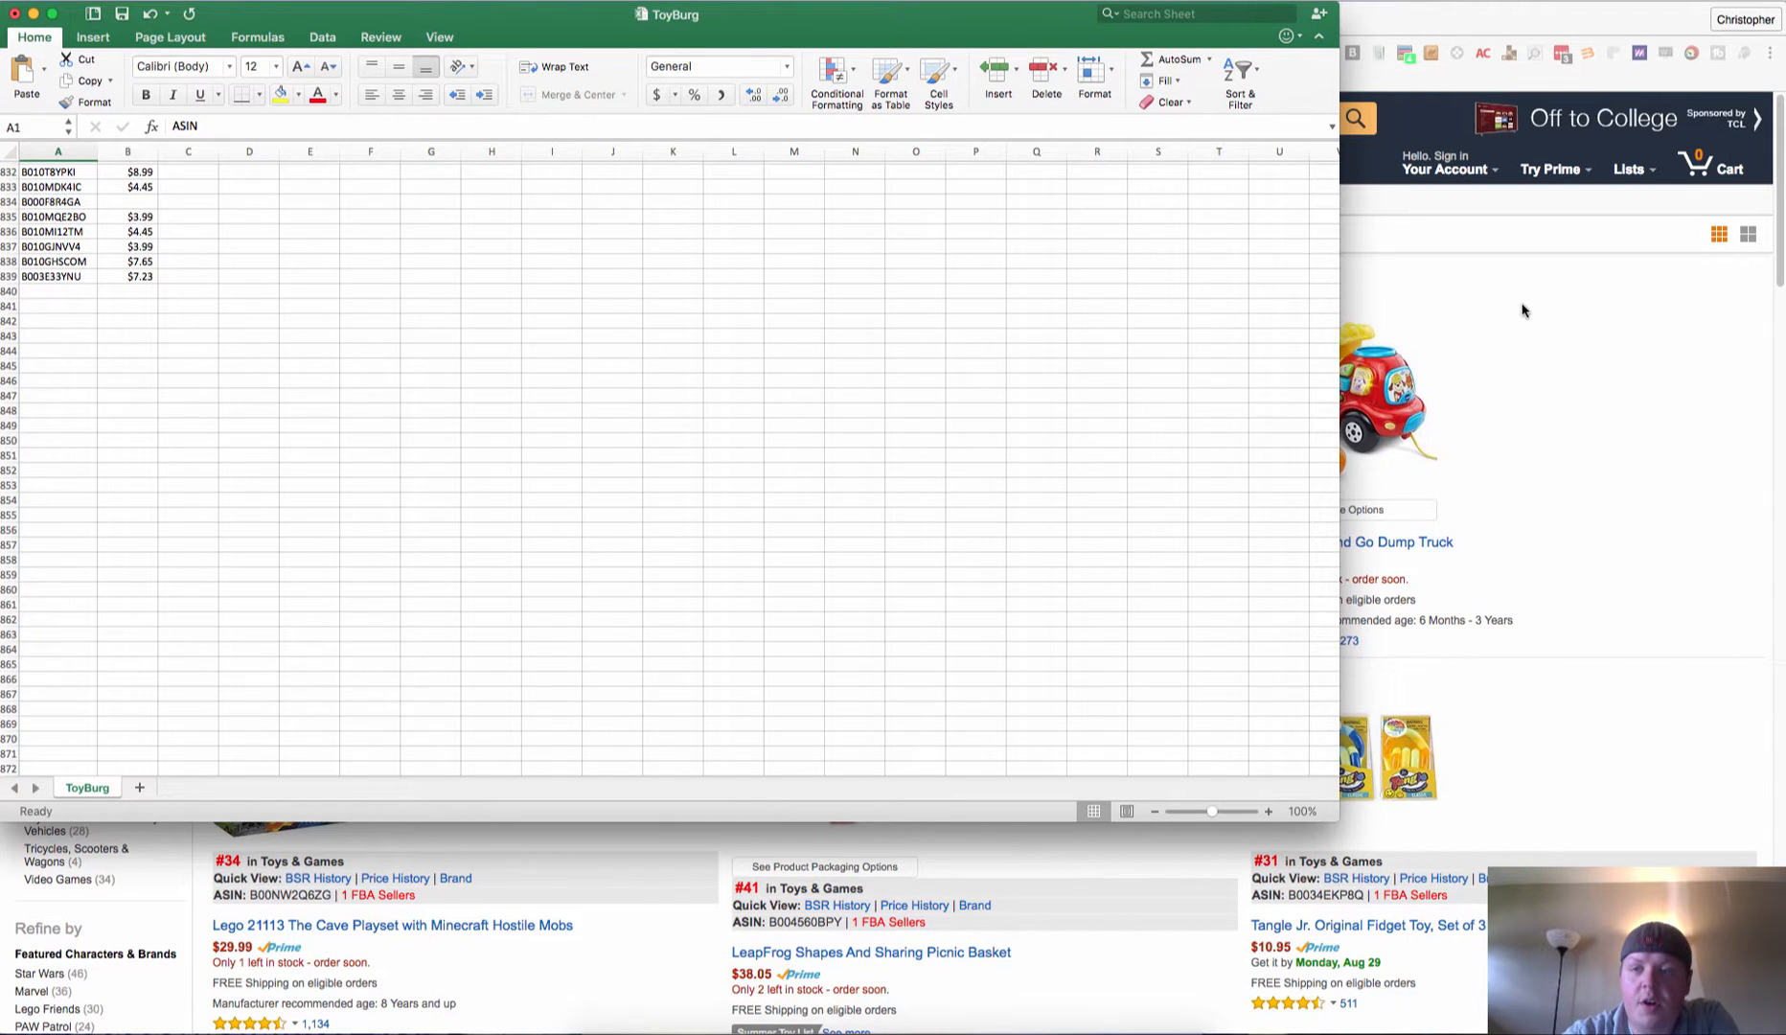
Review the Reverse Product Search upload format, cancel it, and open bulk_example_5_1 from recent files.
{"action": "left_click", "coordinate": [801, 21]}
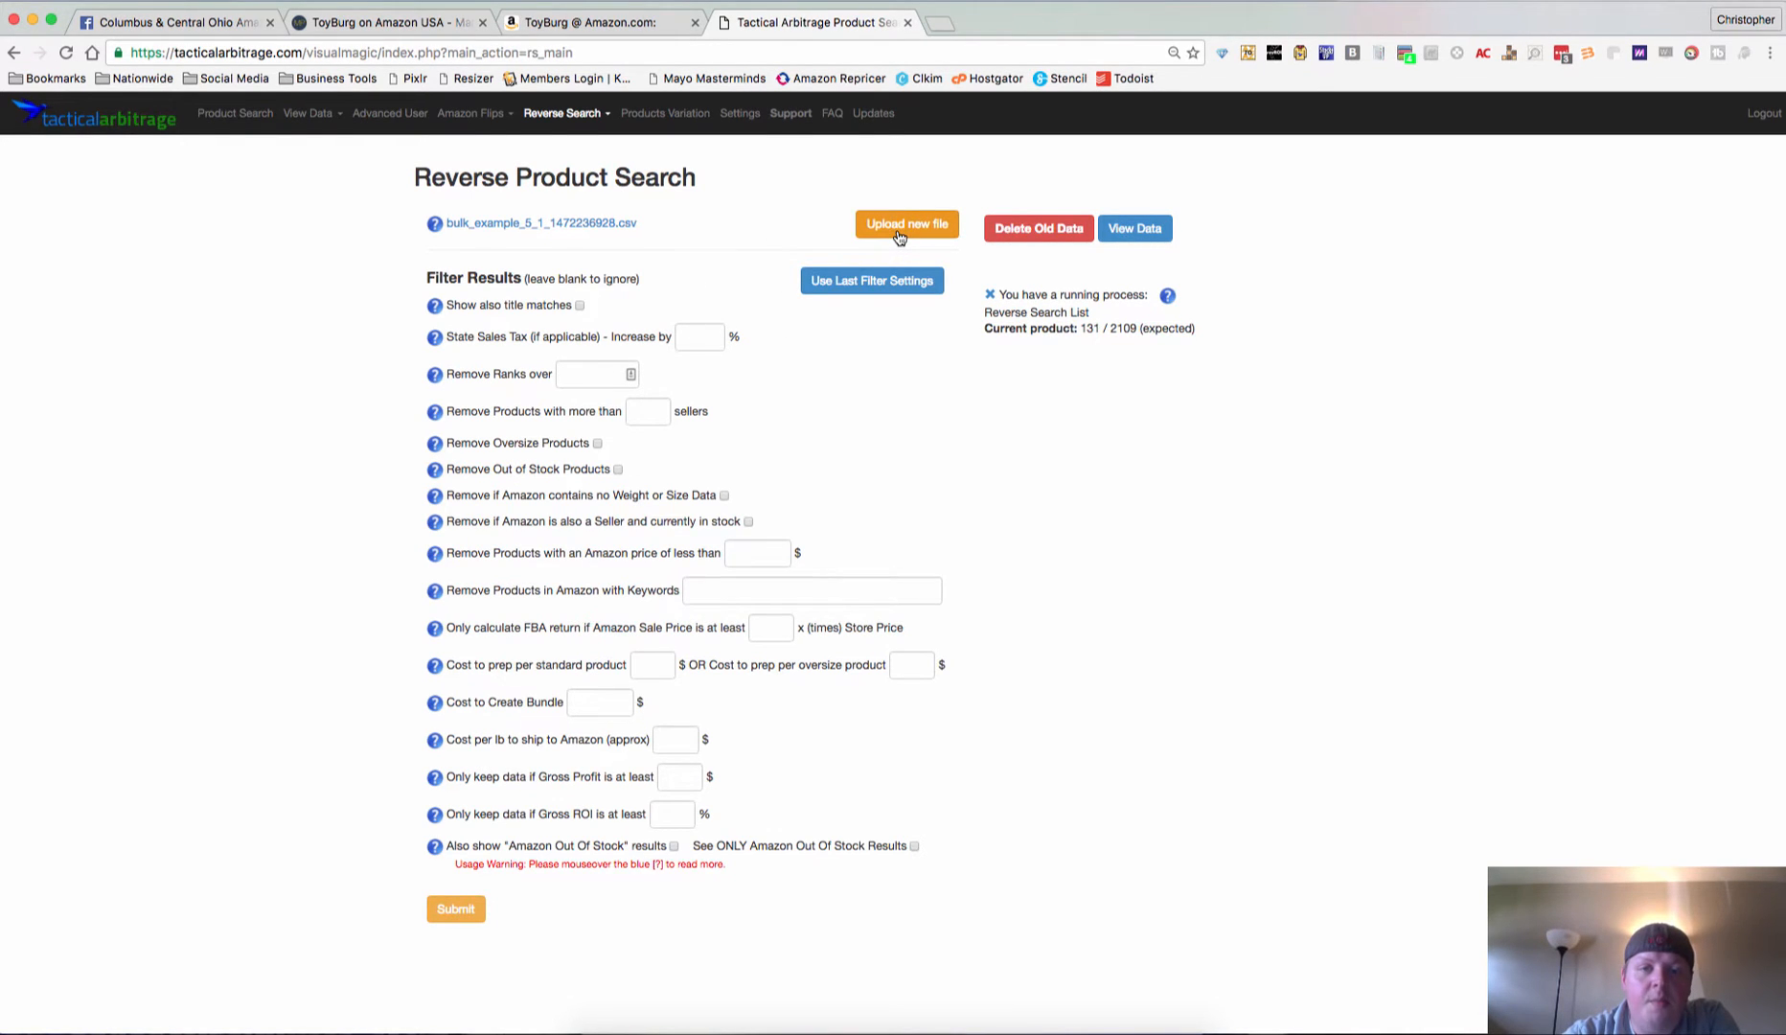
{"action": "left_click", "coordinate": [907, 224]}
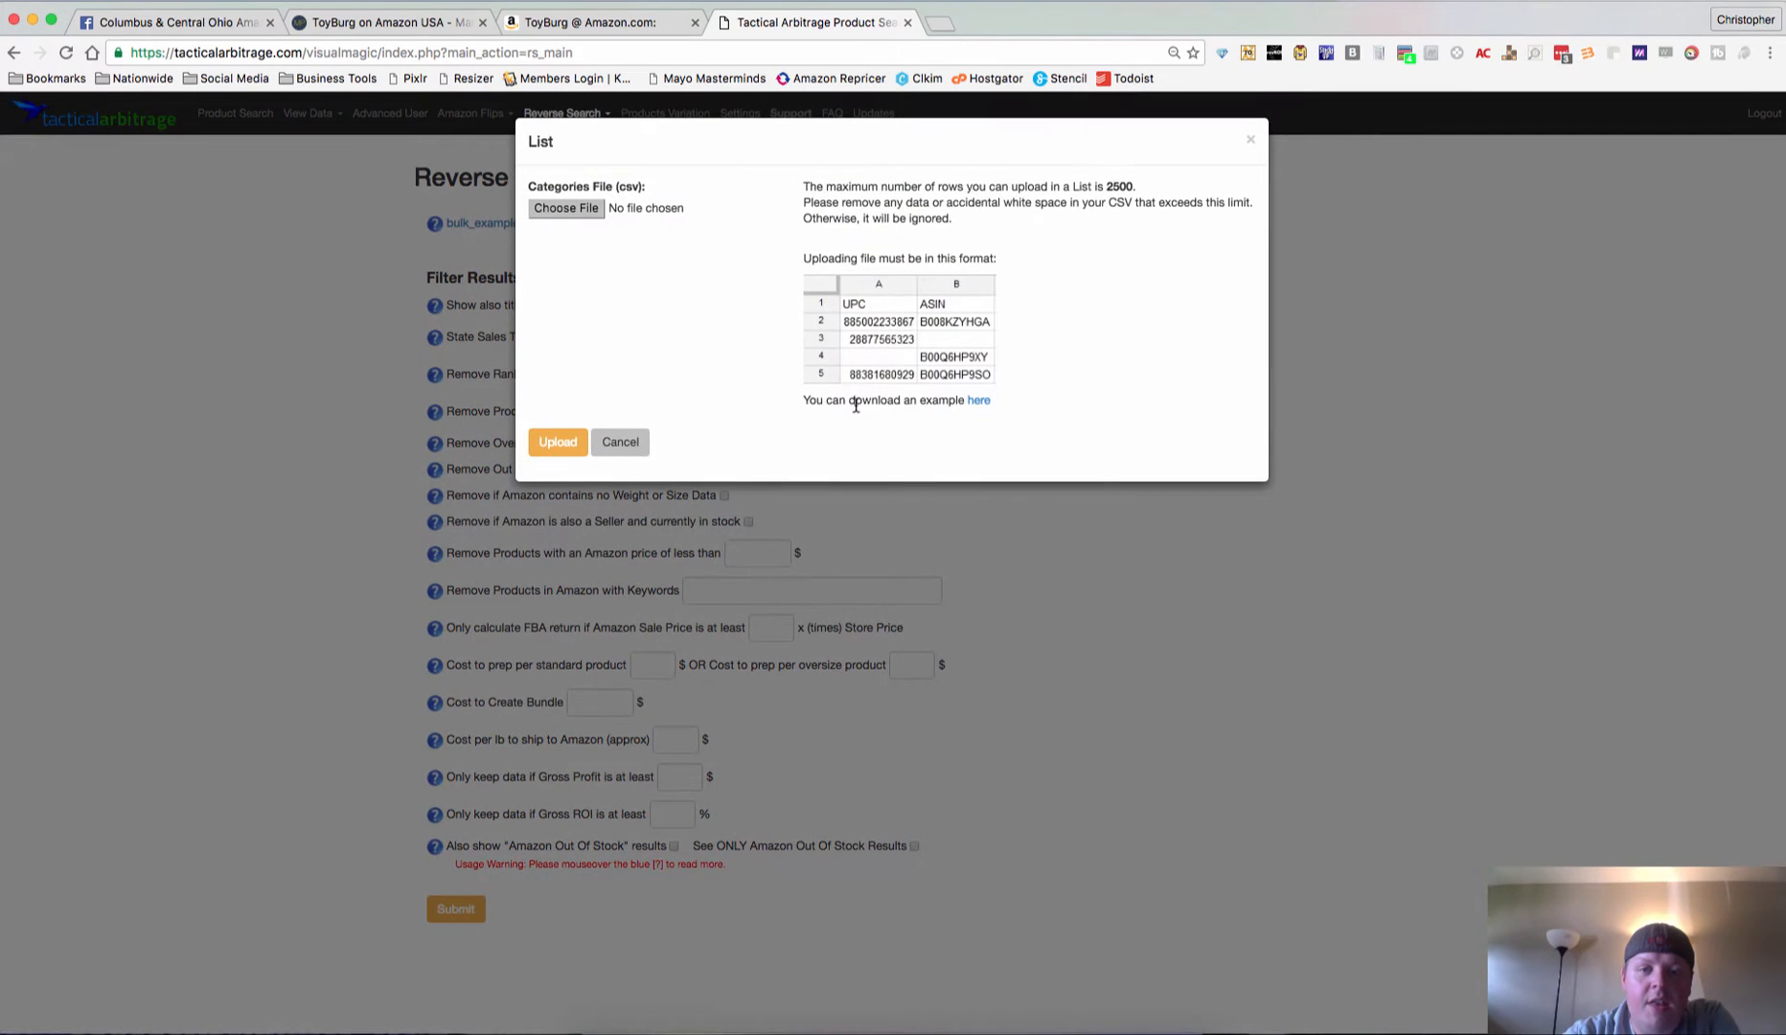
{"action": "mouse_move", "coordinate": [979, 404]}
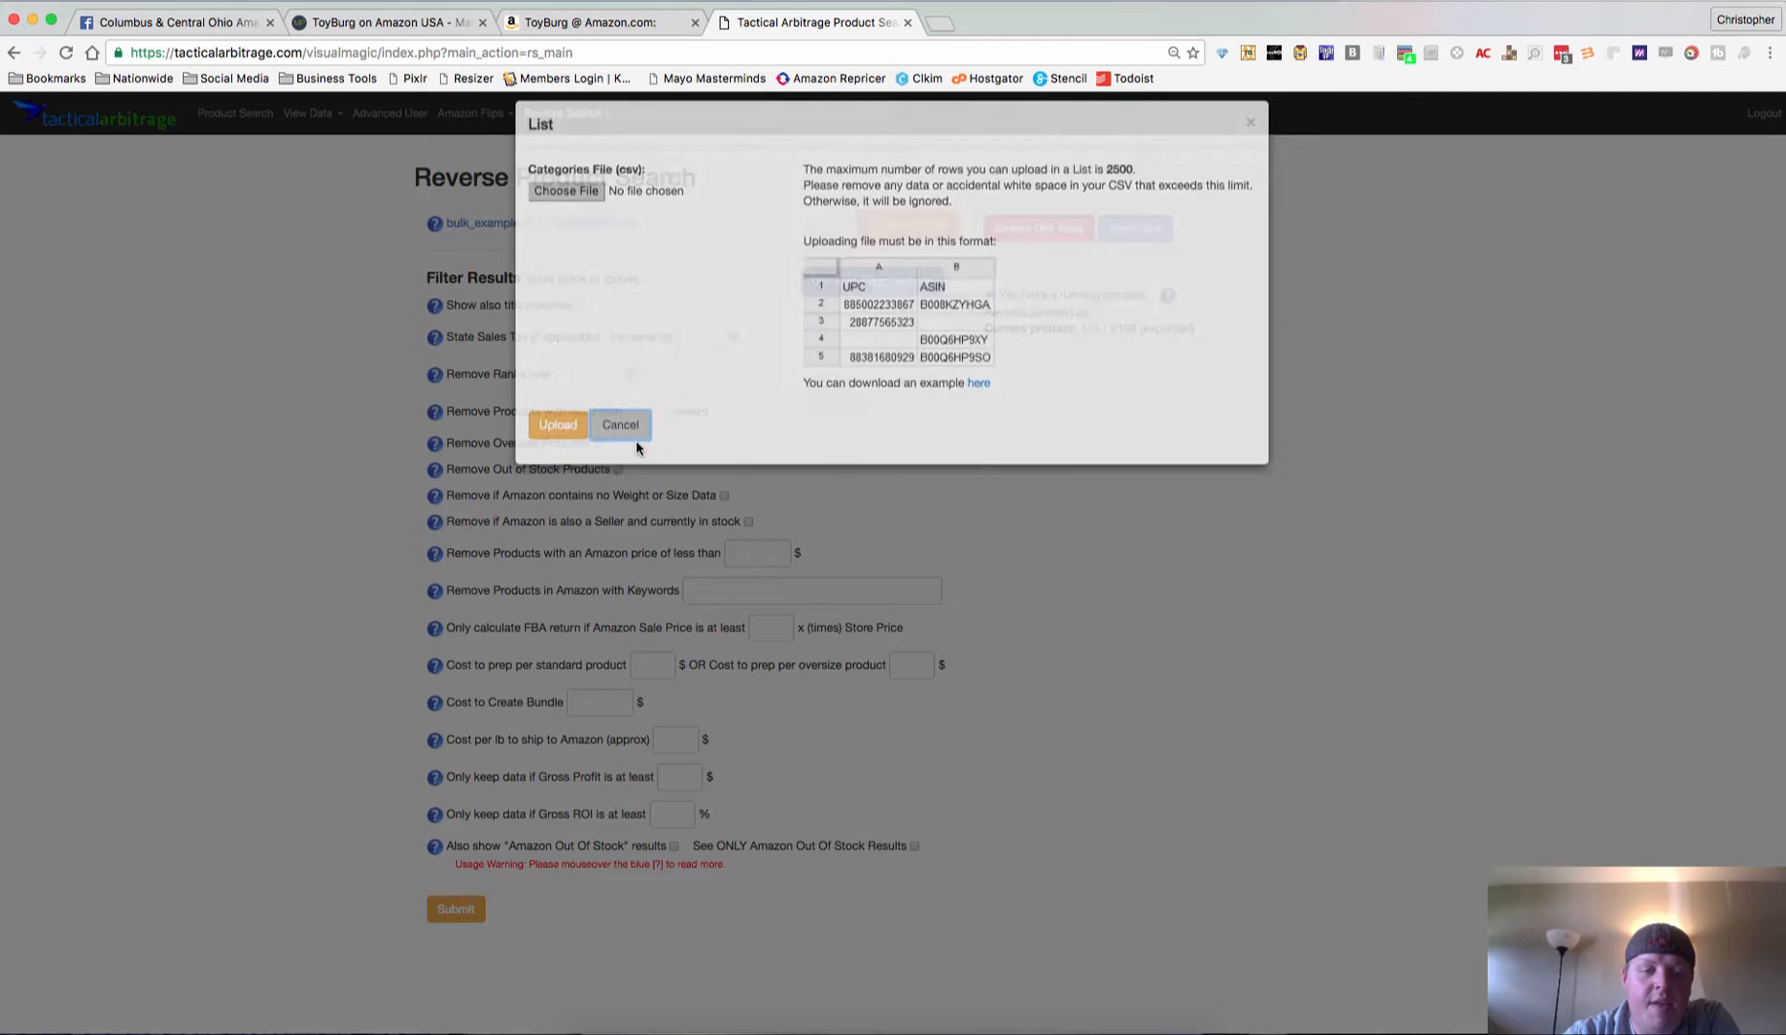
{"action": "left_click", "coordinate": [620, 425]}
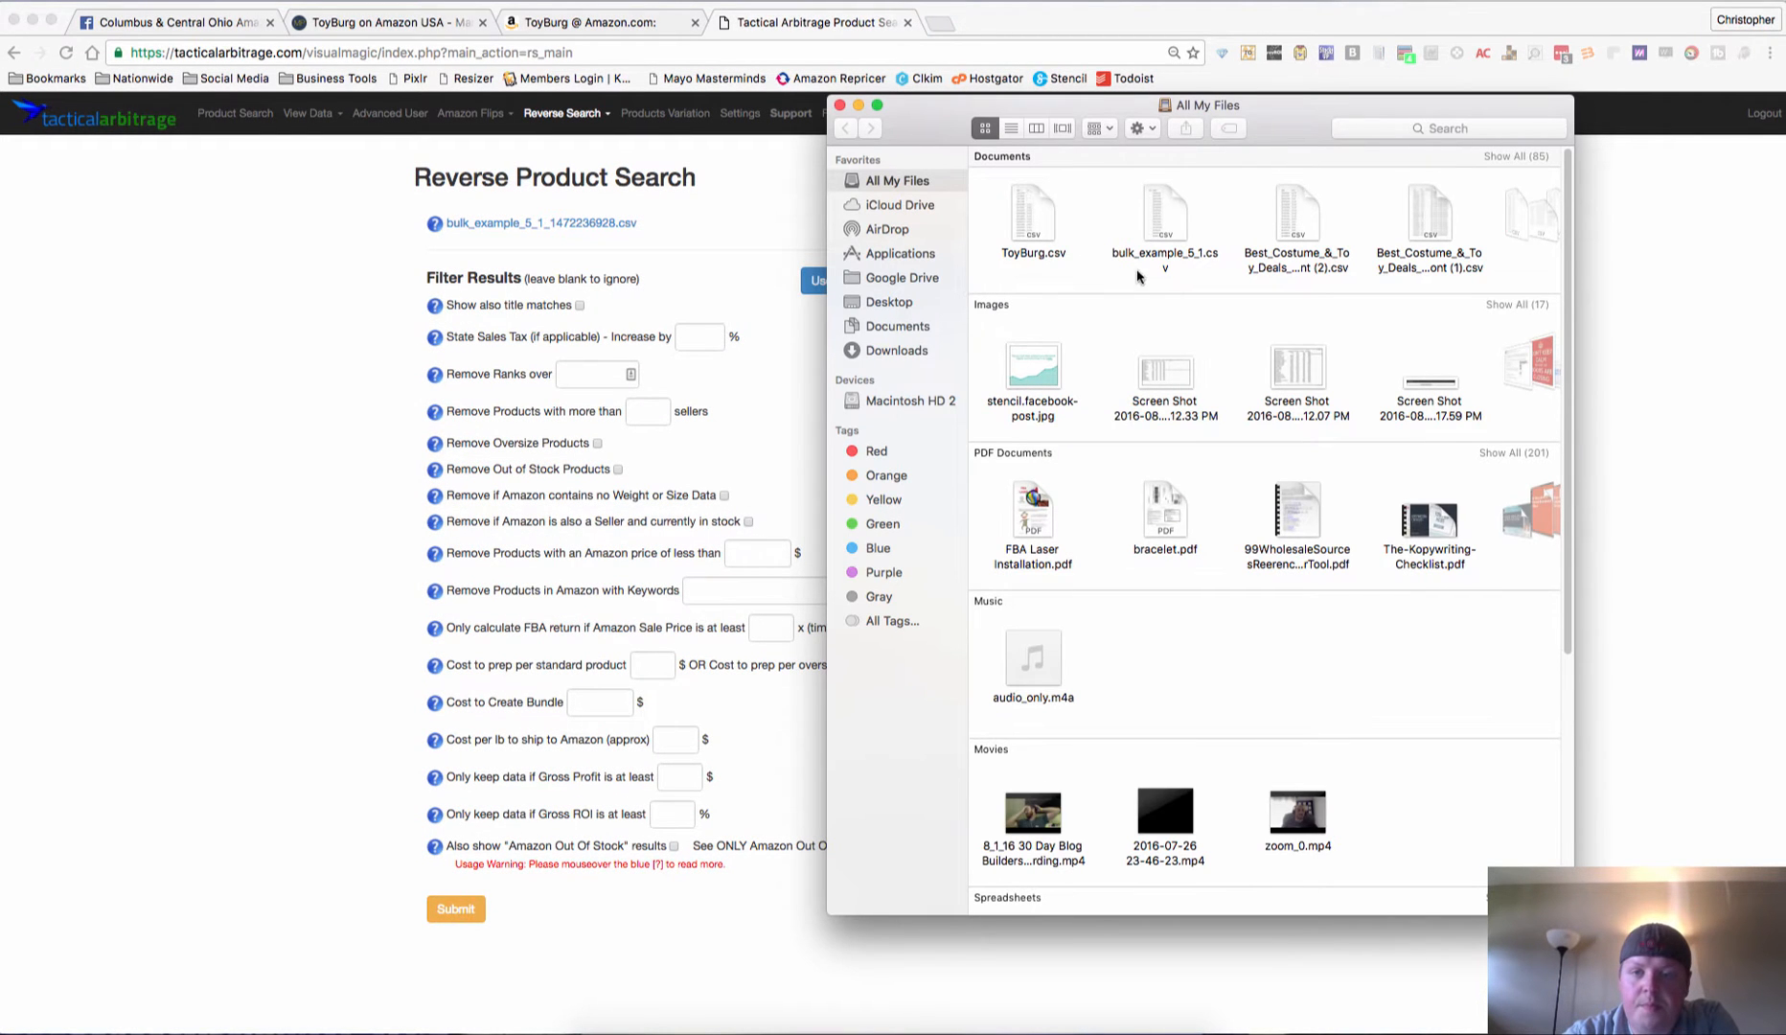
{"action": "double_click", "coordinate": [1030, 212]}
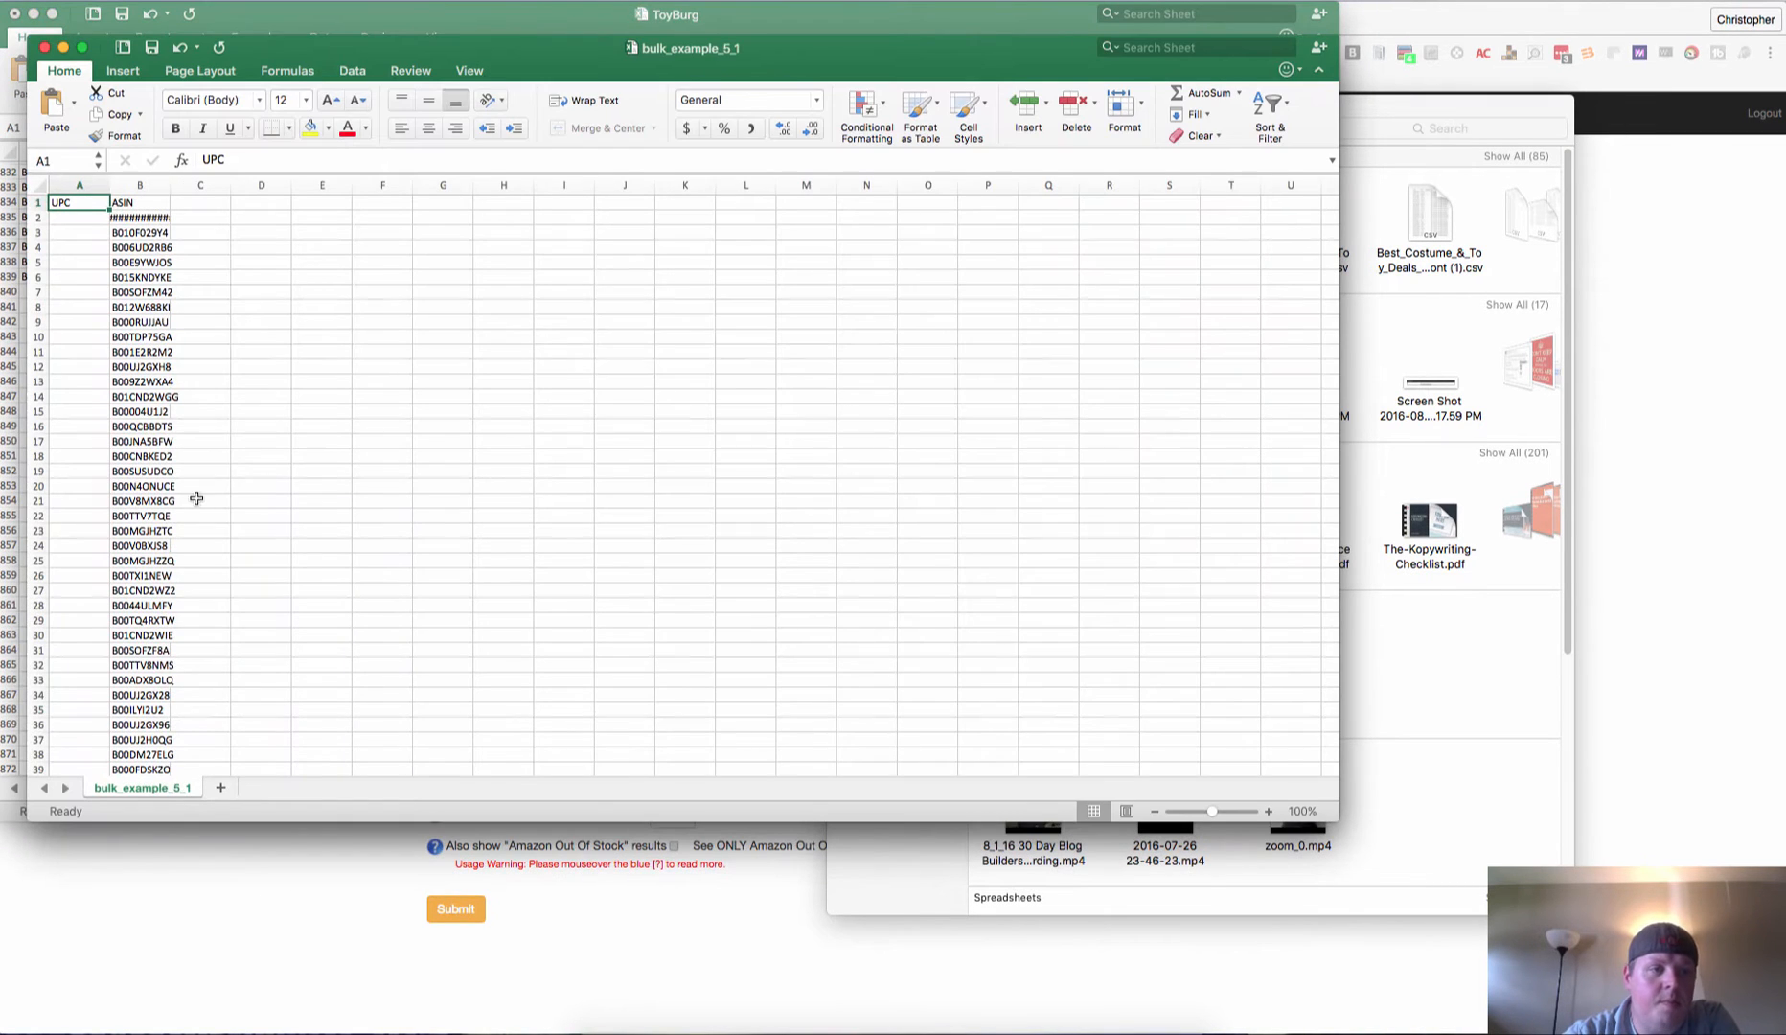
Select the ASIN entries in bulk_example column B from B2 down to the end of the list.
{"action": "left_click", "coordinate": [140, 219]}
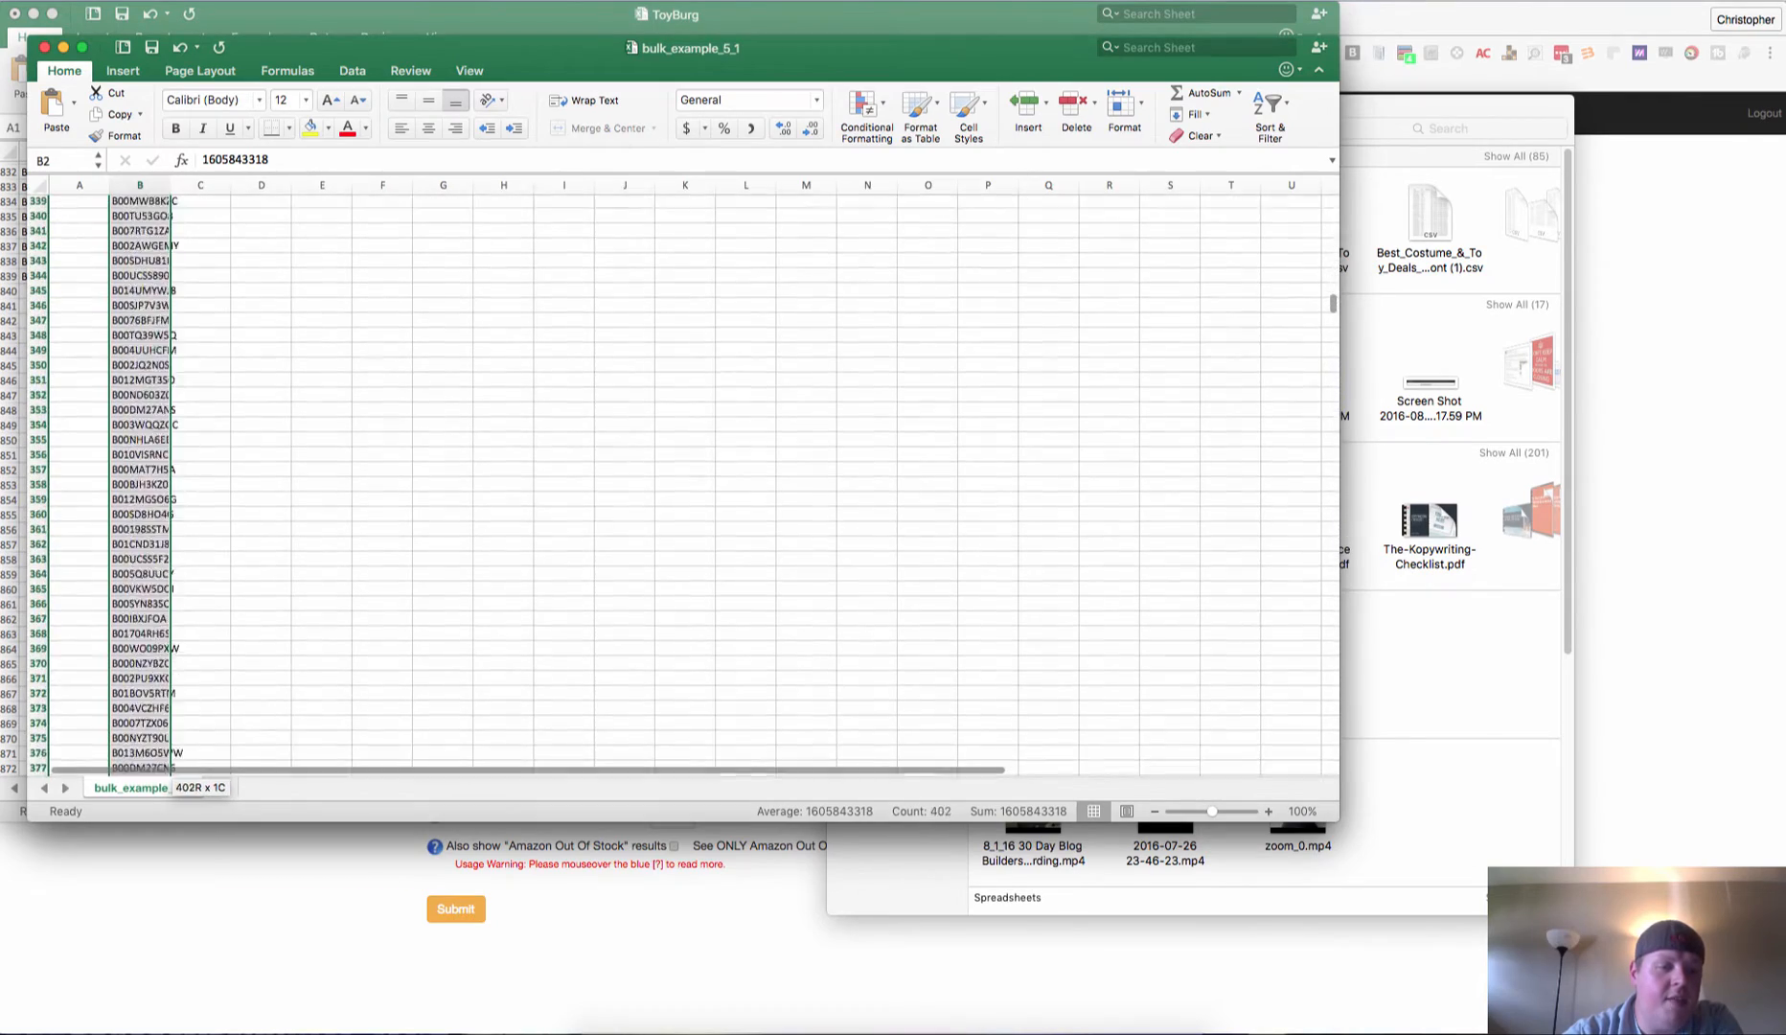
{"action": "scroll", "scroll_direction": "down", "scroll_amount": 3}
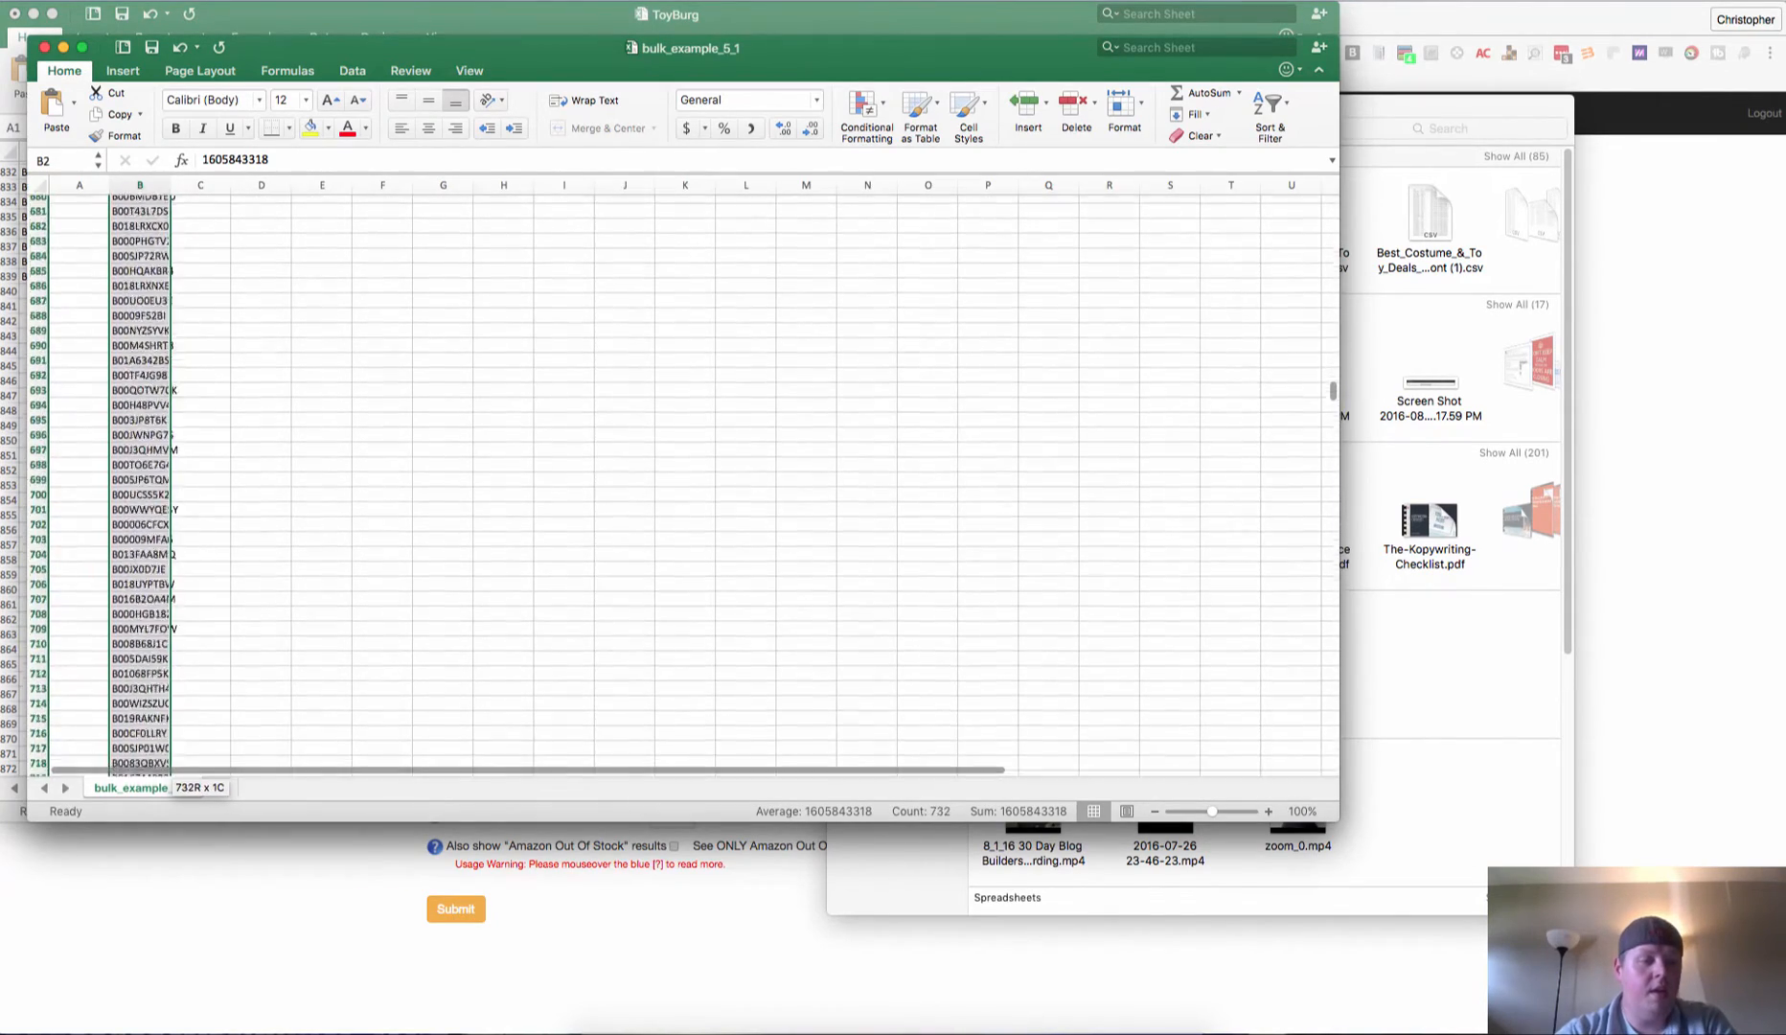
{"action": "scroll", "scroll_direction": "down", "scroll_amount": 3}
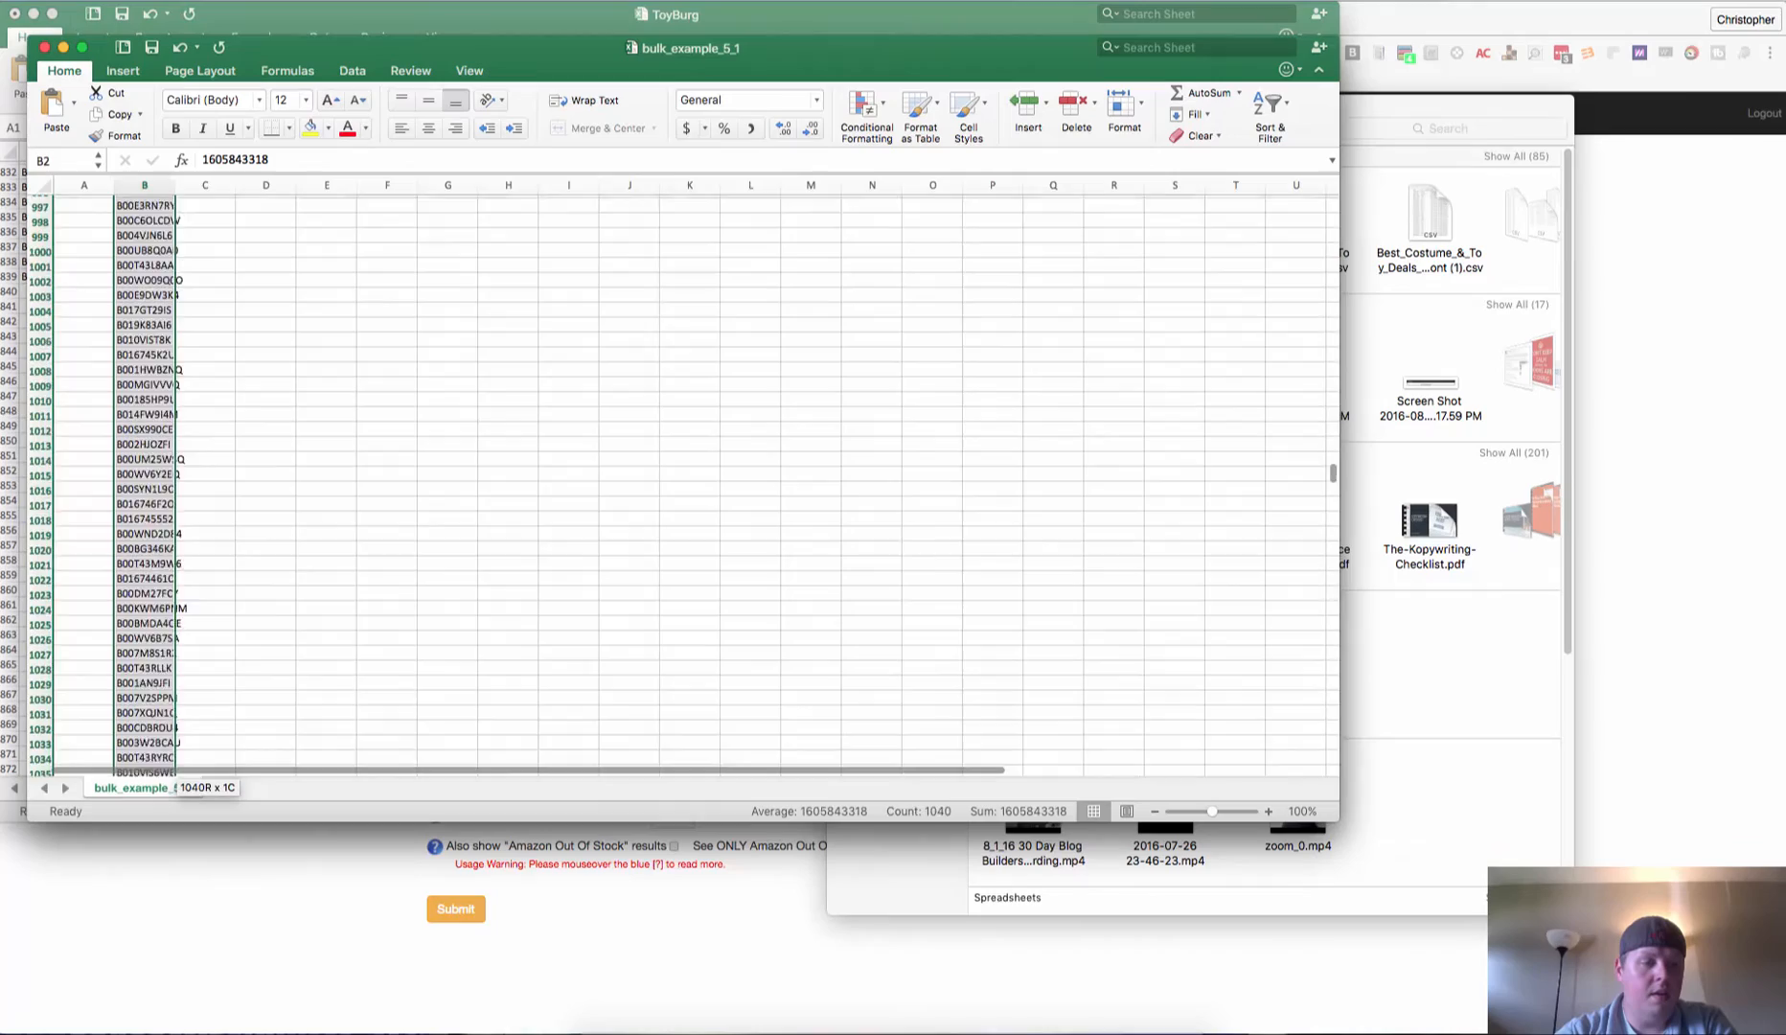
{"action": "scroll", "scroll_direction": "down", "scroll_amount": 3}
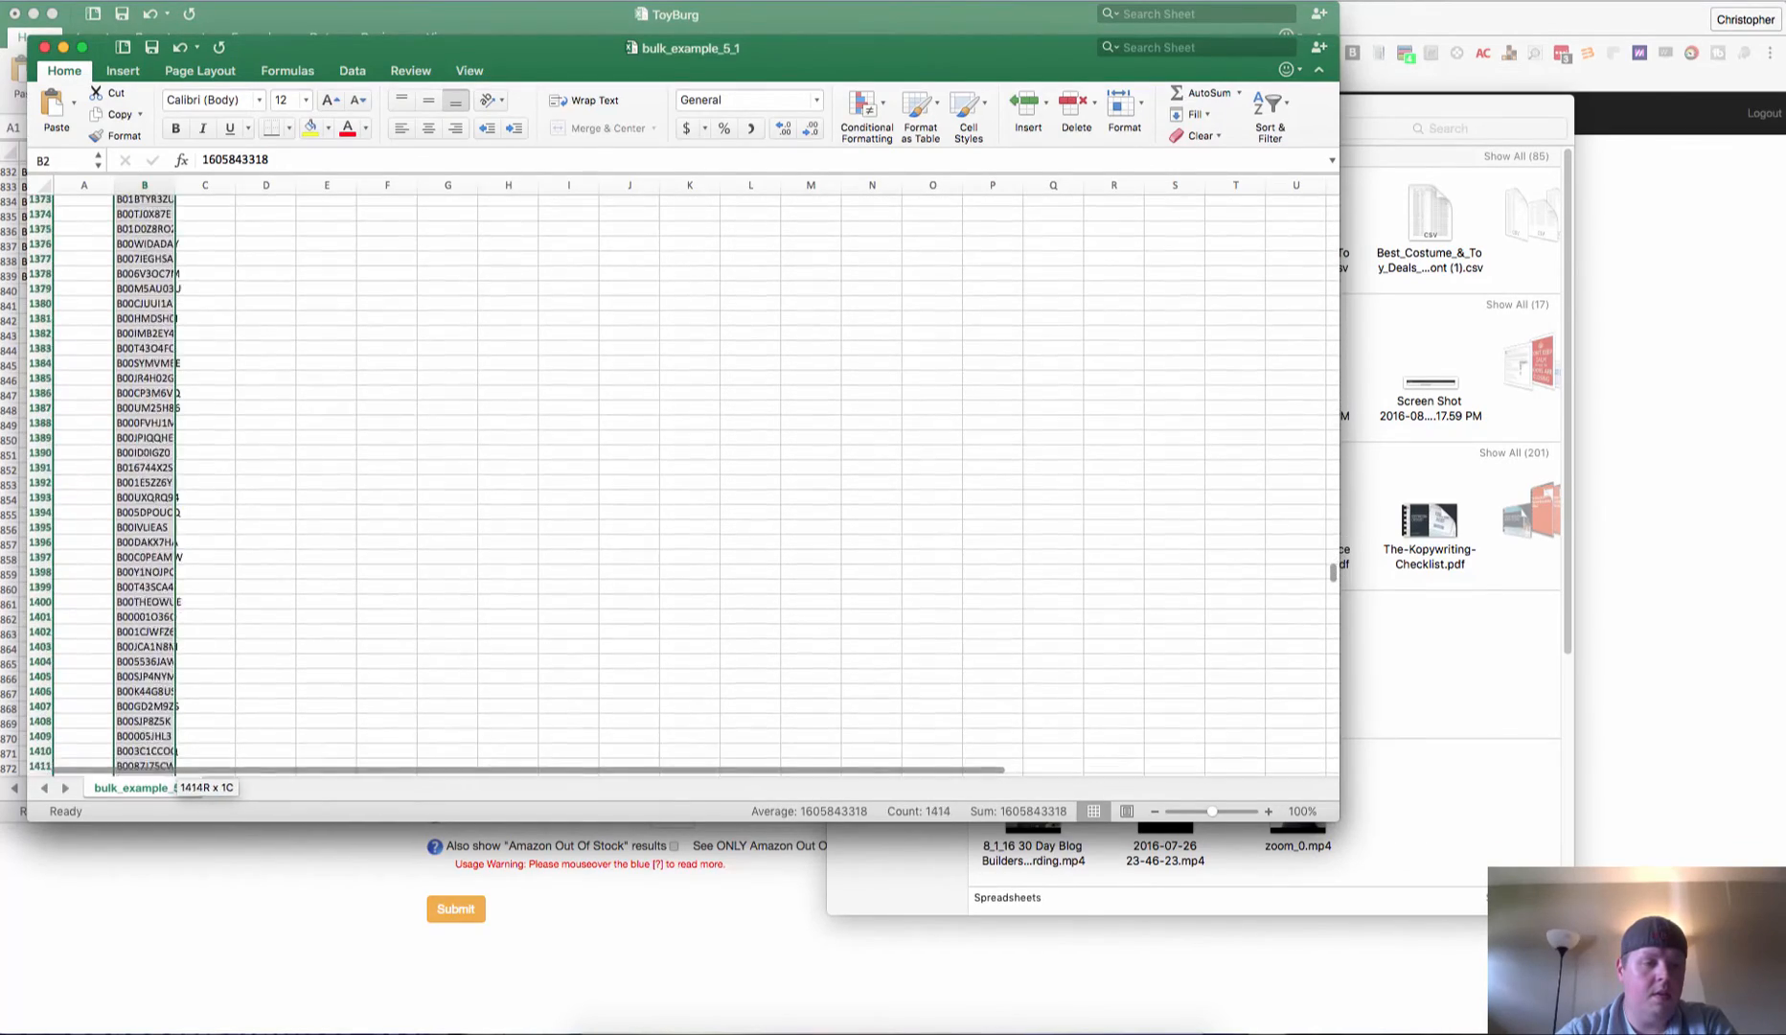
{"action": "scroll", "scroll_direction": "down", "scroll_amount": 3}
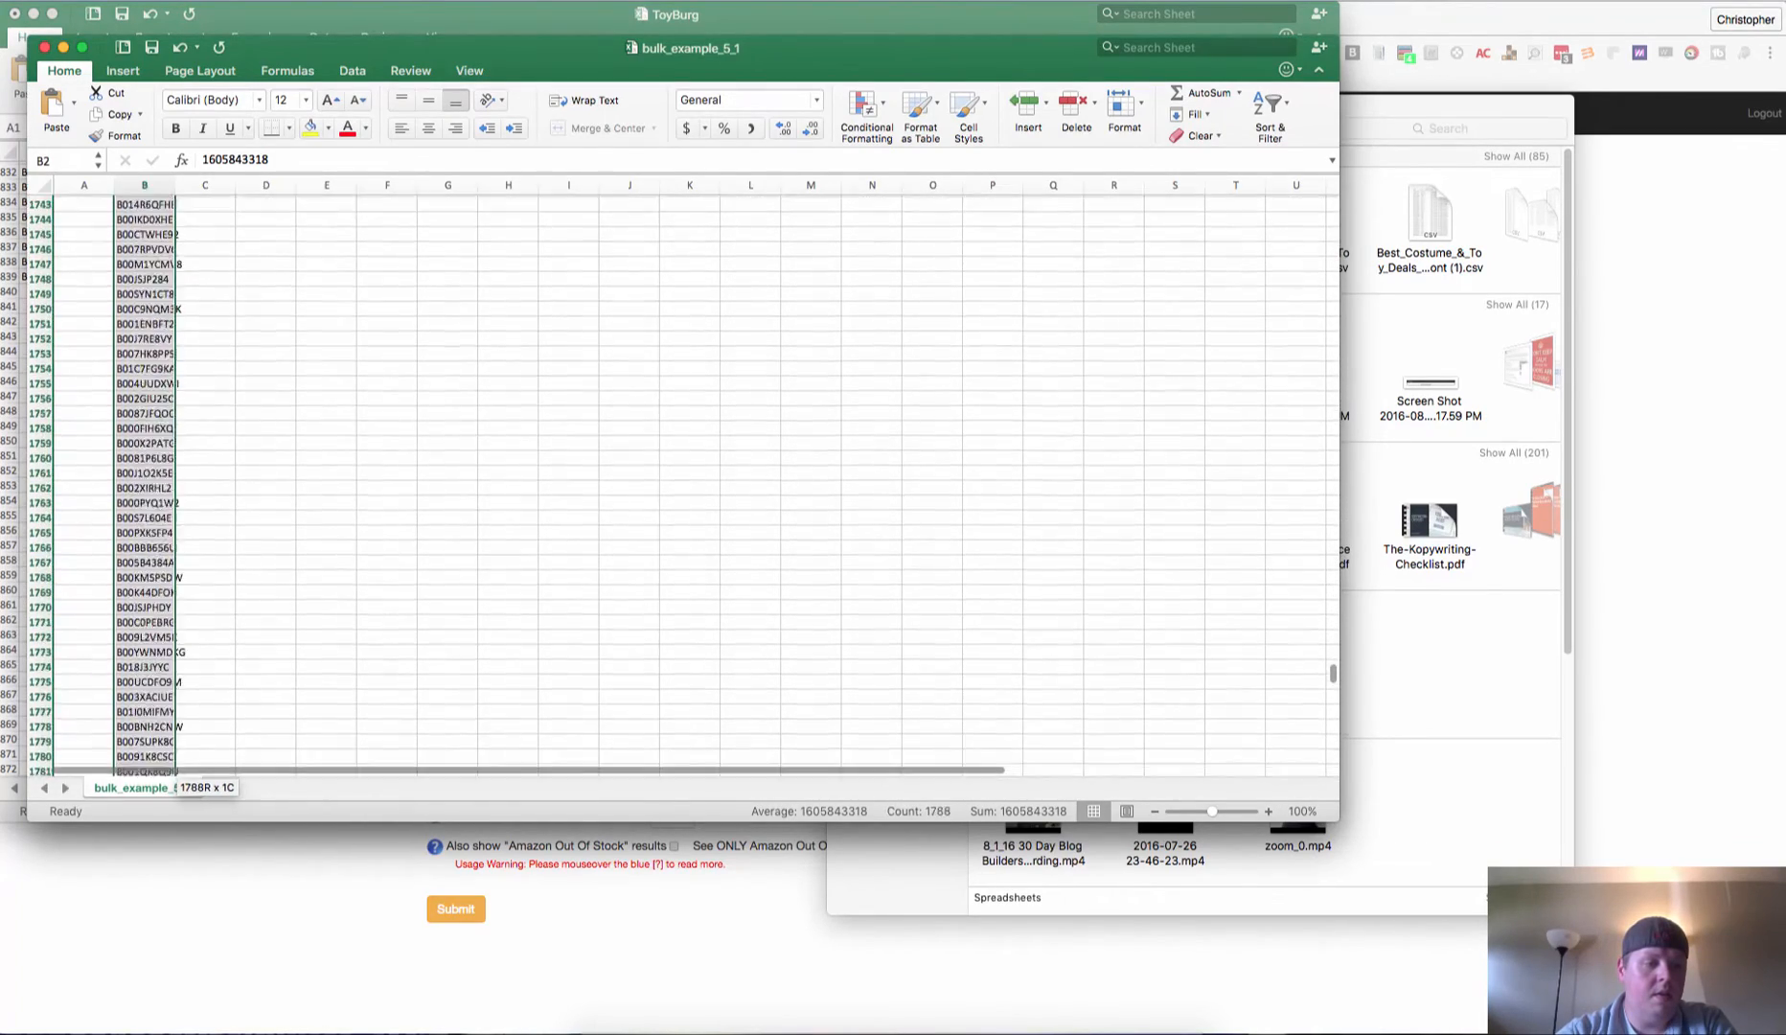
{"action": "scroll", "scroll_direction": "down", "scroll_amount": 3}
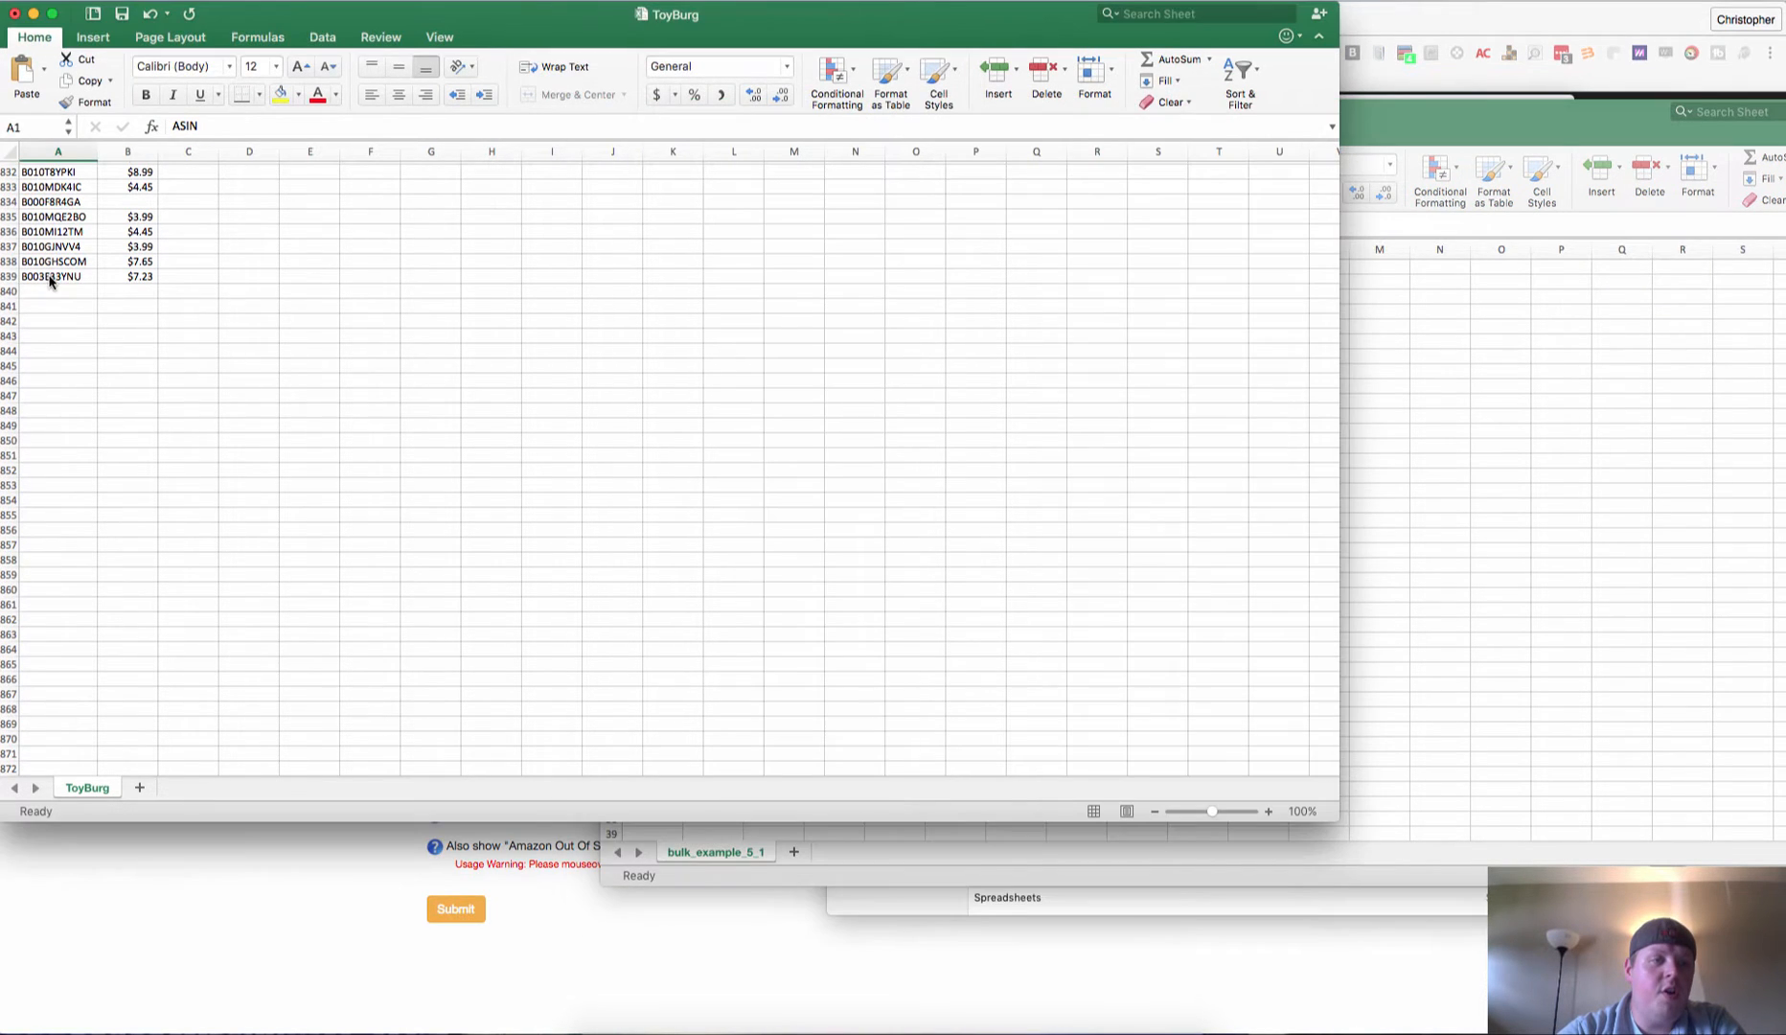
Paste ToyBurg's column A ASINs into bulk_example at B2 and widen column B to show full values.
{"action": "left_click", "coordinate": [52, 278]}
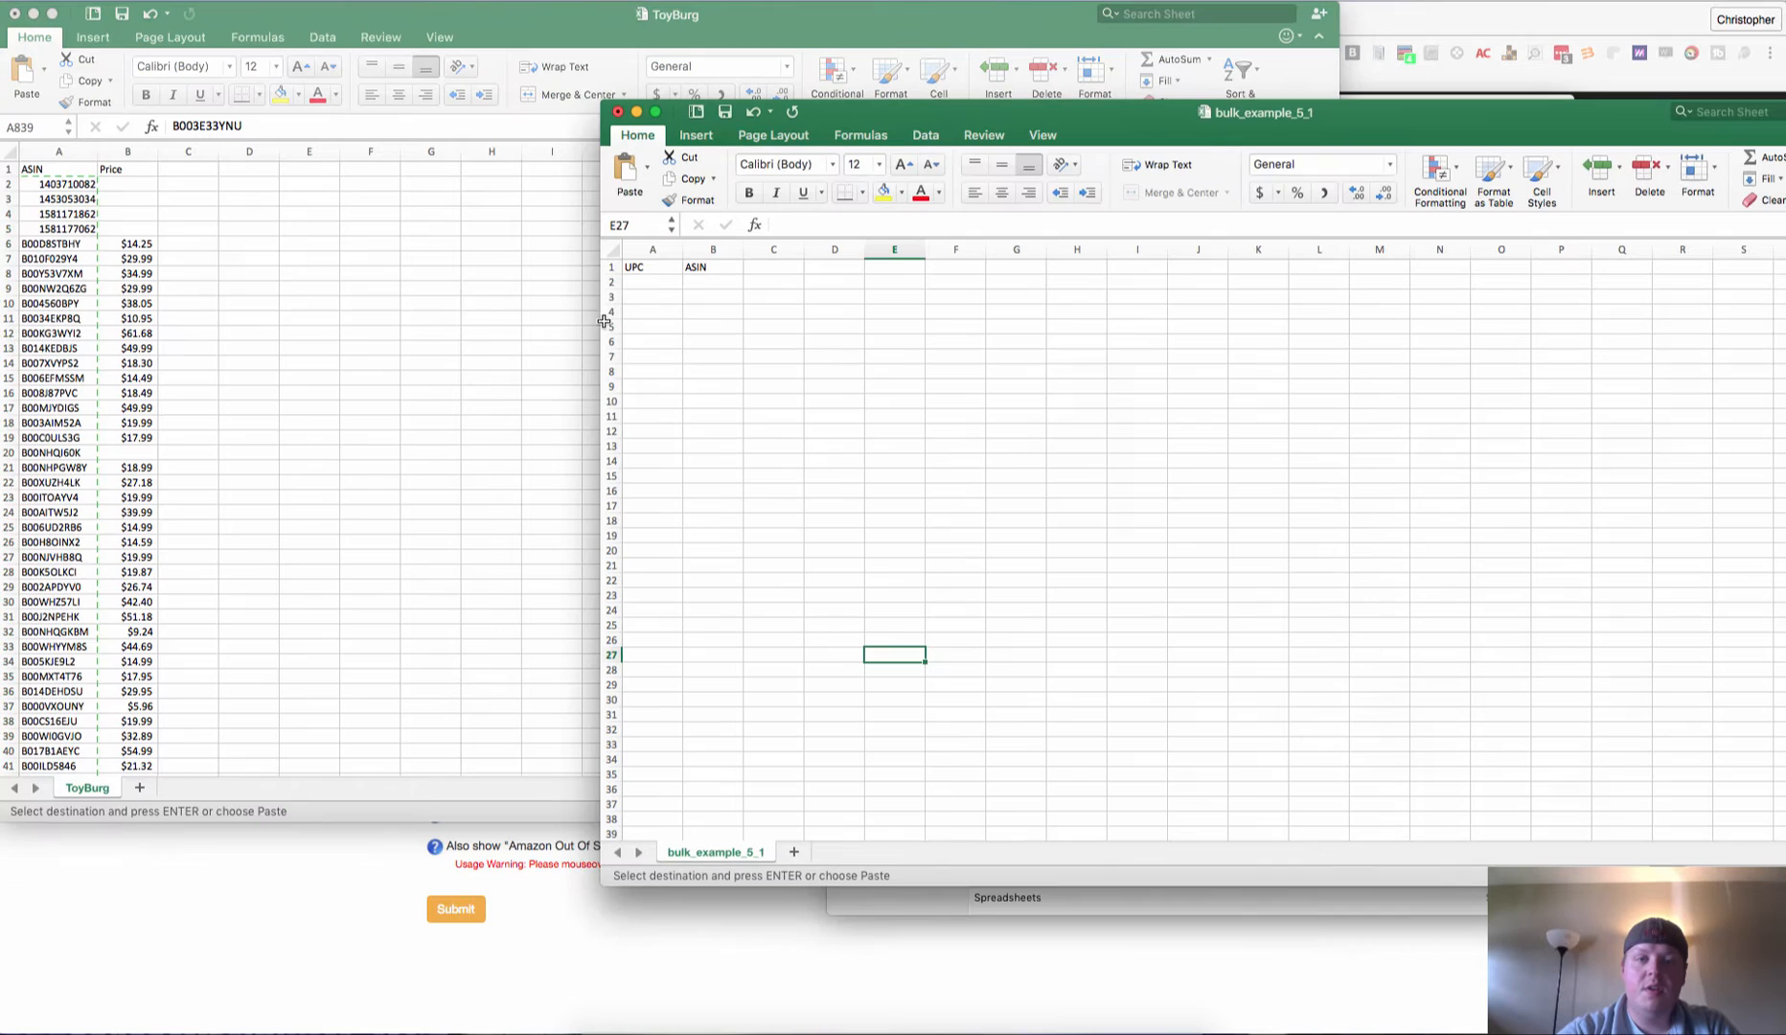
{"action": "left_click", "coordinate": [712, 282]}
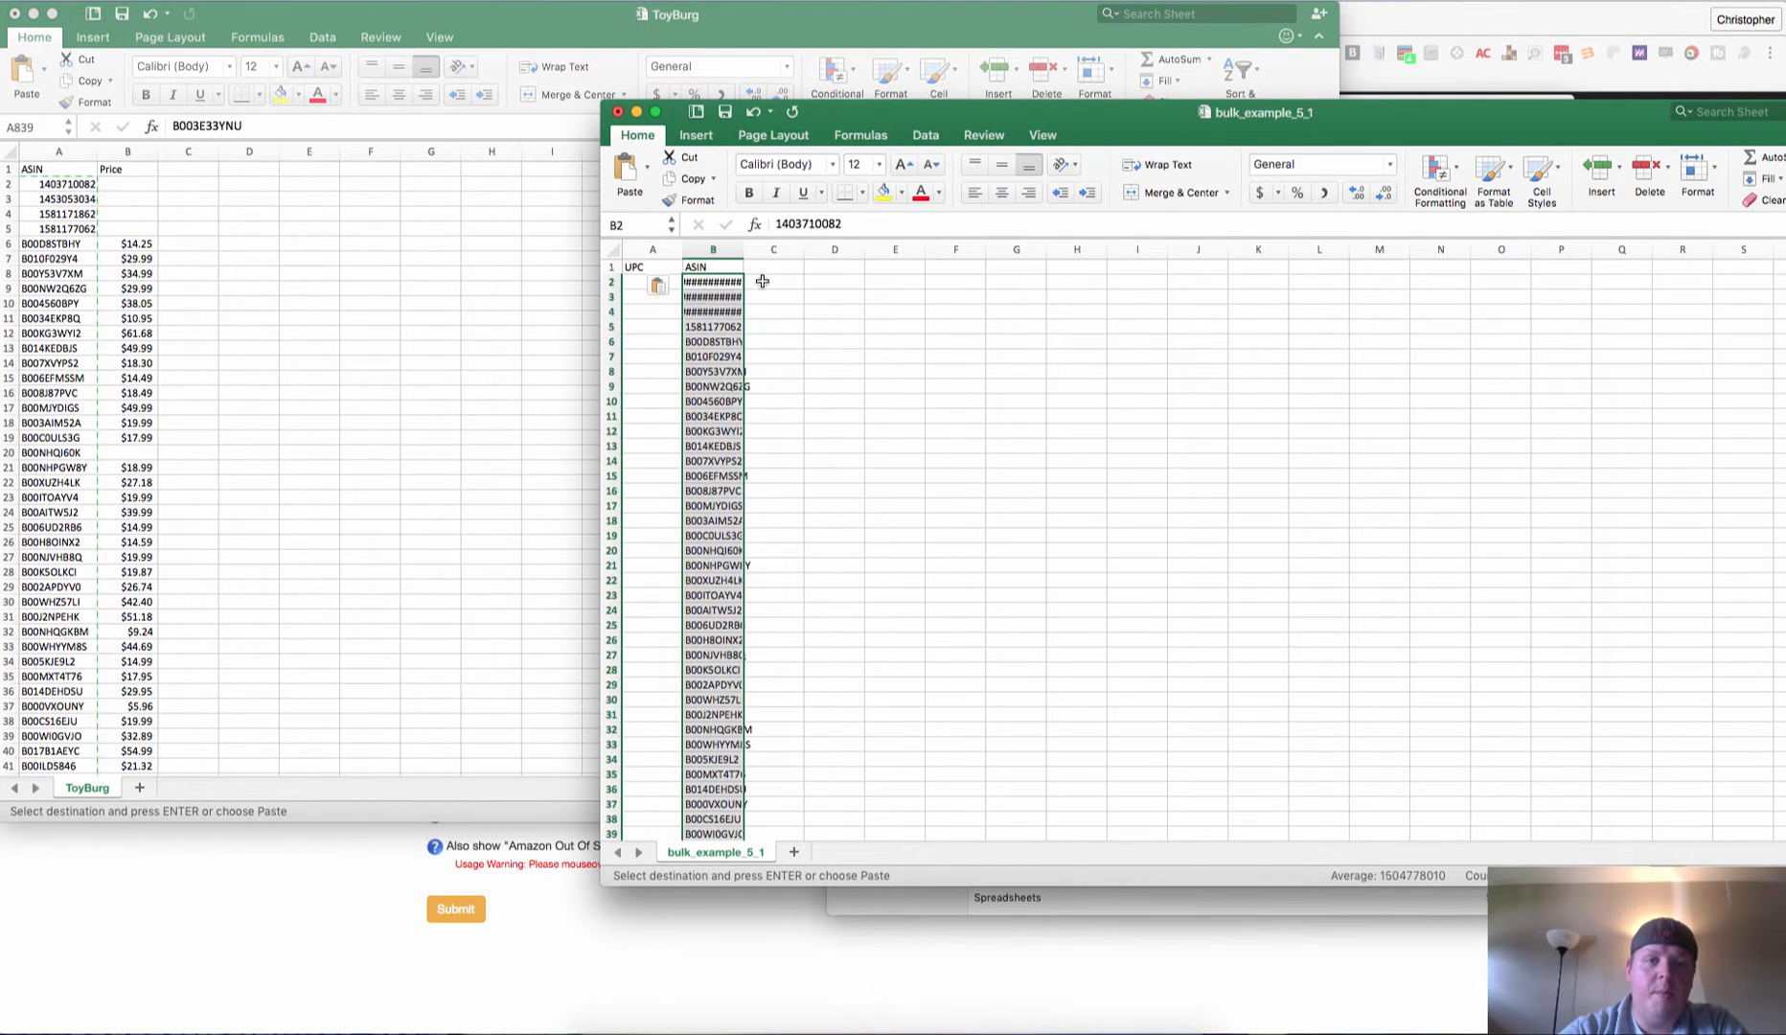
{"action": "left_click_drag", "start_coordinate": [743, 249], "coordinate": [762, 250]}
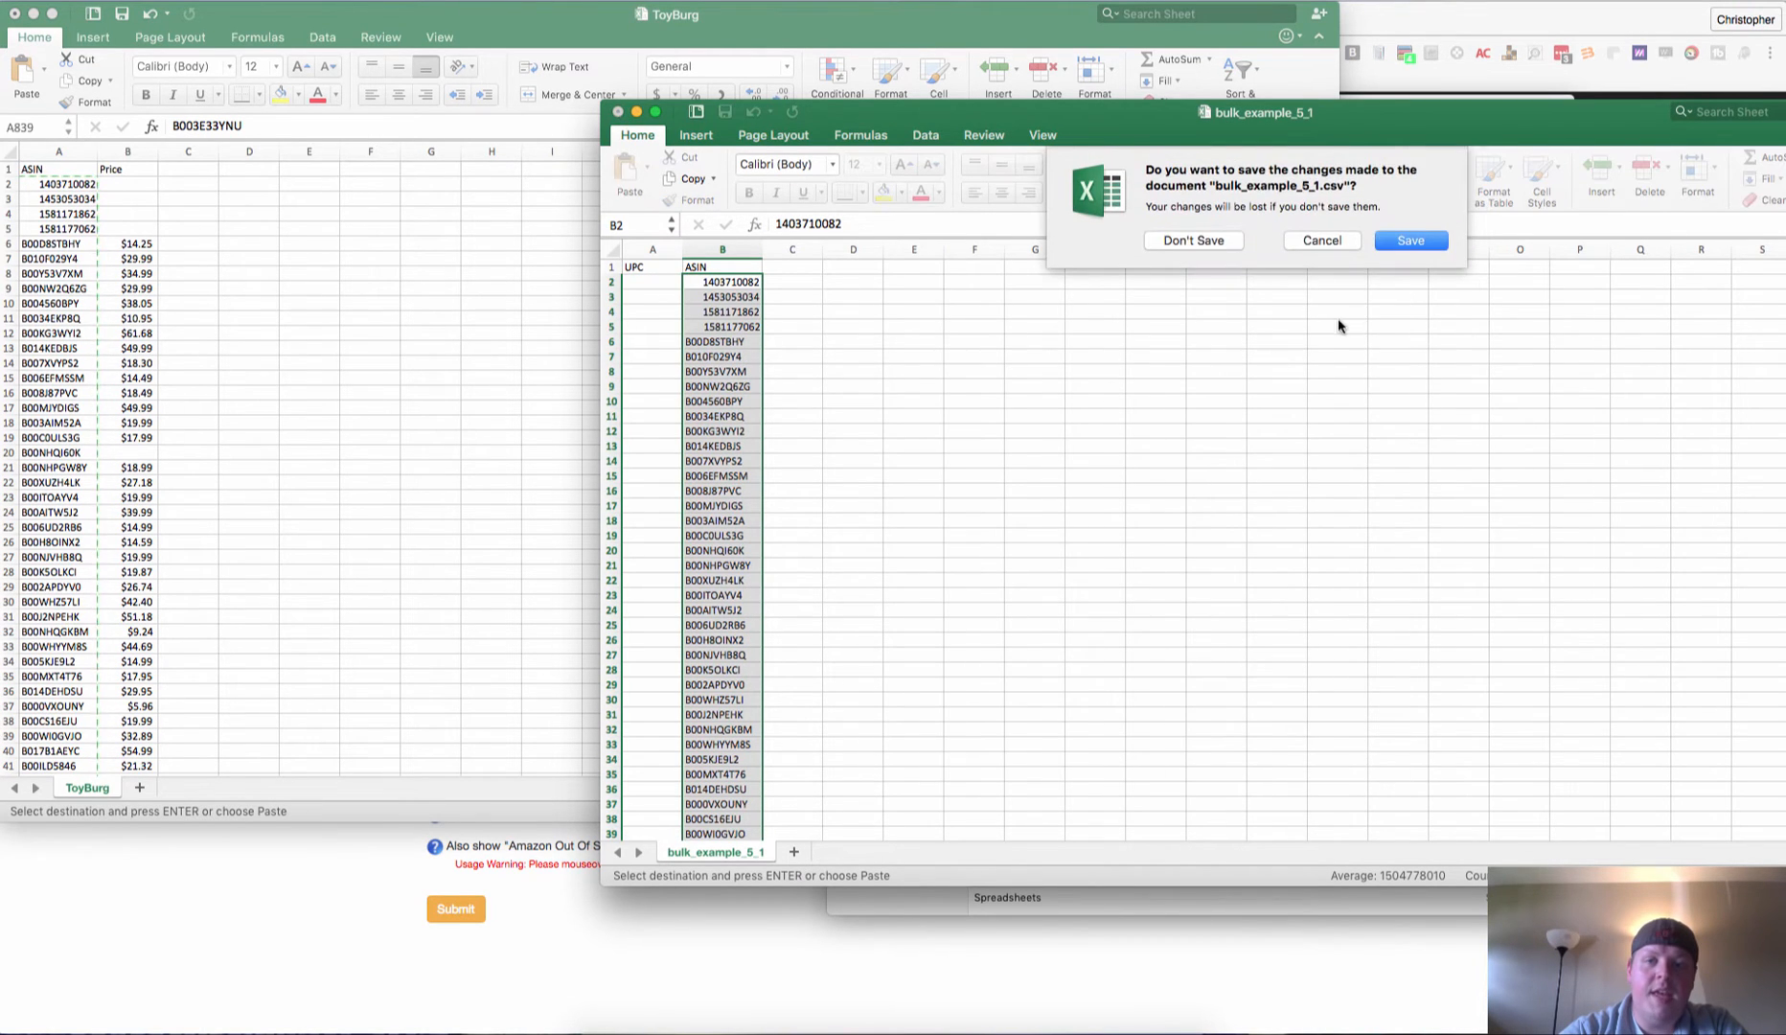
Save bulk_example's changes and close ToyBurg, keeping the copied ASINs on the clipboard.
{"action": "left_click", "coordinate": [1410, 241]}
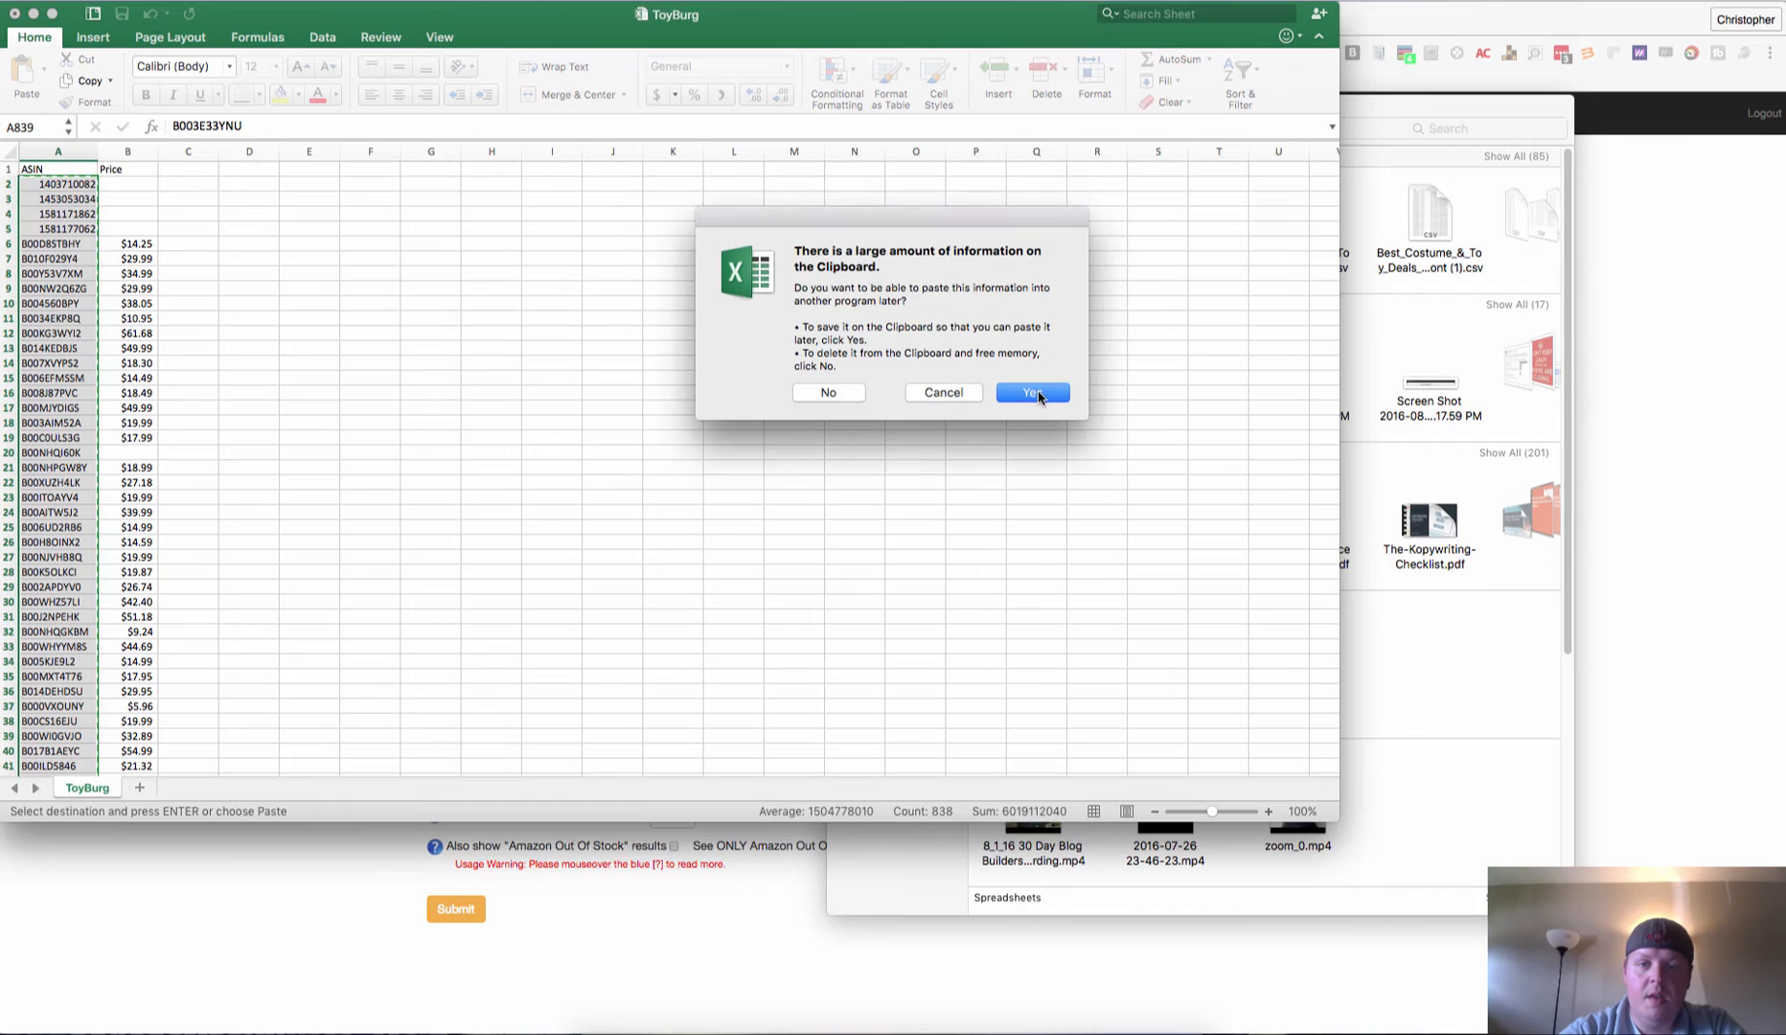
{"action": "left_click", "coordinate": [1033, 392]}
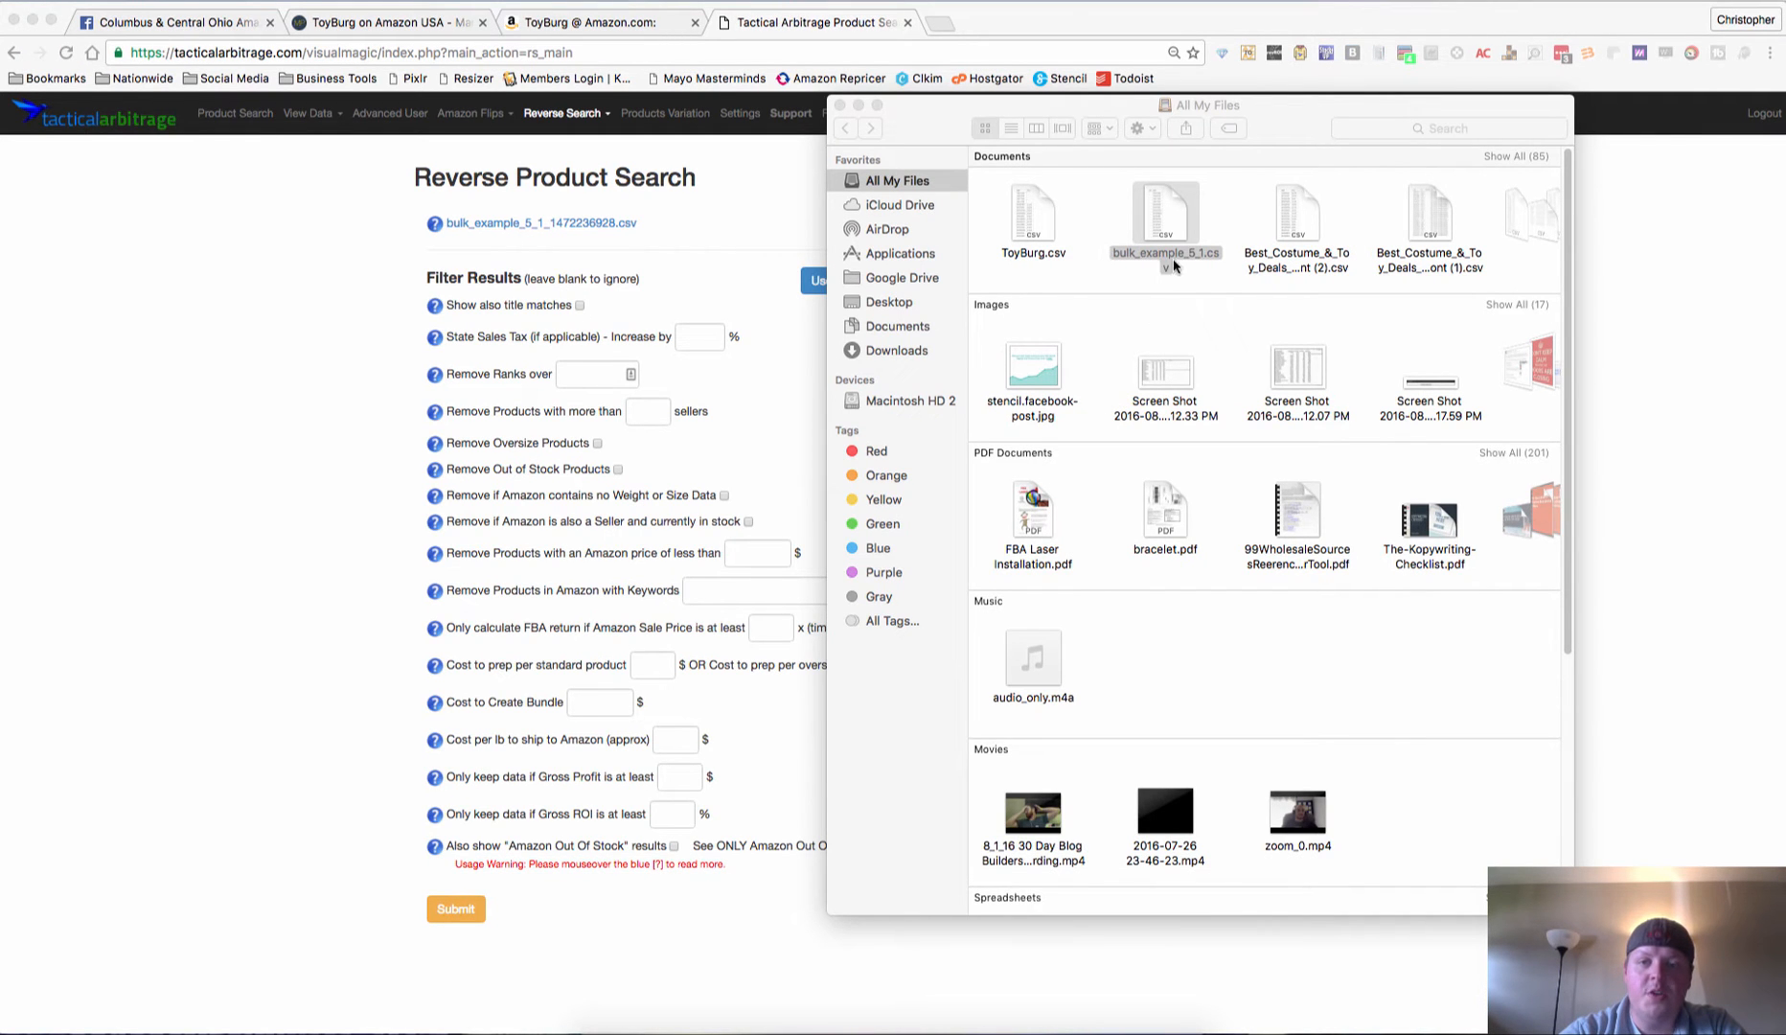
{"action": "mouse_move", "coordinate": [1156, 271]}
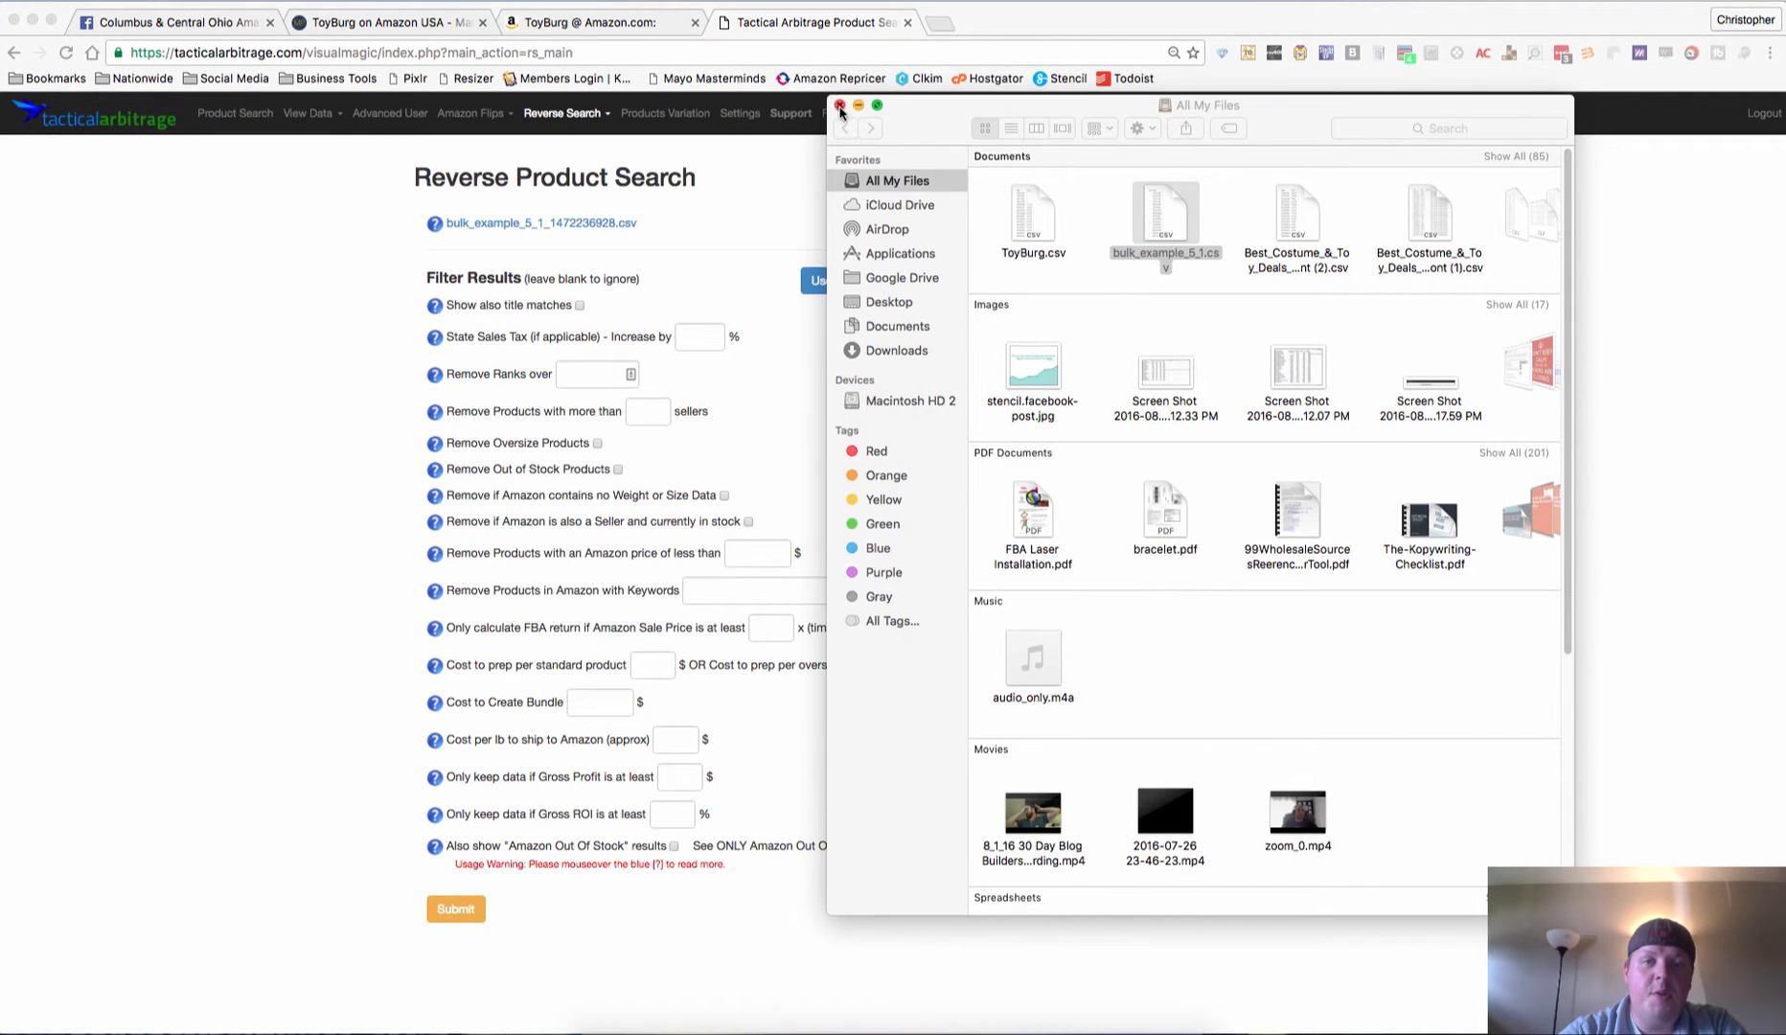
Close the All My Files Finder window to reveal the running Reverse Product Search.
{"action": "left_click", "coordinate": [838, 105]}
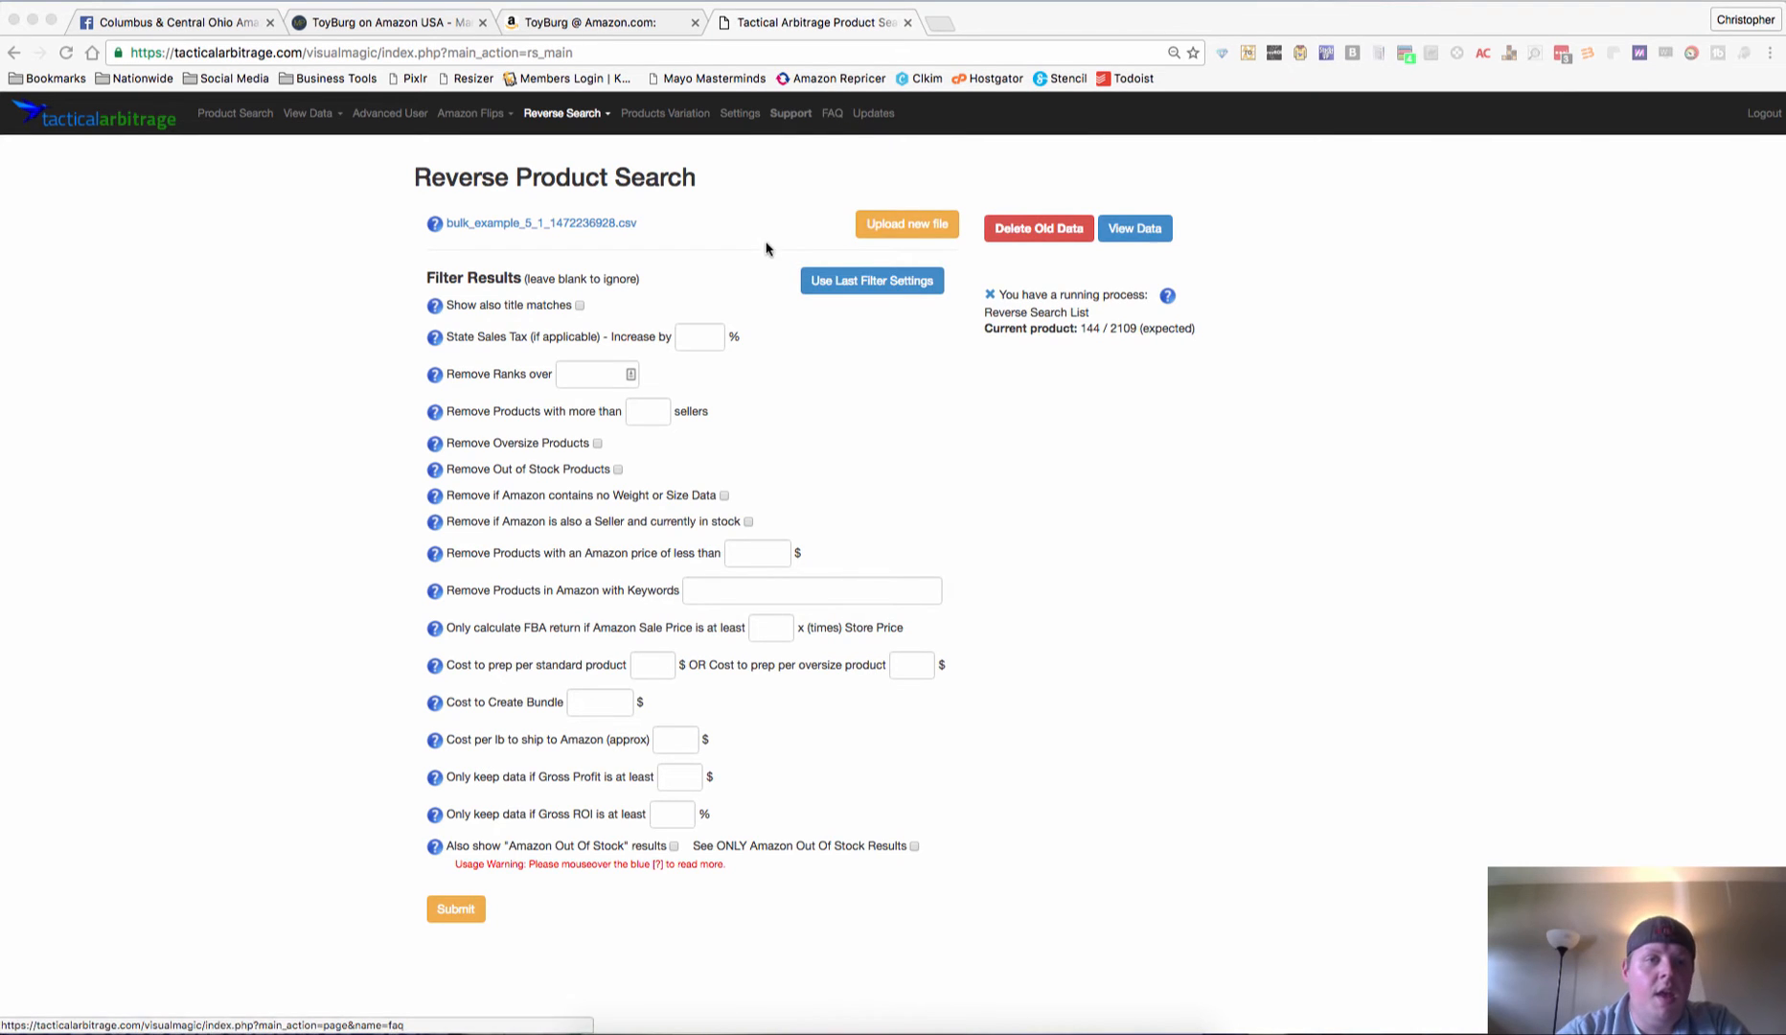
{"action": "mouse_move", "coordinate": [866, 256]}
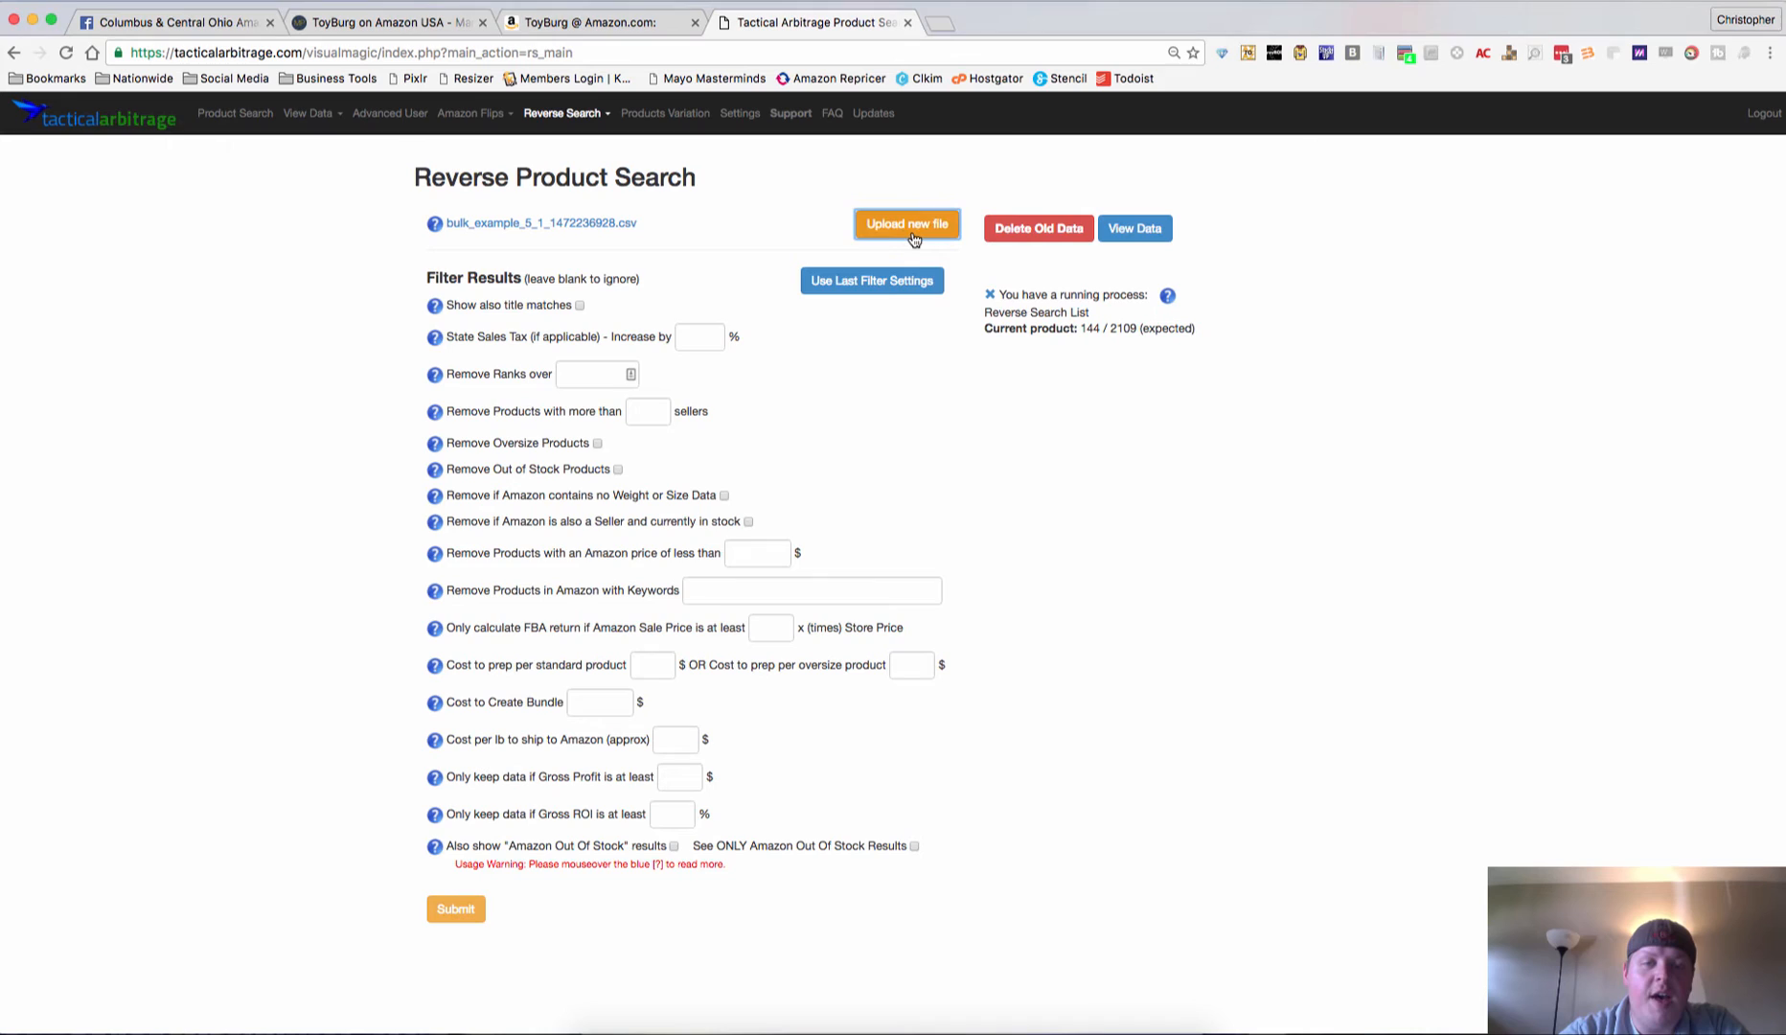
{"action": "left_click", "coordinate": [908, 225]}
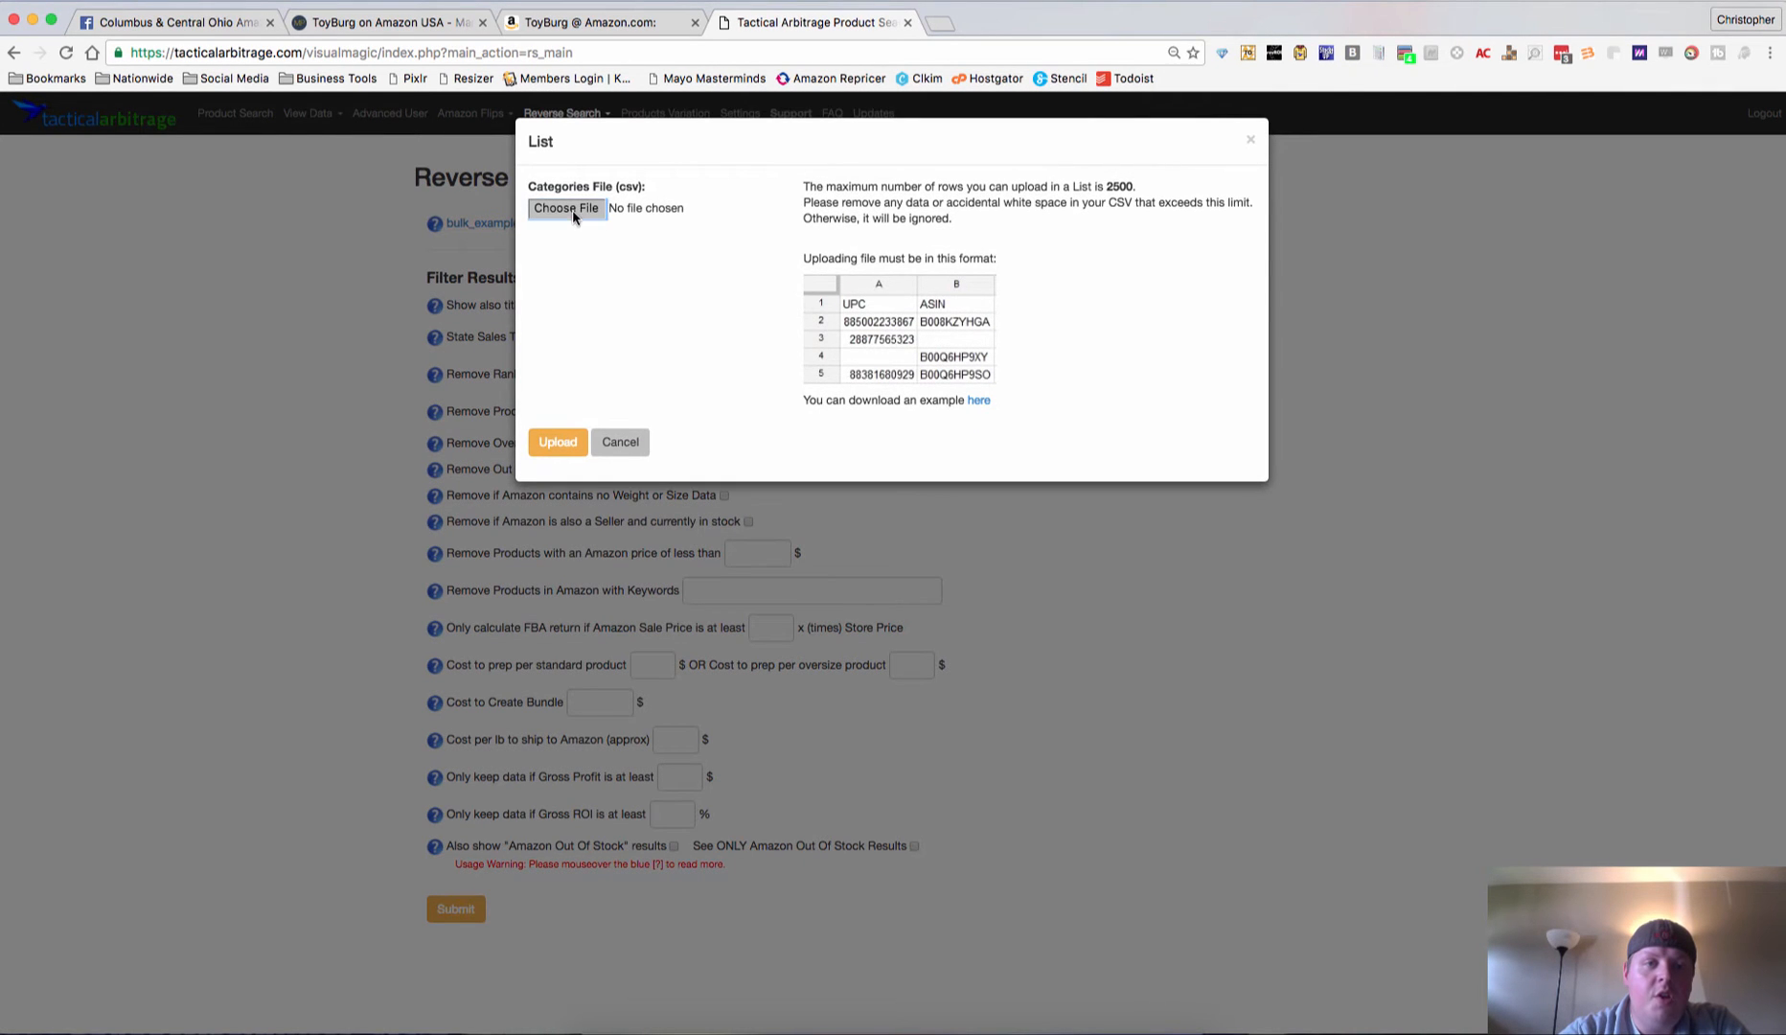
{"action": "left_click", "coordinate": [565, 209]}
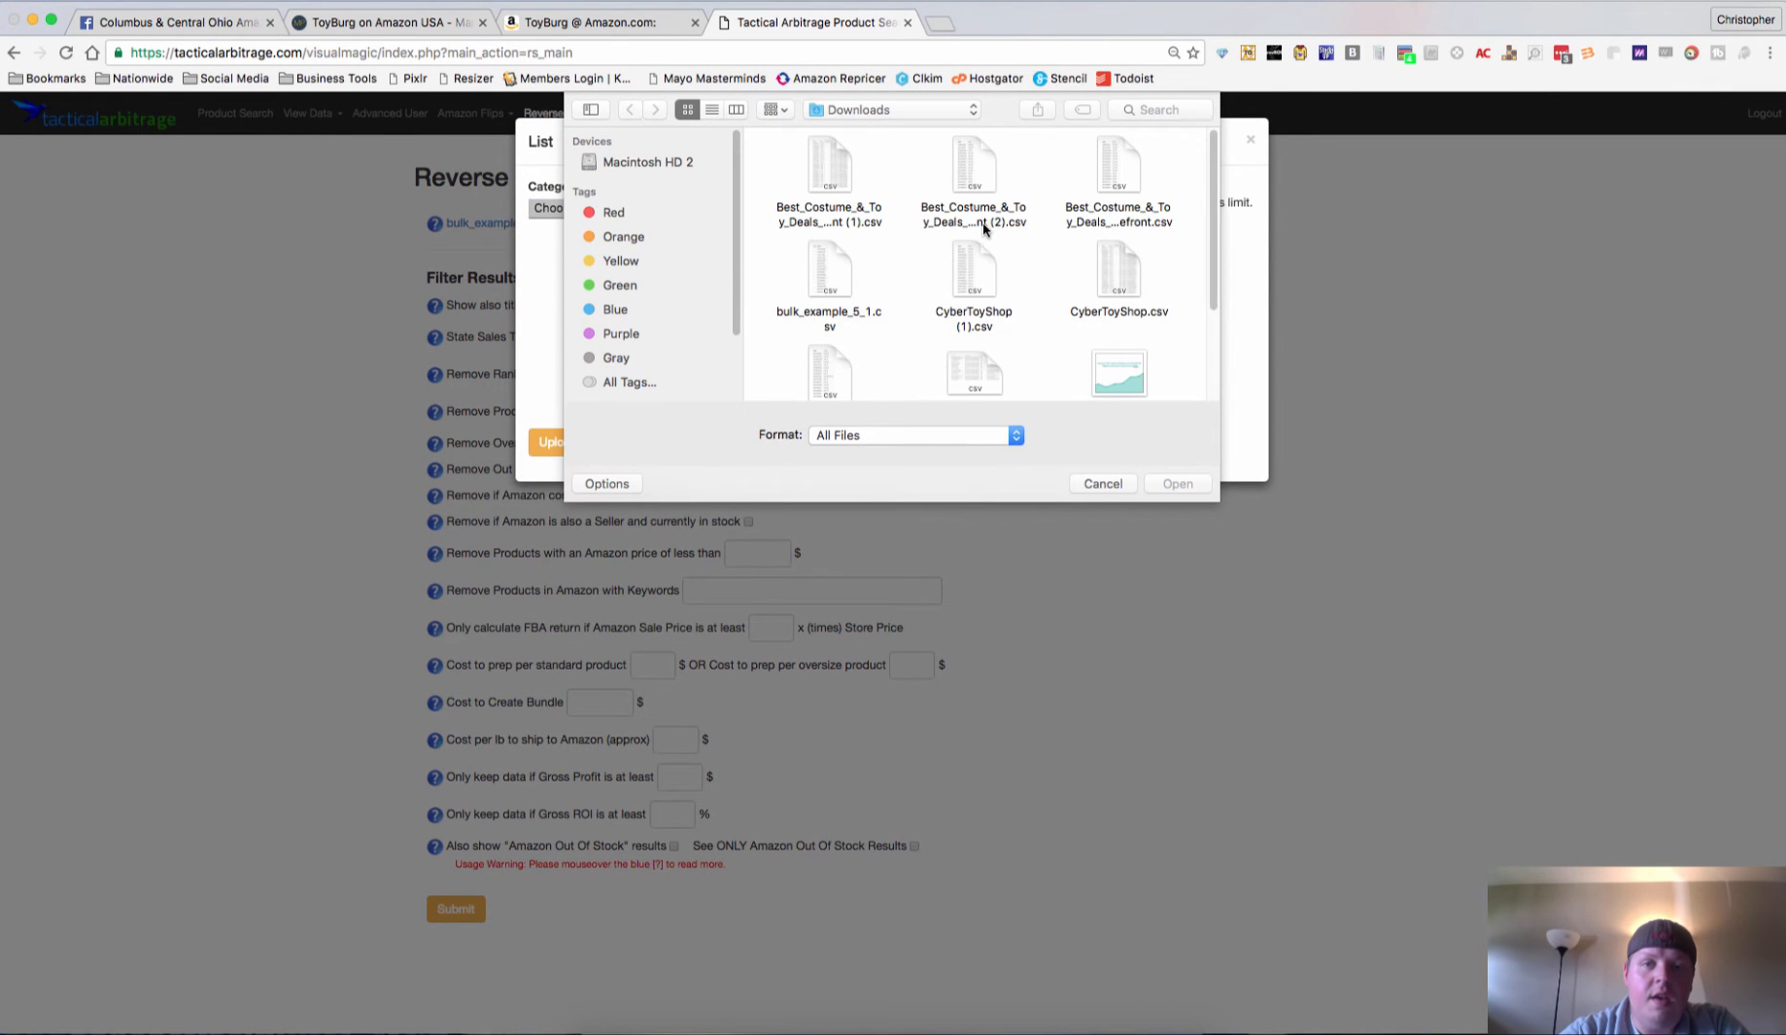
{"action": "scroll", "scroll_direction": "down", "scroll_amount": 3}
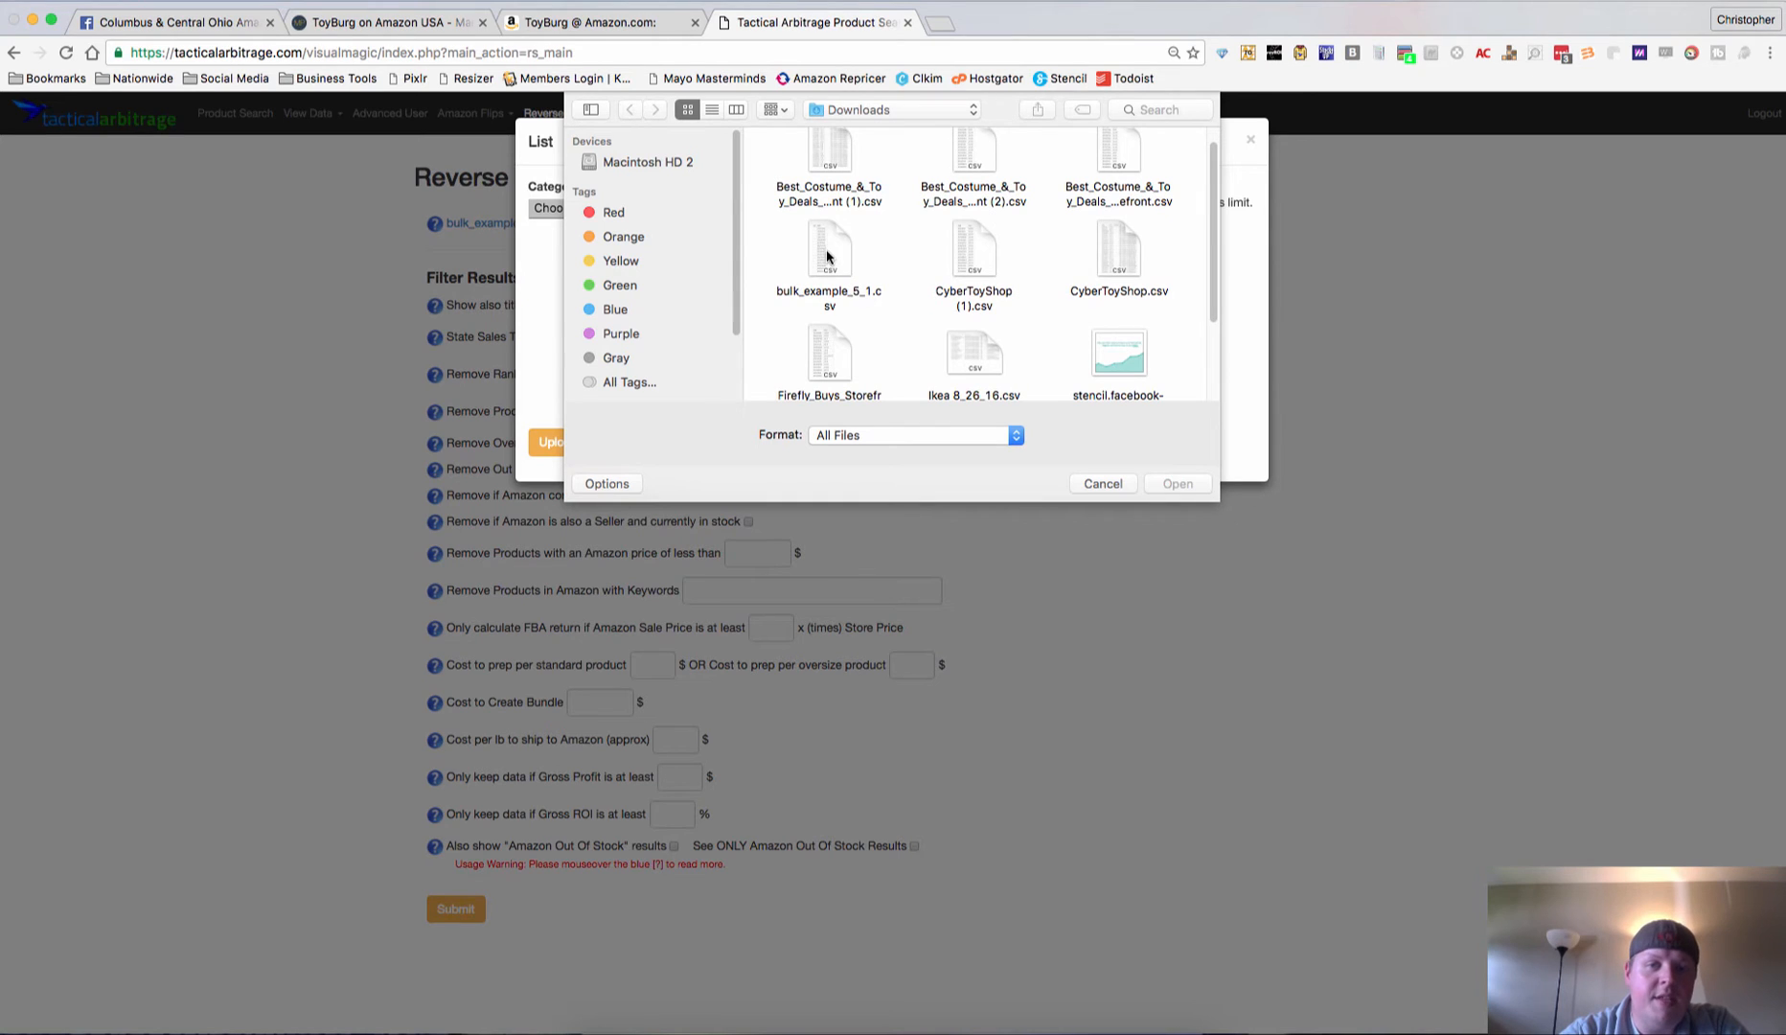
{"action": "left_click", "coordinate": [828, 251]}
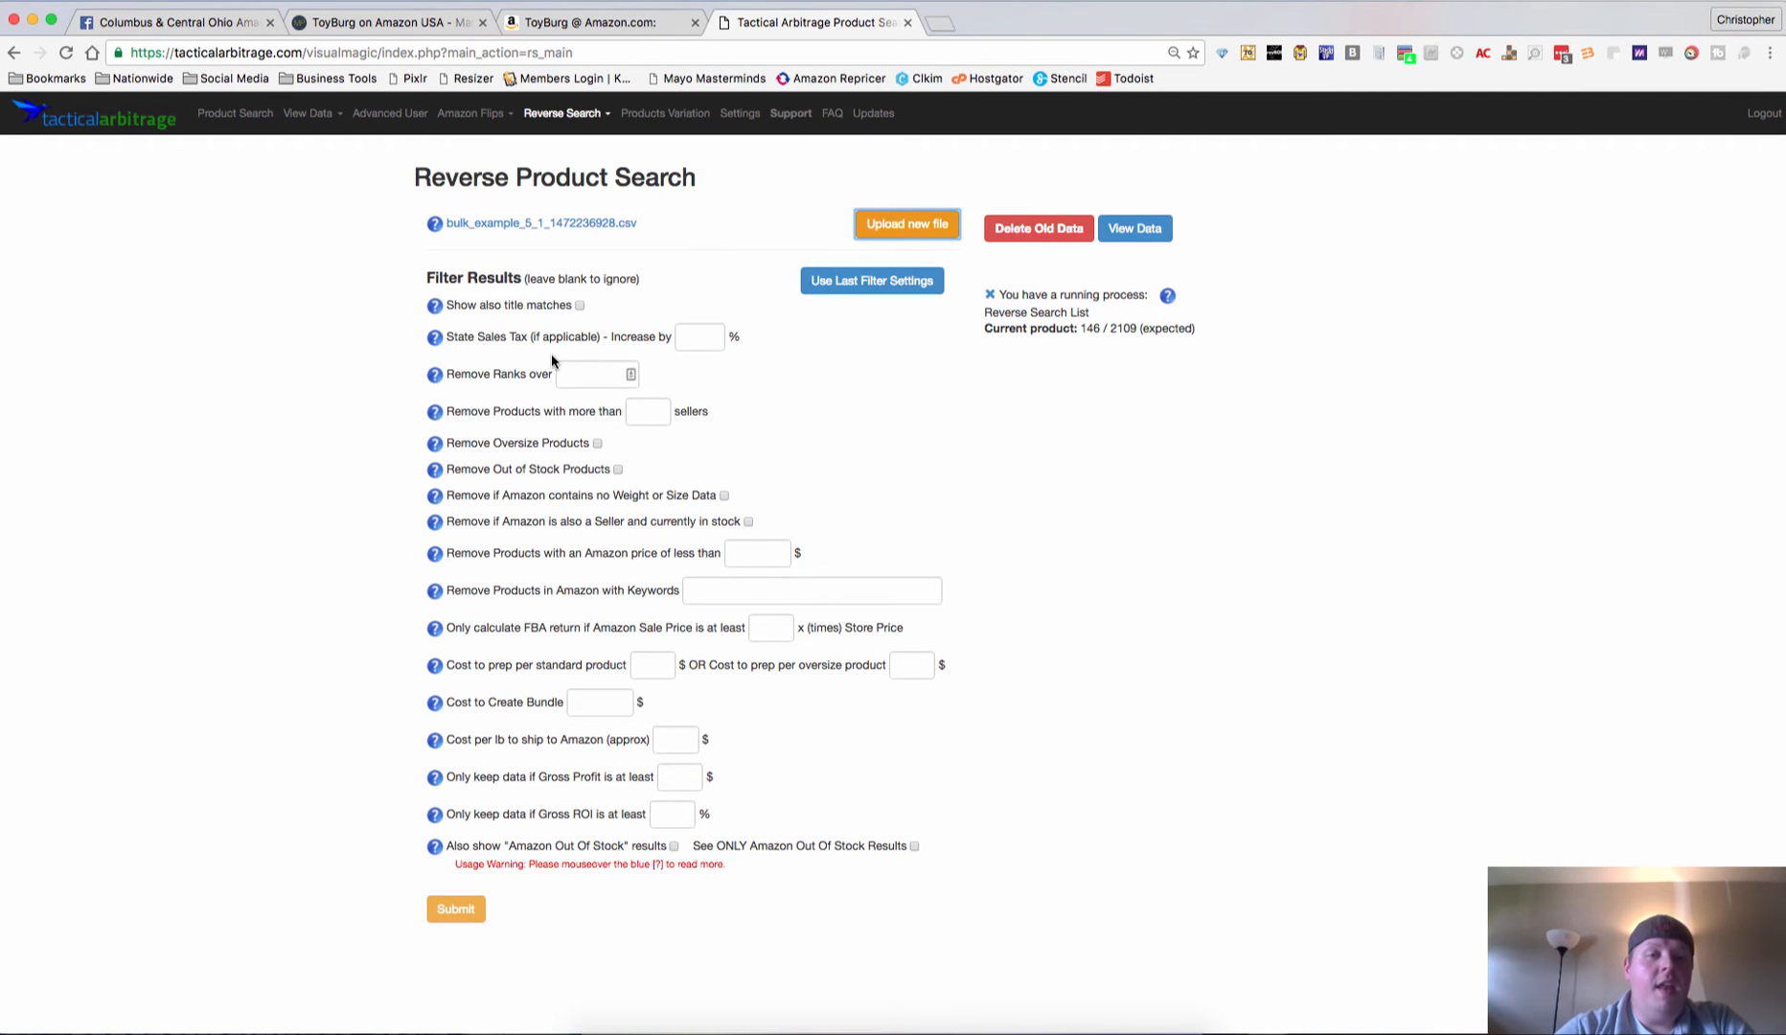
{"action": "mouse_move", "coordinate": [674, 289]}
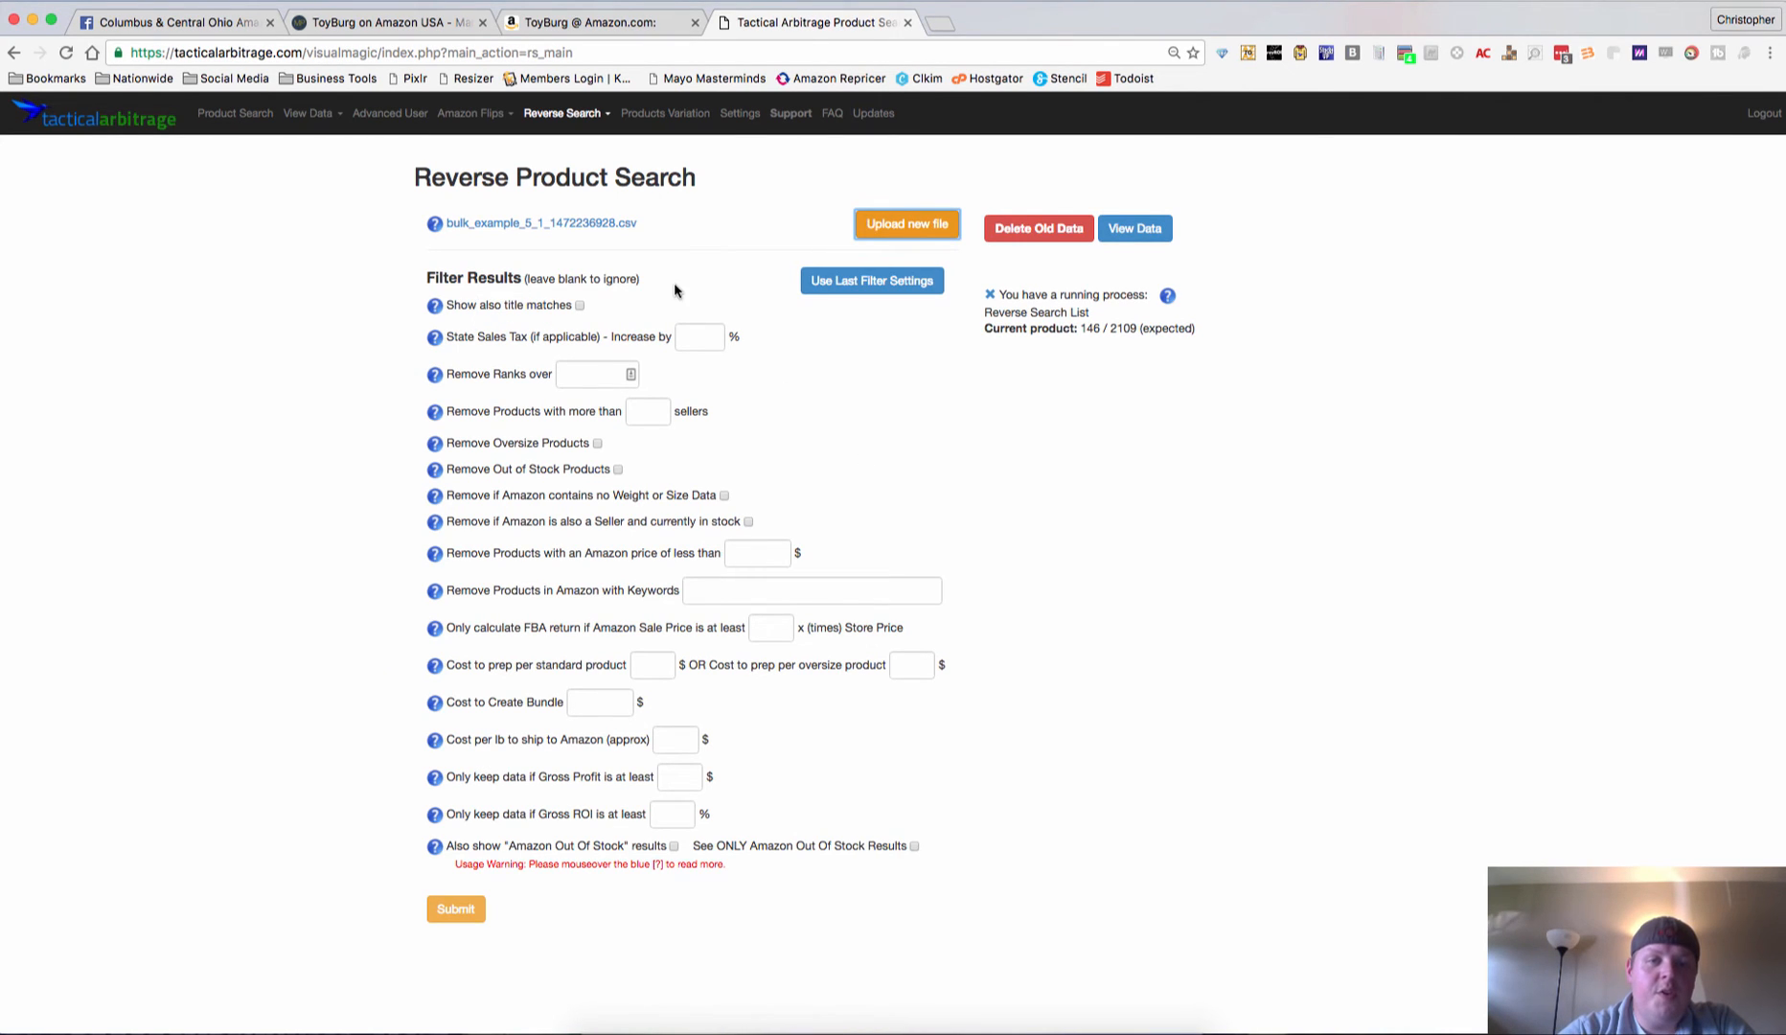
{"action": "mouse_move", "coordinate": [751, 322]}
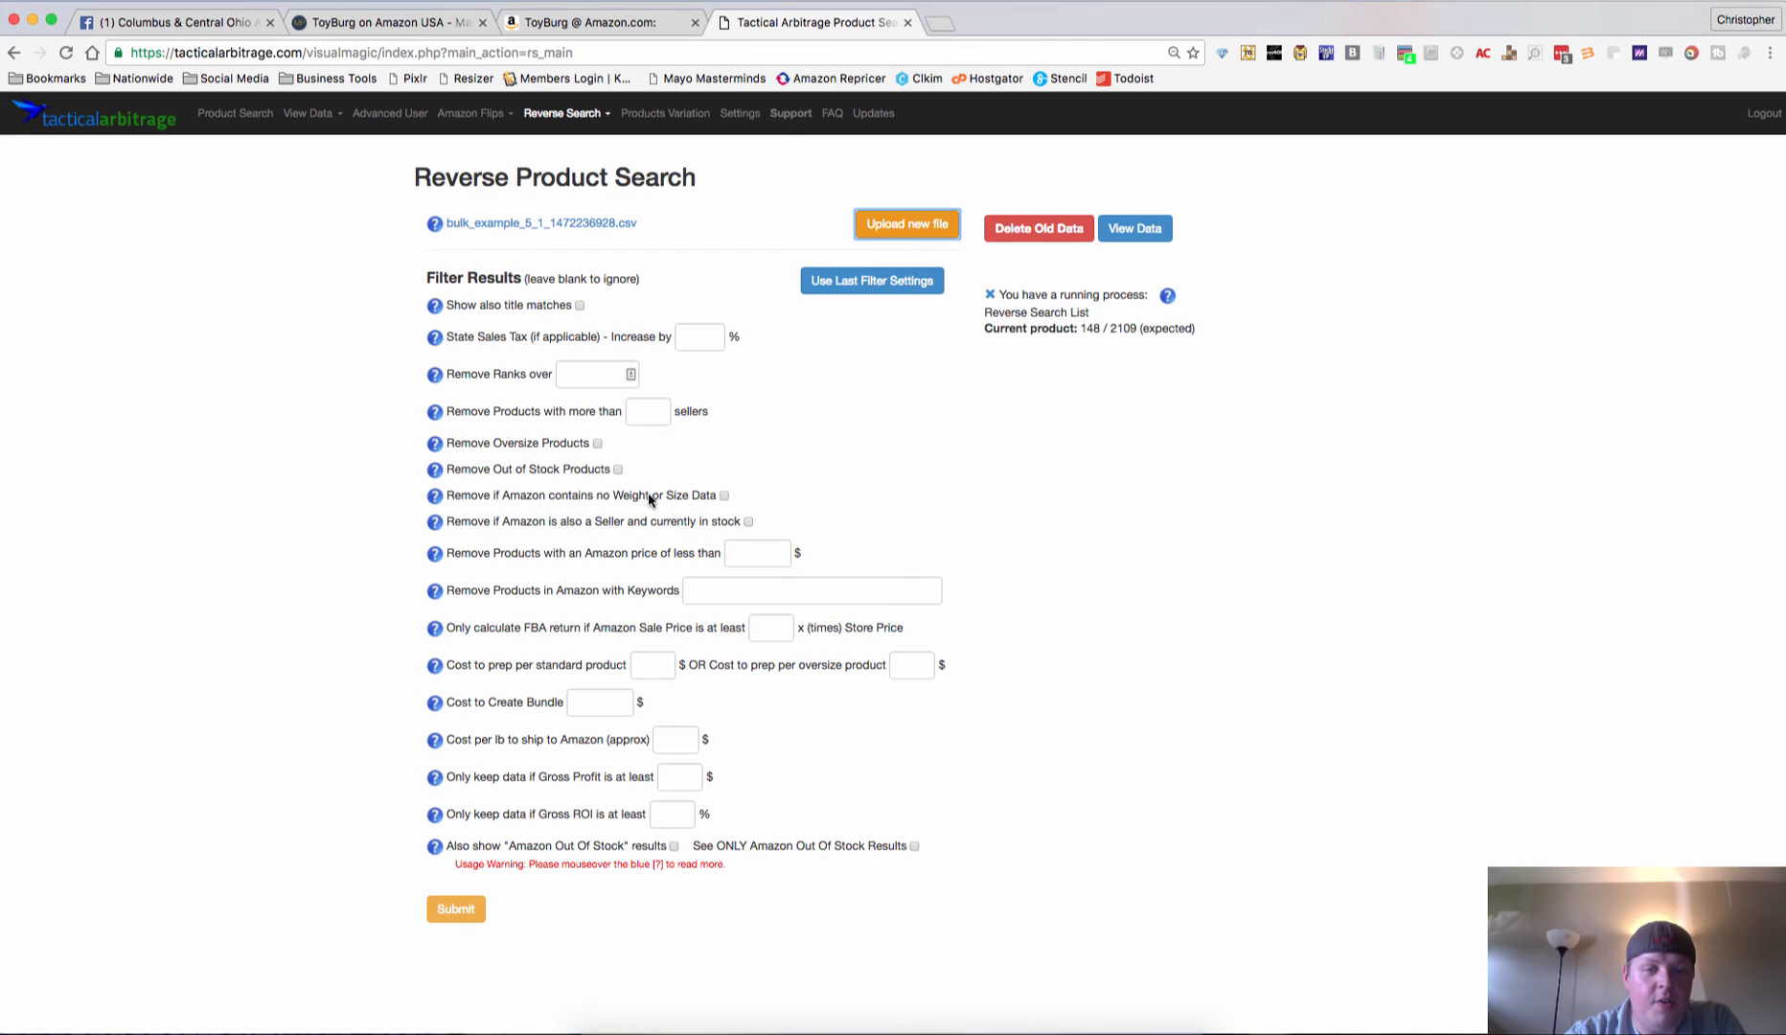
{"action": "mouse_move", "coordinate": [605, 636]}
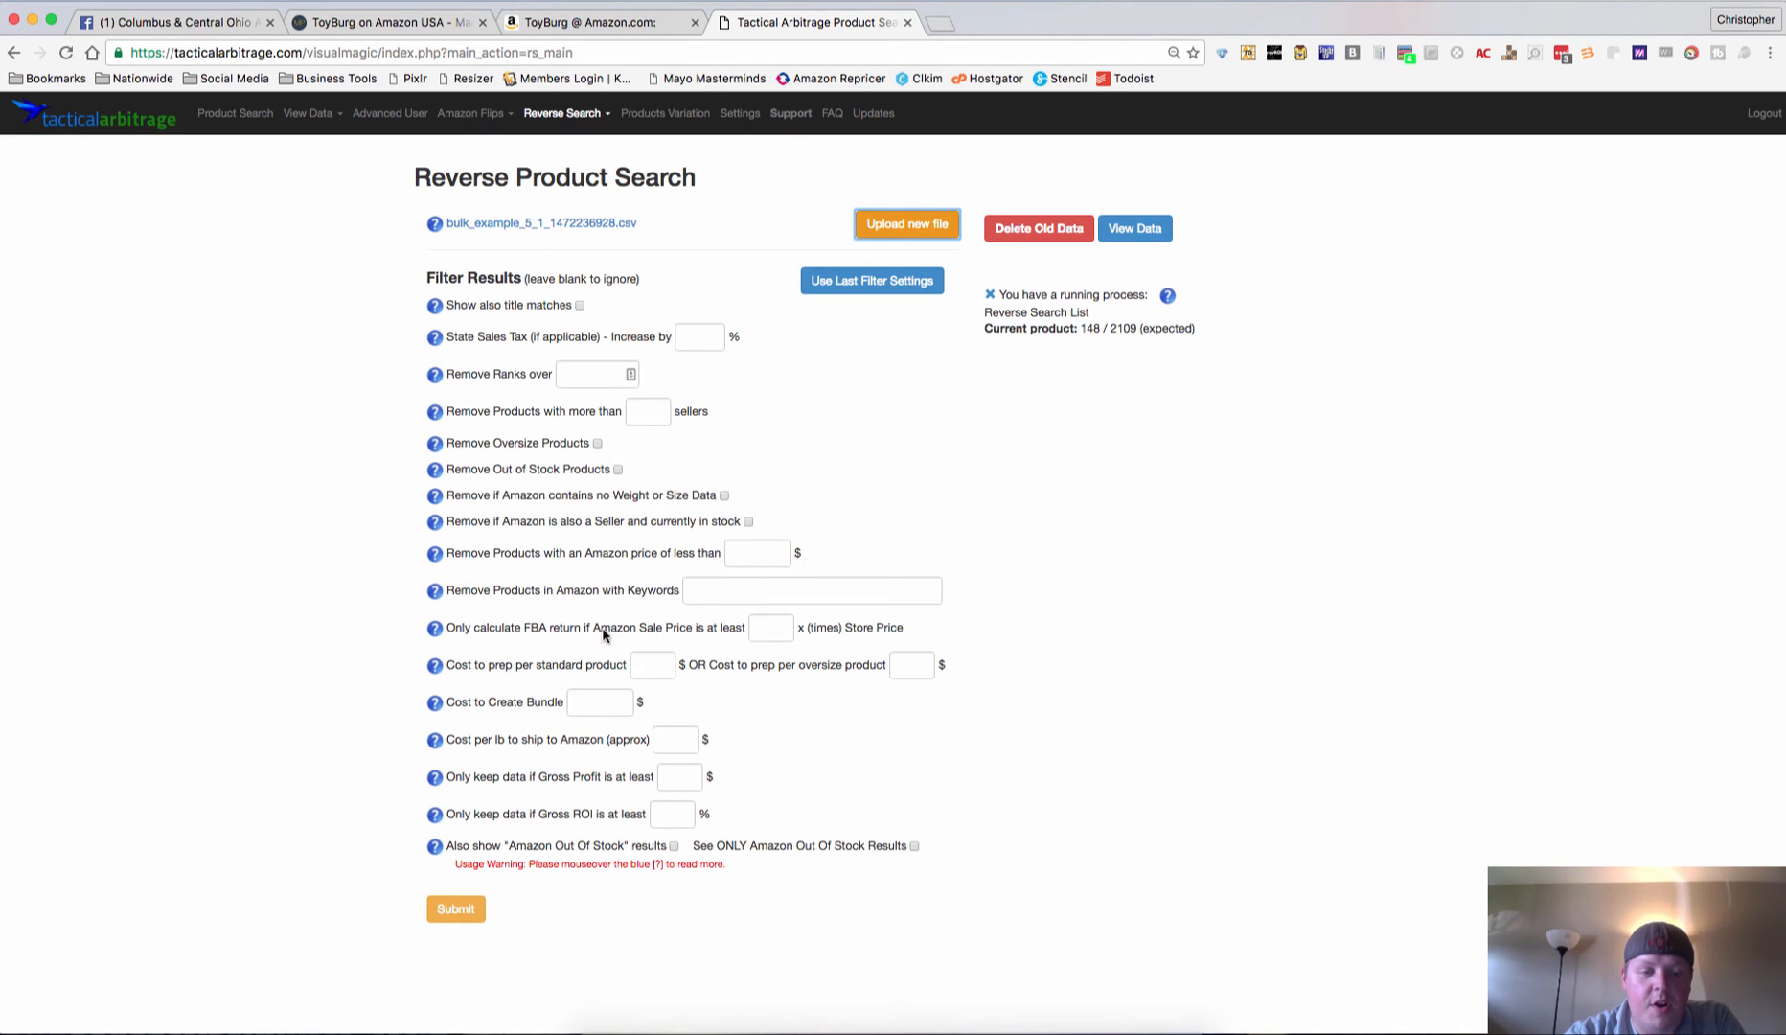
{"action": "mouse_move", "coordinate": [646, 720]}
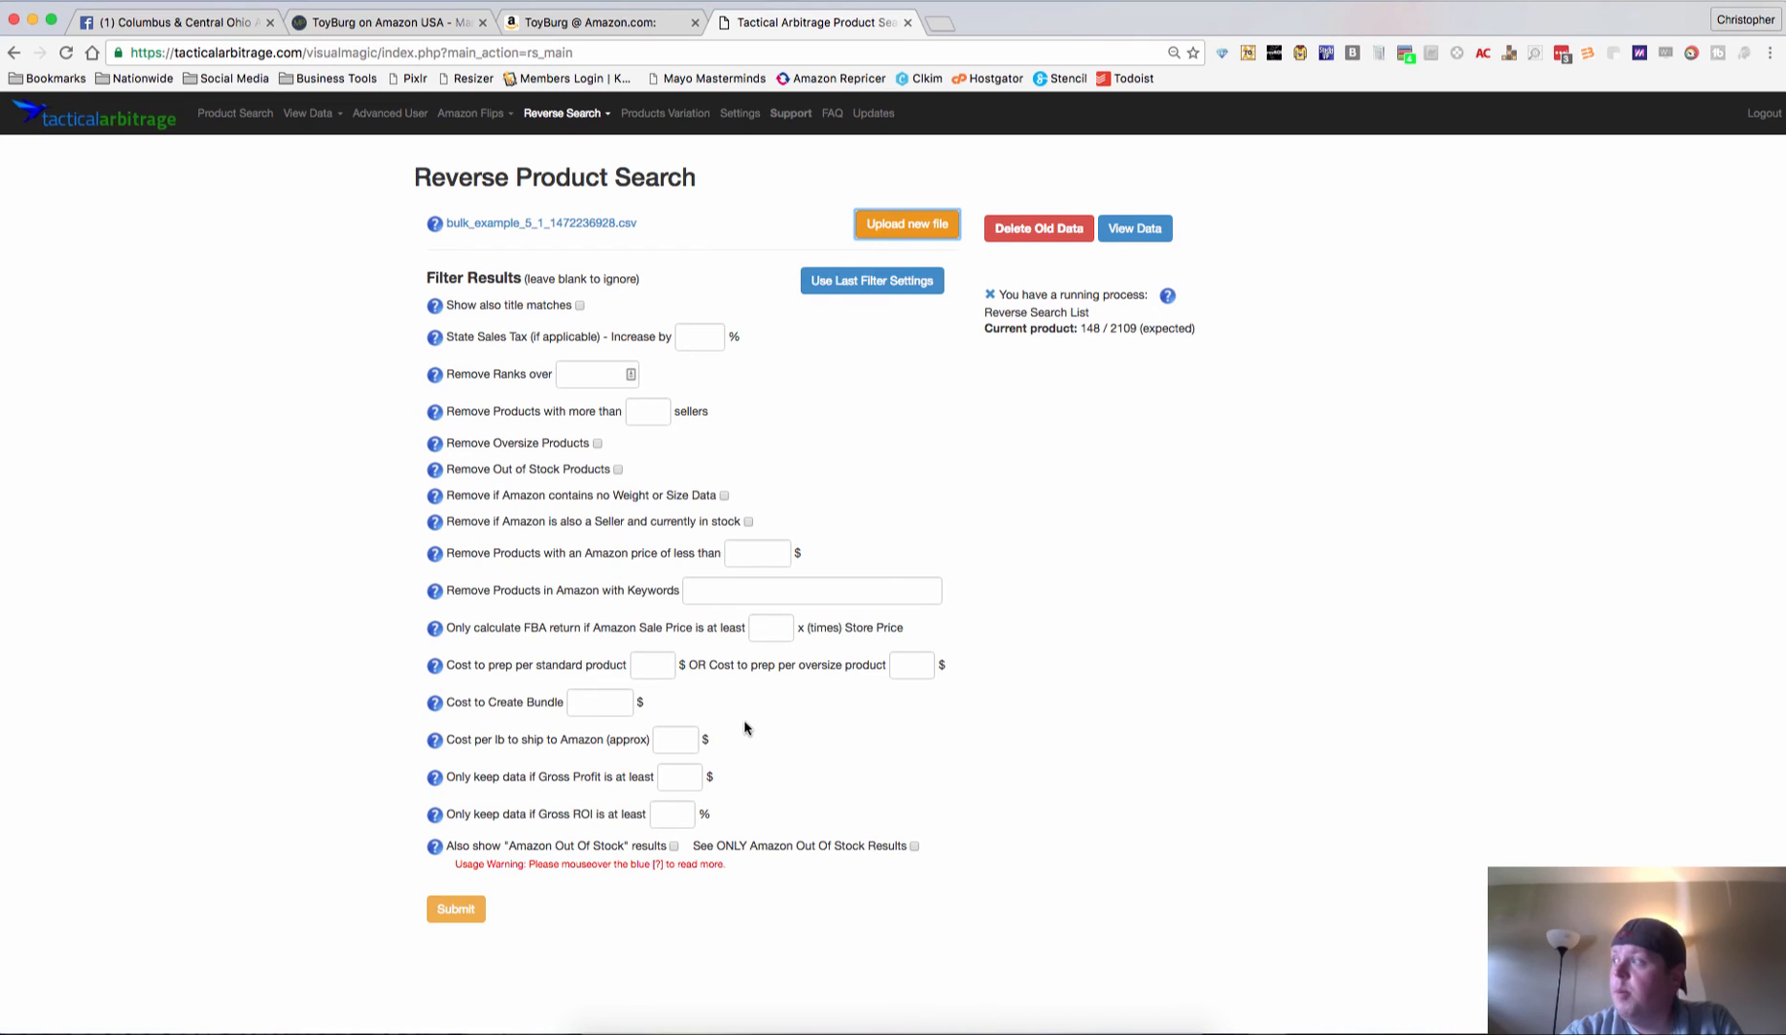
{"action": "mouse_move", "coordinate": [820, 509]}
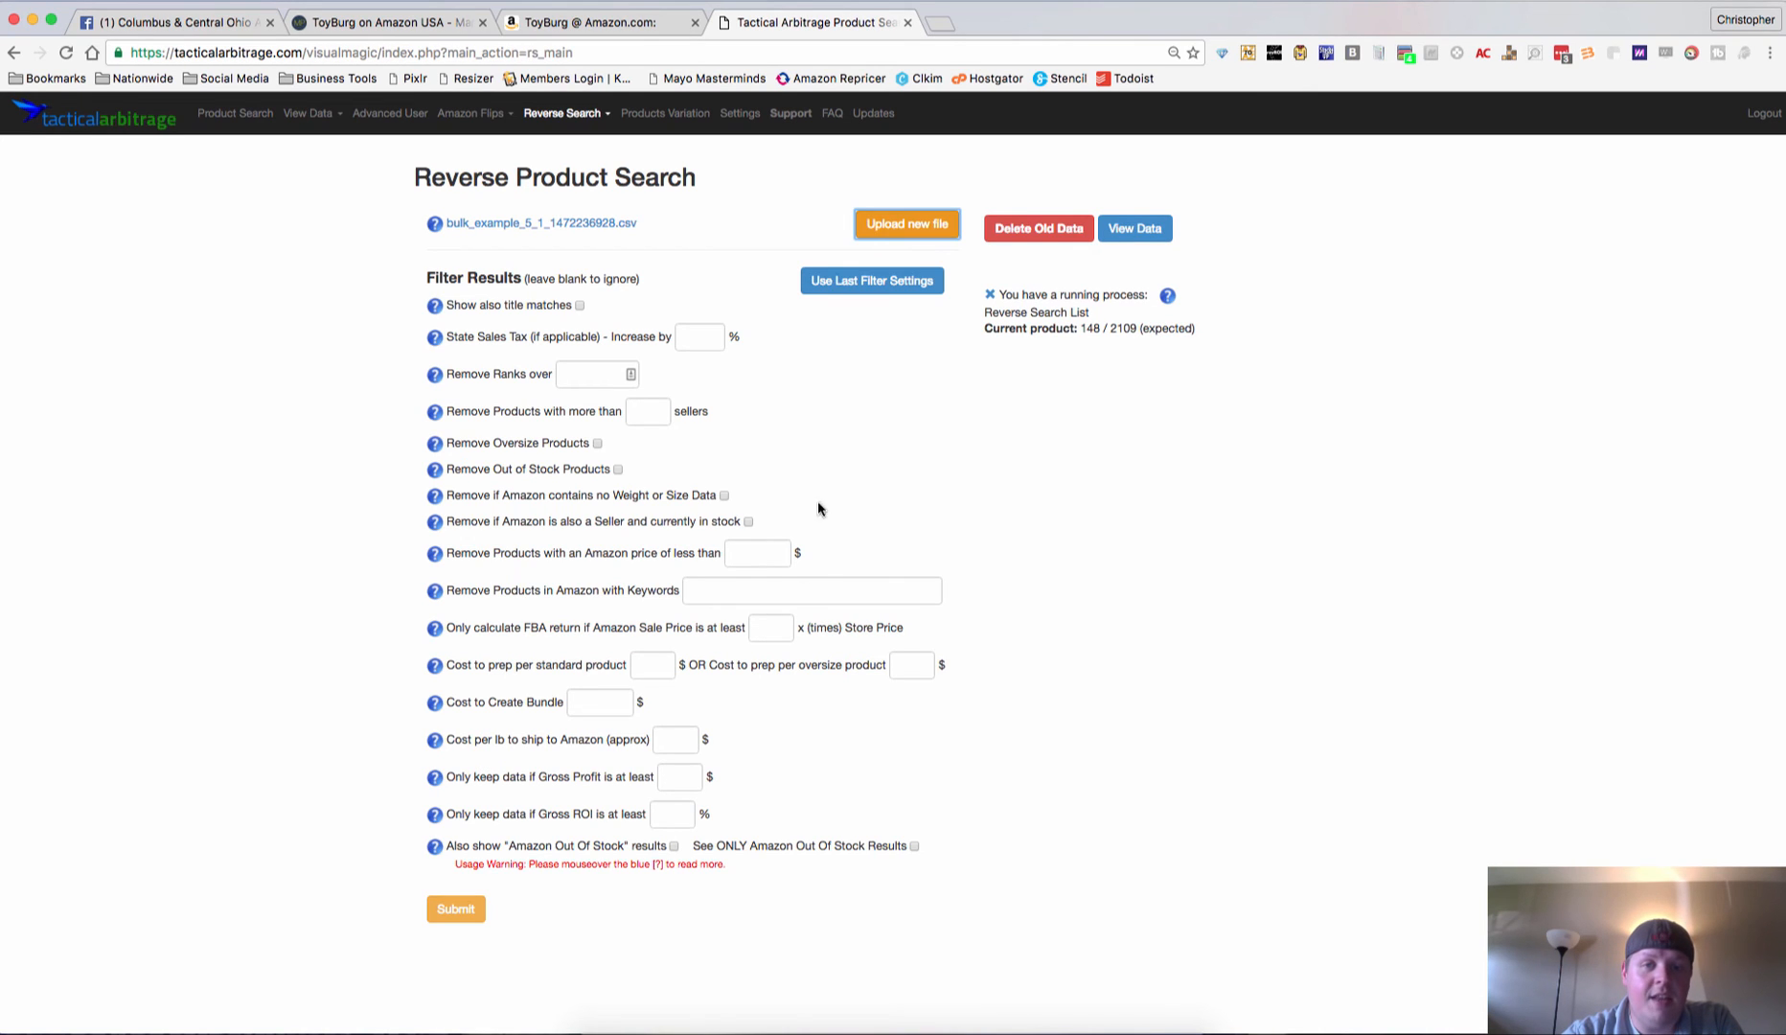
{"action": "mouse_move", "coordinate": [1135, 228]}
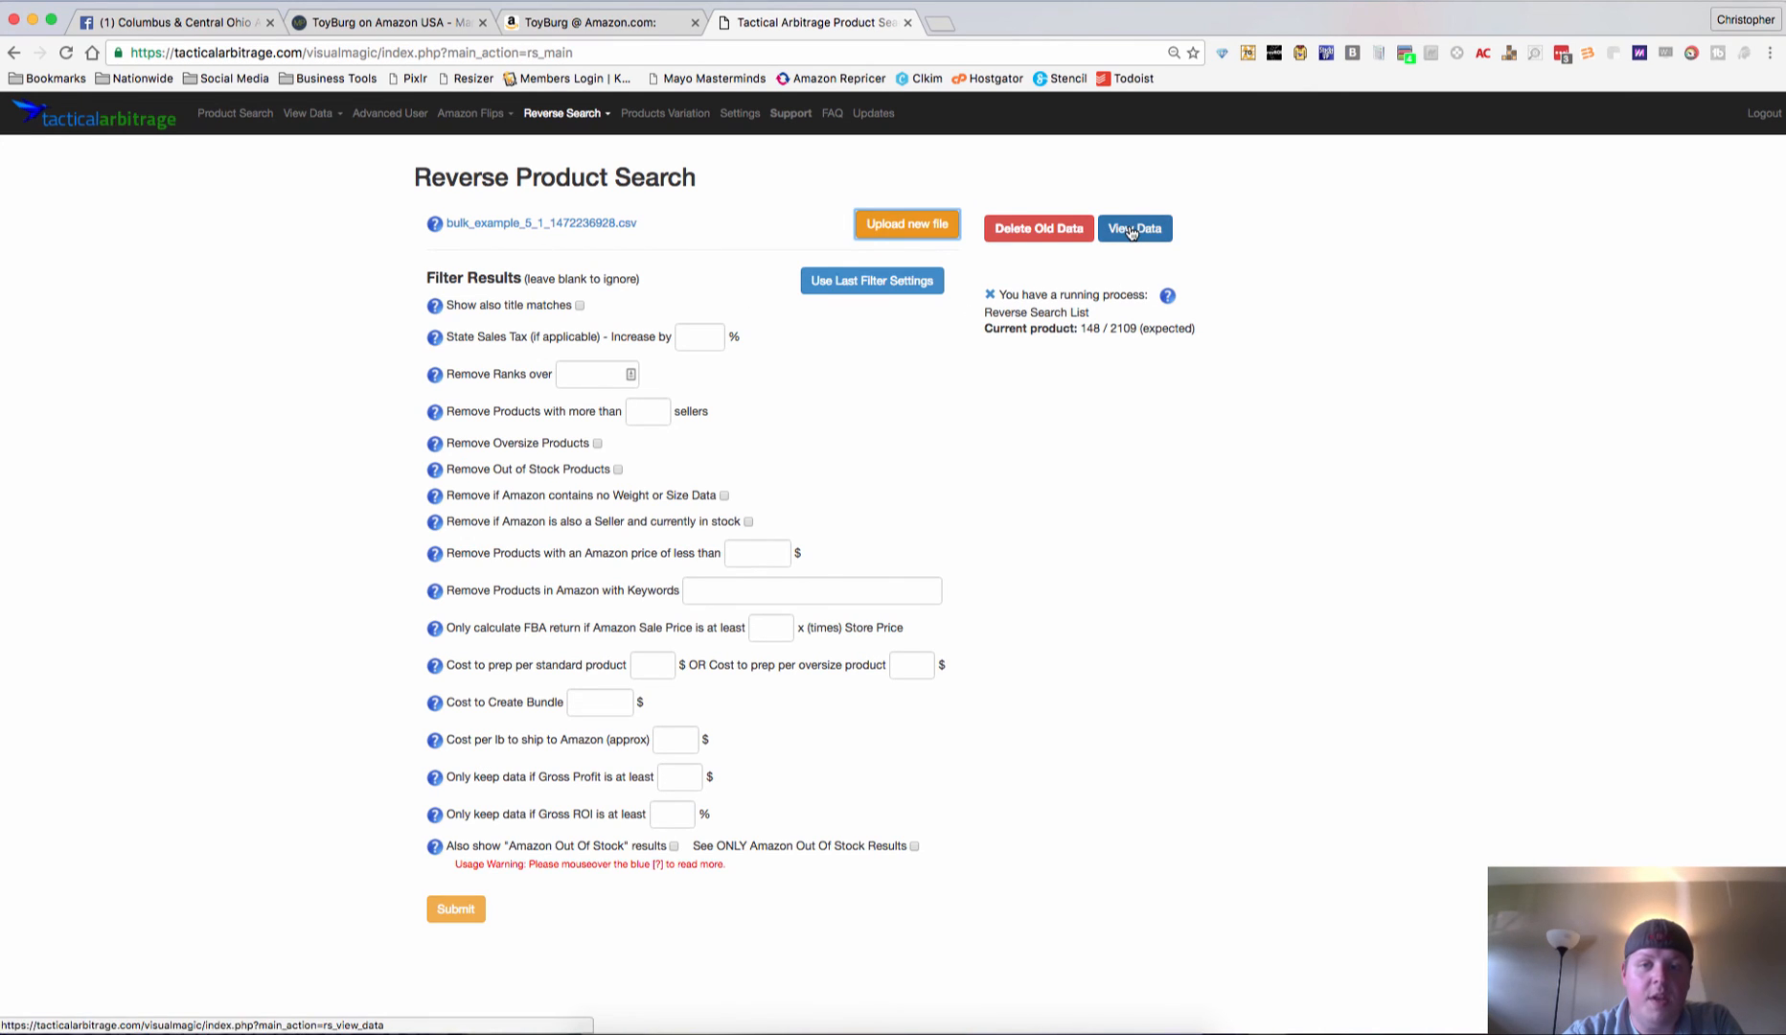